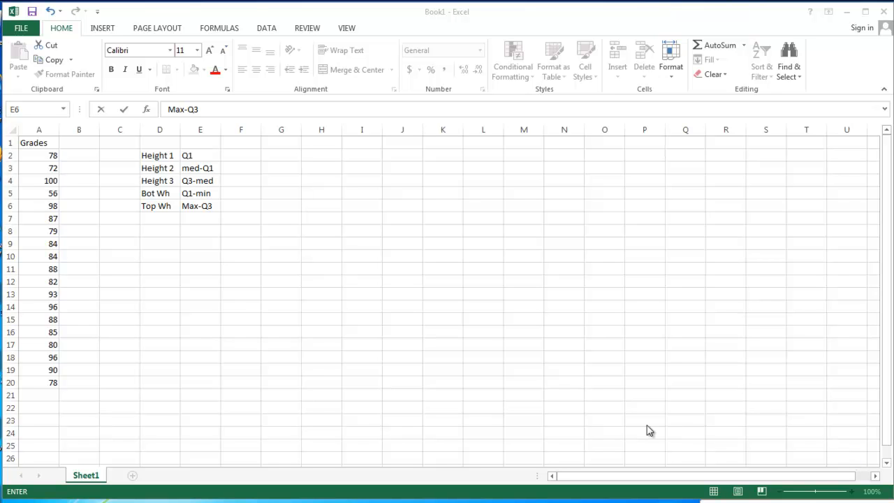
mouse_move(31, 157)
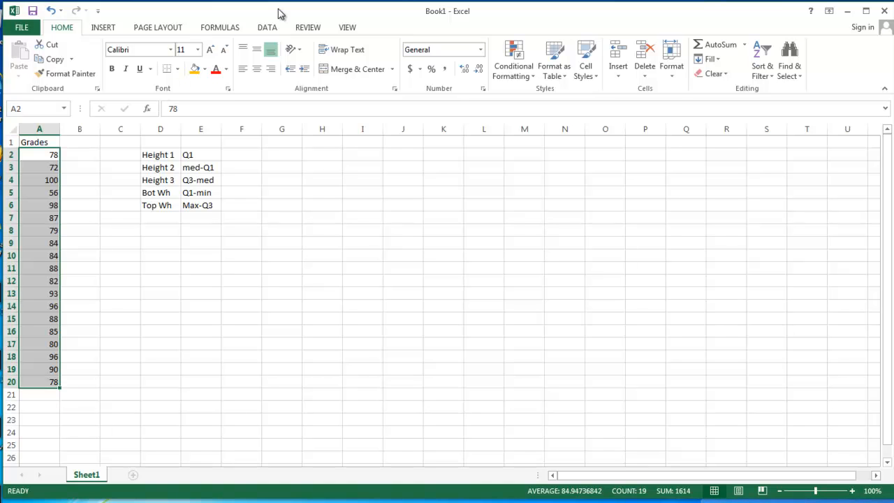
Sort the Grades in A2:A20 from smallest to largest via the DATA tab
left_click(267, 28)
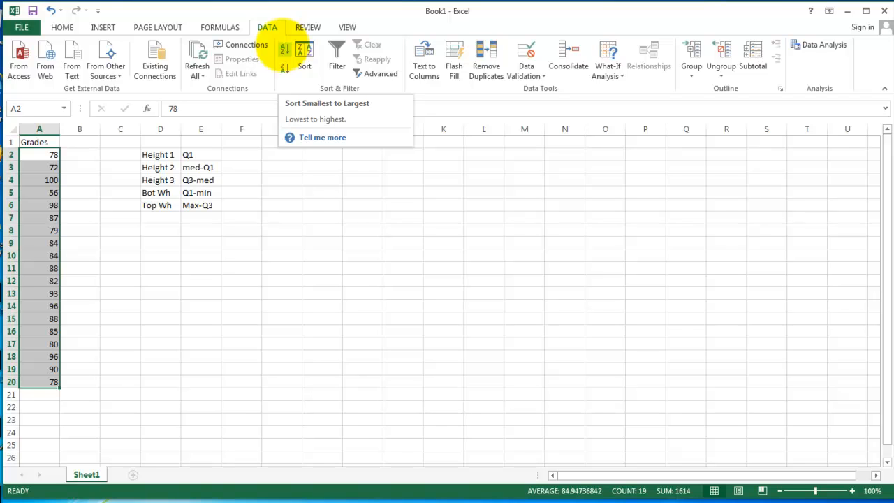
left_click(283, 49)
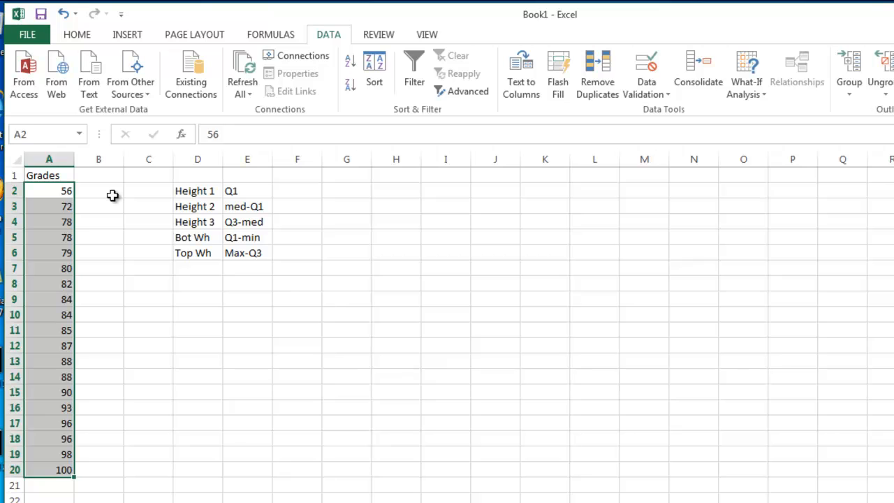
left_click(98, 190)
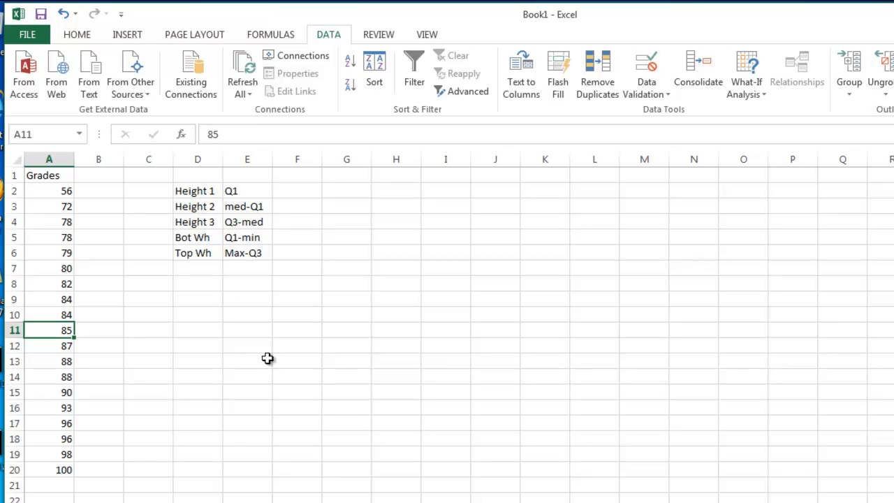
mouse_move(113, 220)
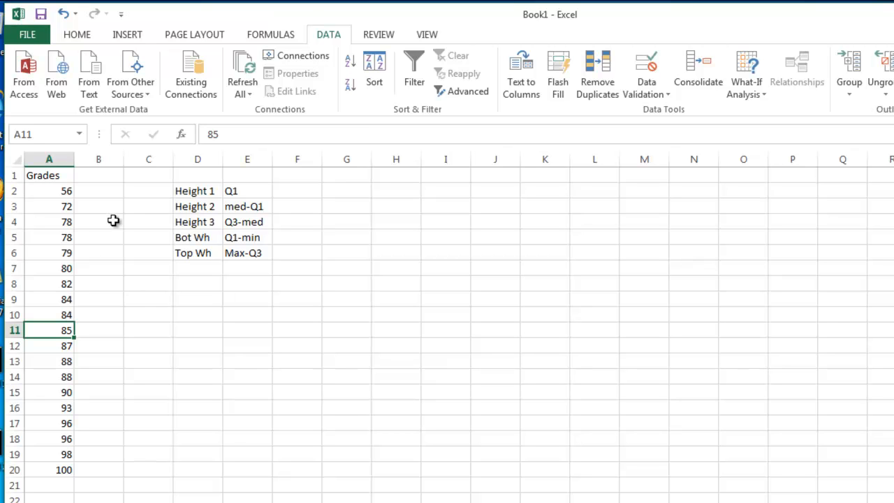
mouse_move(100, 190)
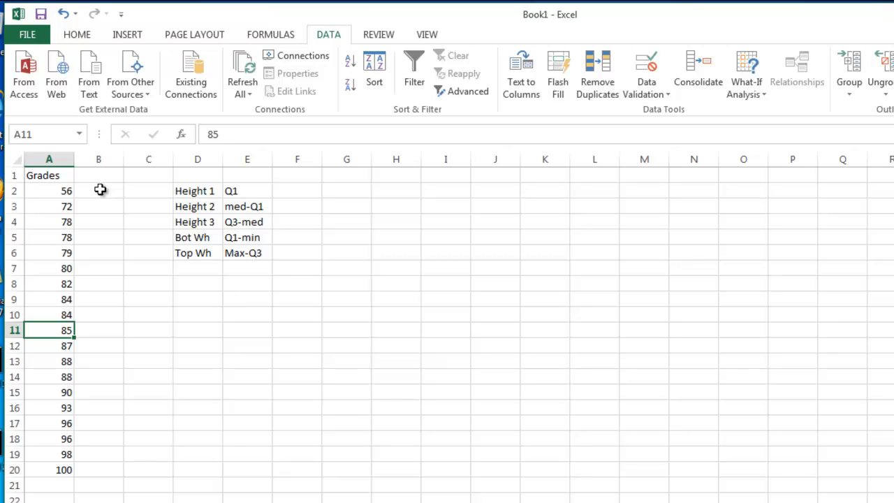
mouse_move(92, 232)
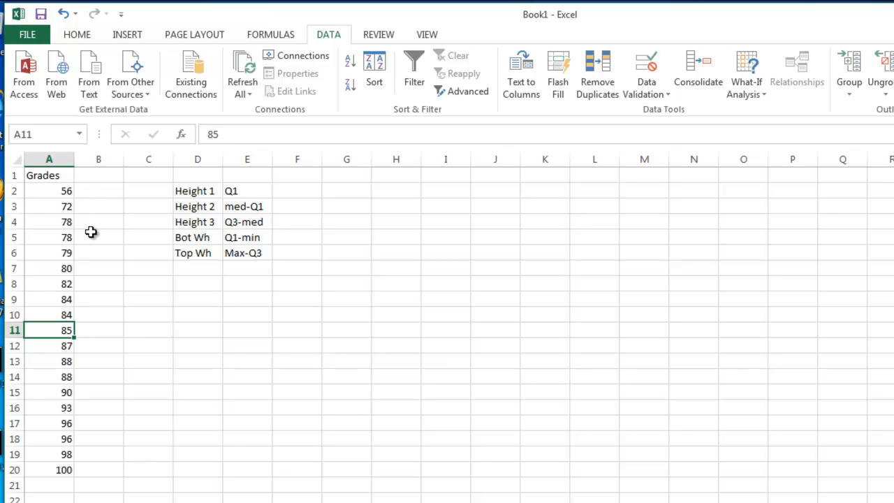
mouse_move(87, 284)
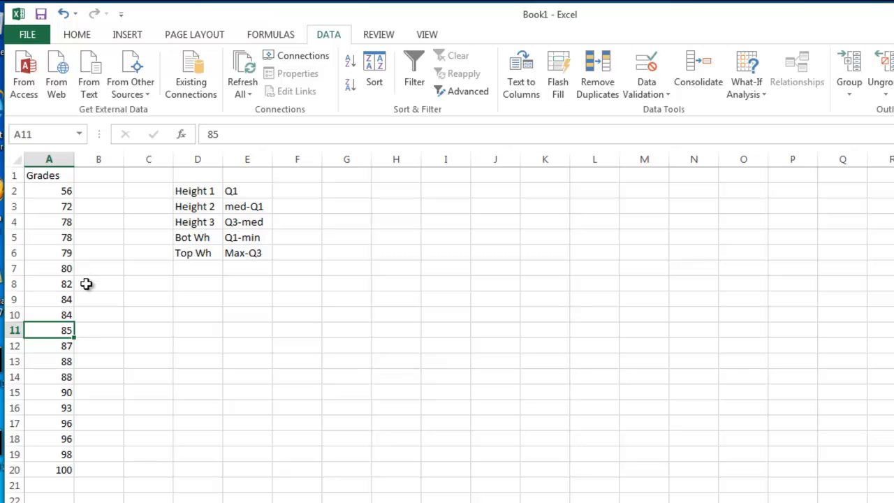
mouse_move(90, 312)
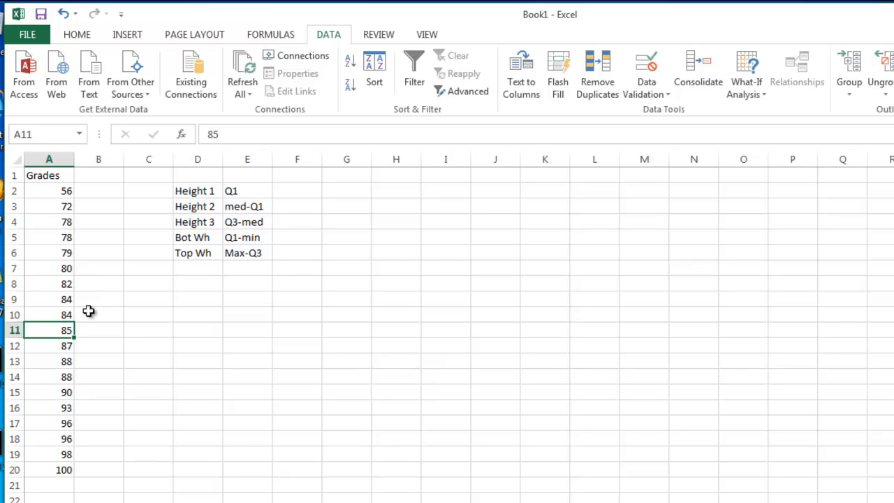
mouse_move(83, 347)
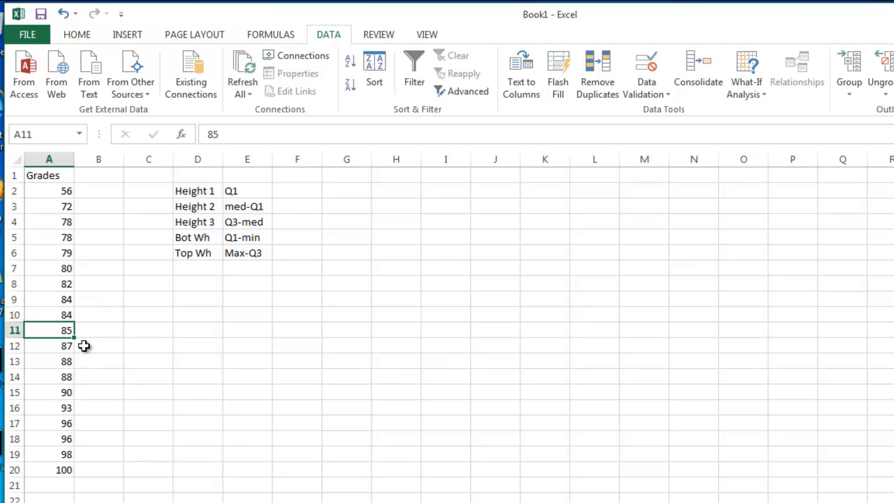
mouse_move(87, 386)
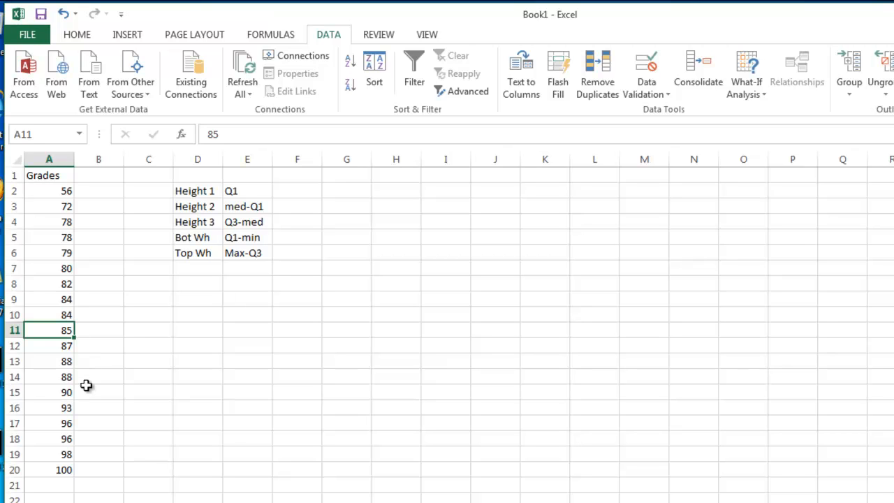
mouse_move(86, 430)
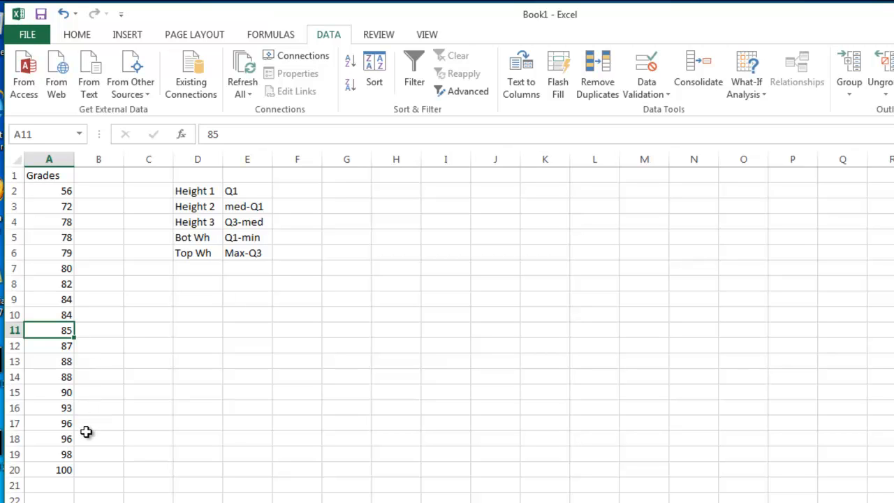
mouse_move(86, 468)
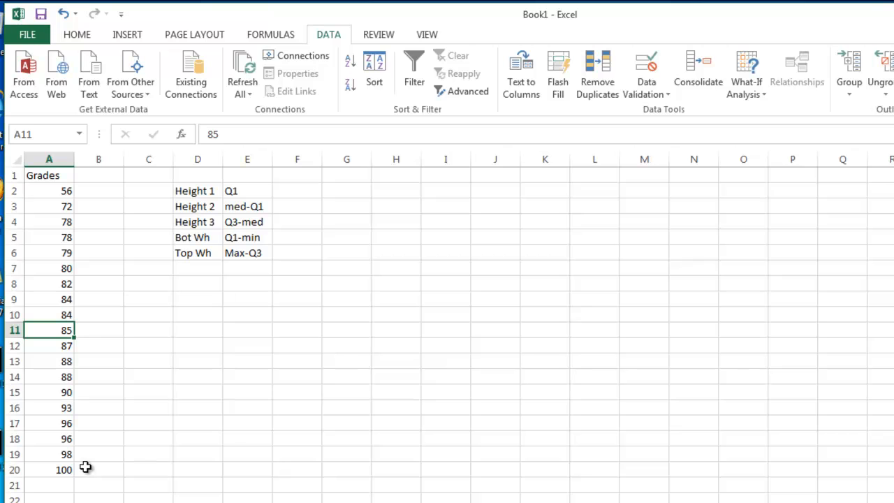
Enter 'Median' in B11 beside the middle grade 85
left_click(98, 330)
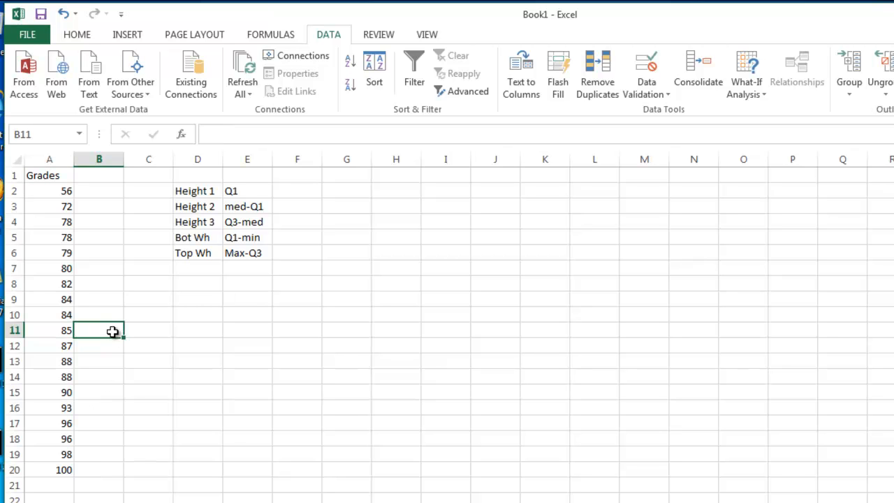
type("Med")
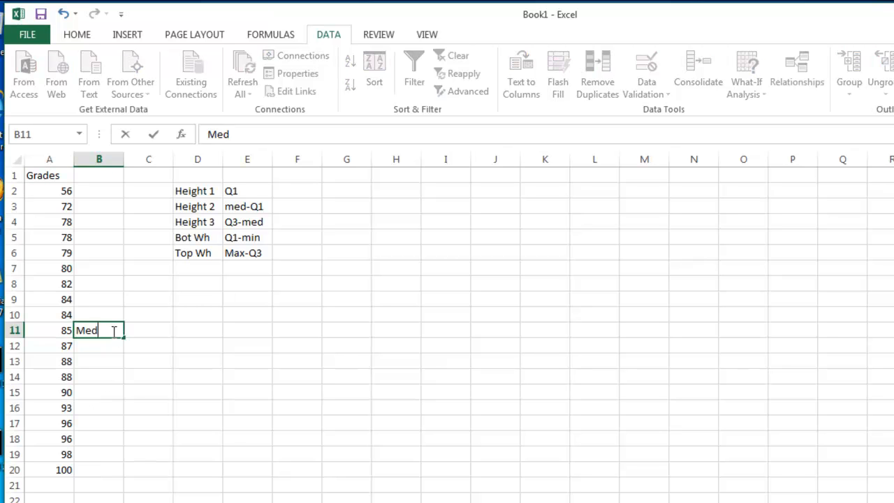
type("ian")
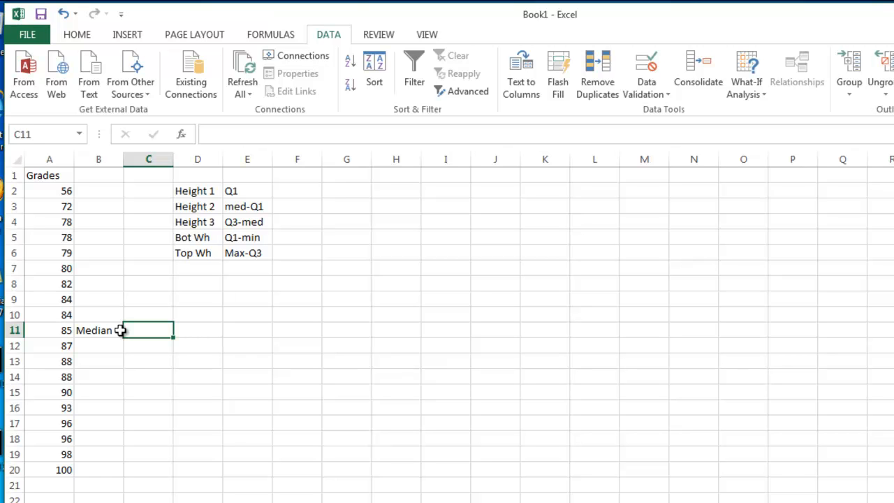
mouse_move(50, 330)
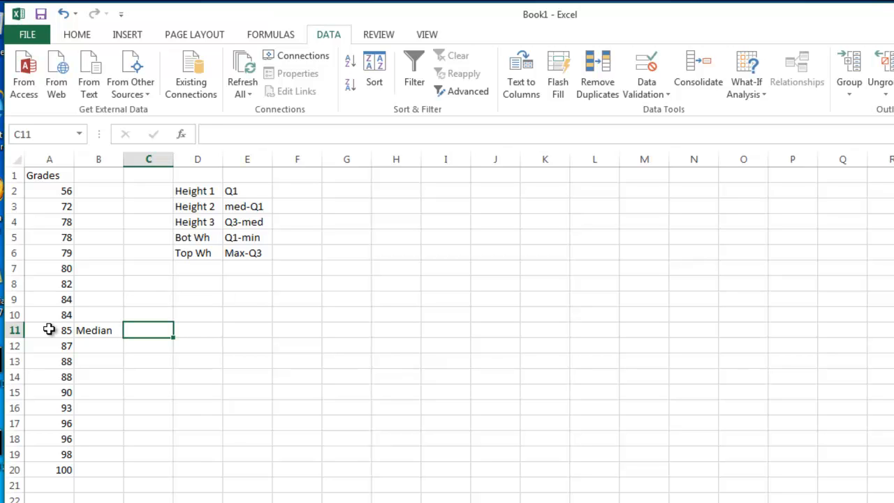
Fill the median grade 85 in A11 with yellow, then select grade 79 in A6
left_click(51, 329)
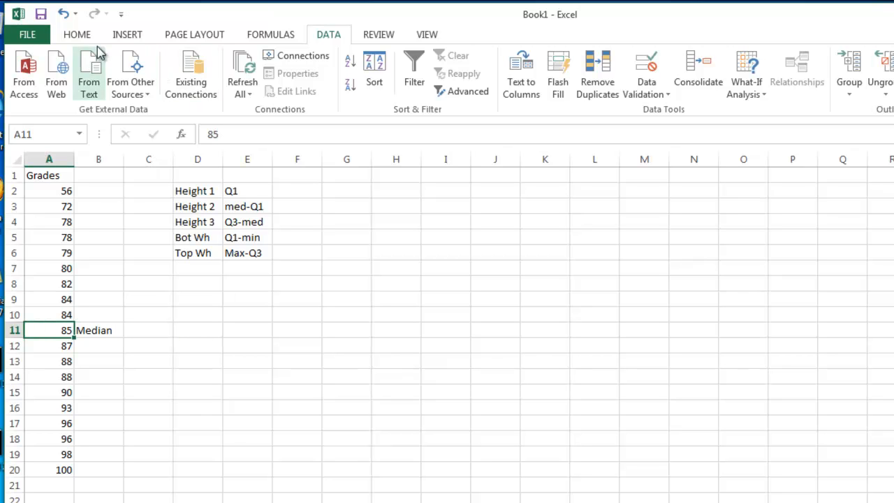
left_click(77, 34)
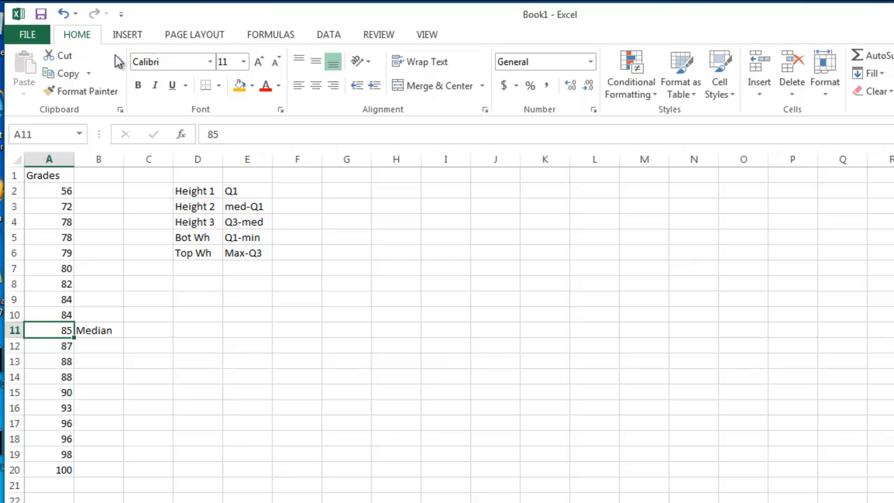
mouse_move(240, 86)
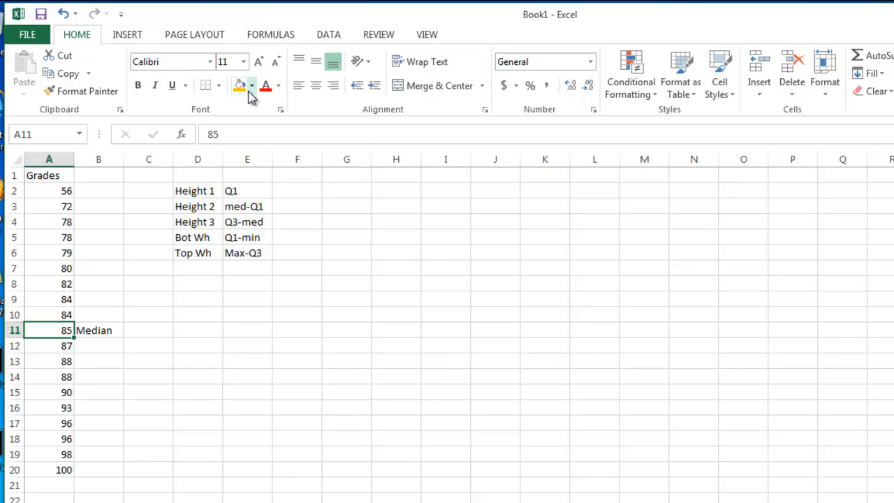
left_click(251, 85)
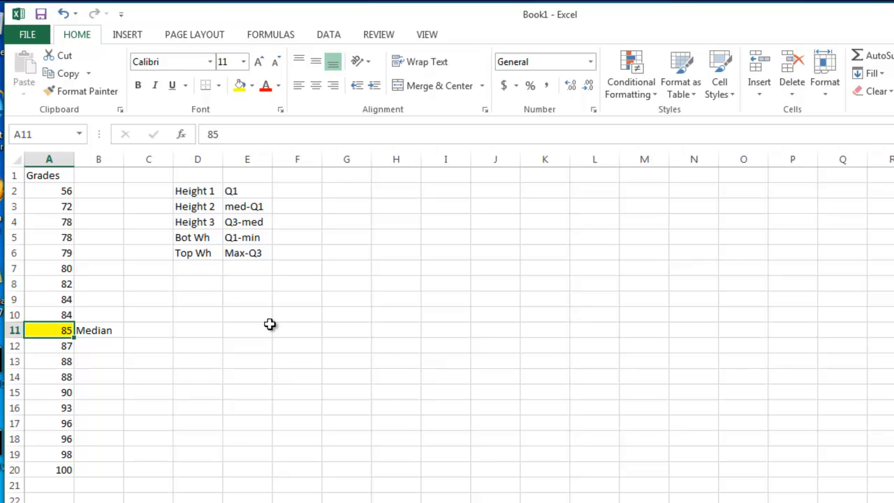
mouse_move(151, 306)
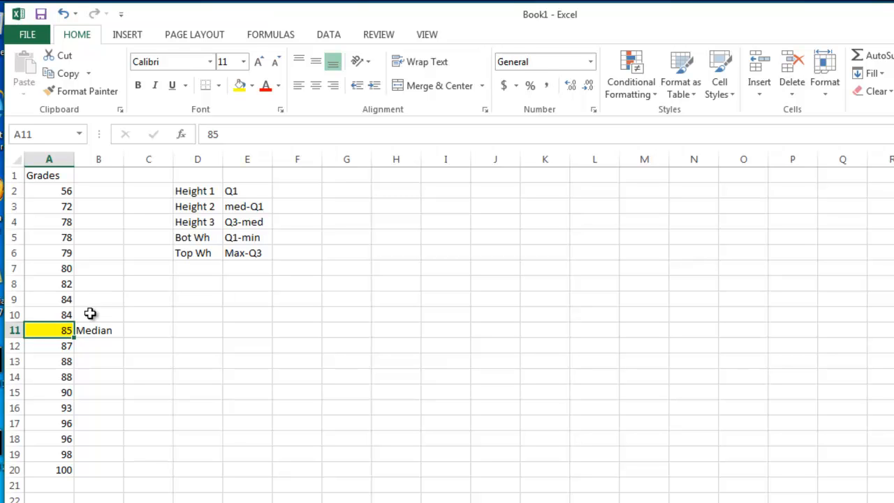
mouse_move(65, 253)
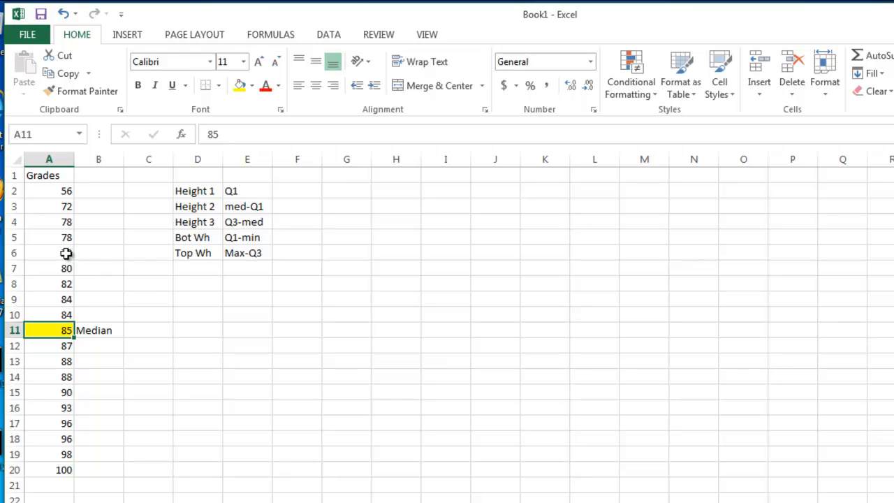
left_click(49, 252)
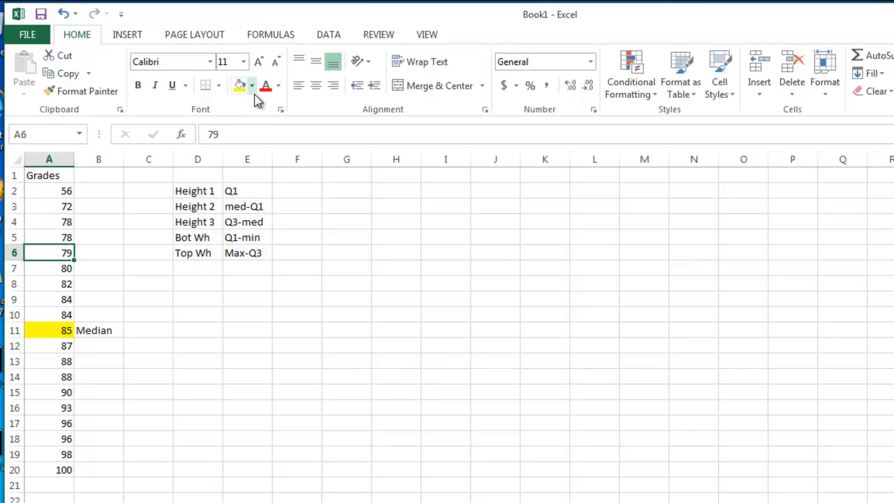
Fill grade 79 in A6 with yellow and label it 'Q1' in B6
left_click(251, 85)
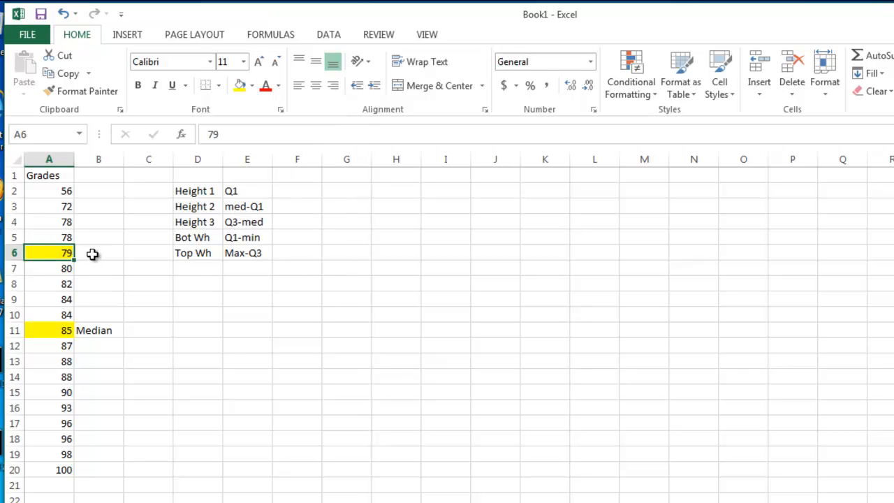
left_click(98, 253)
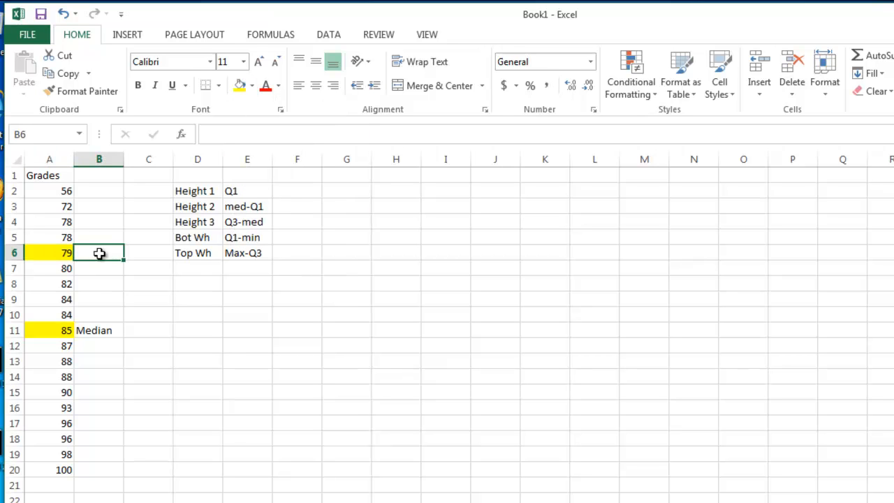
type("Q1")
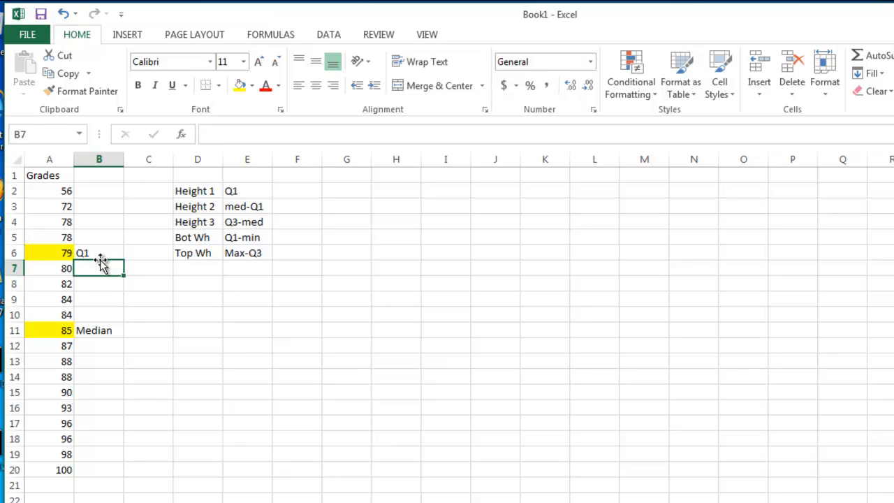
mouse_move(140, 402)
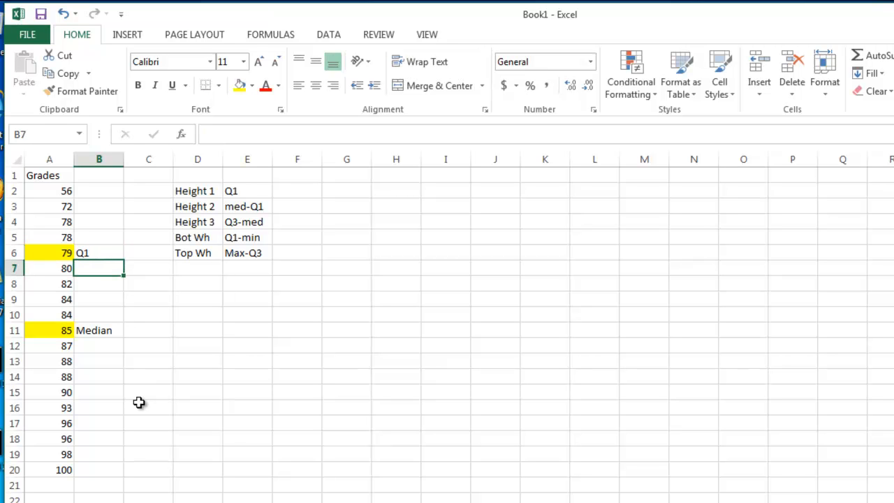
mouse_move(109, 397)
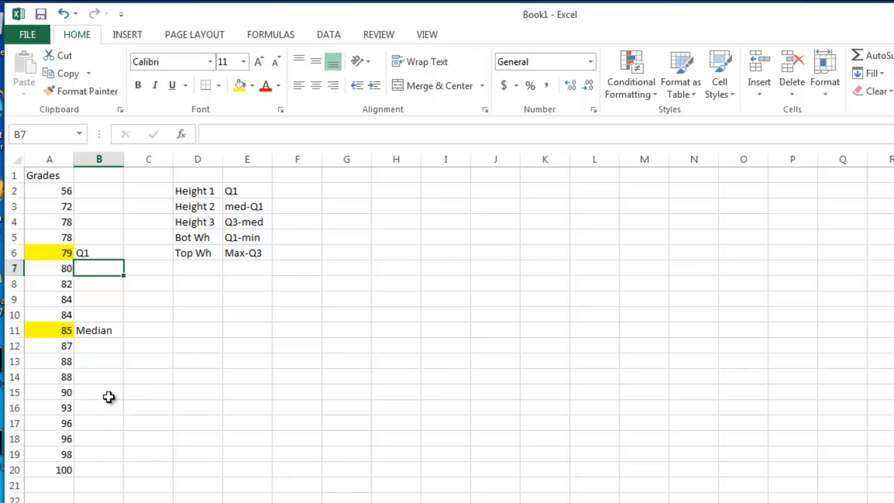
mouse_move(90, 399)
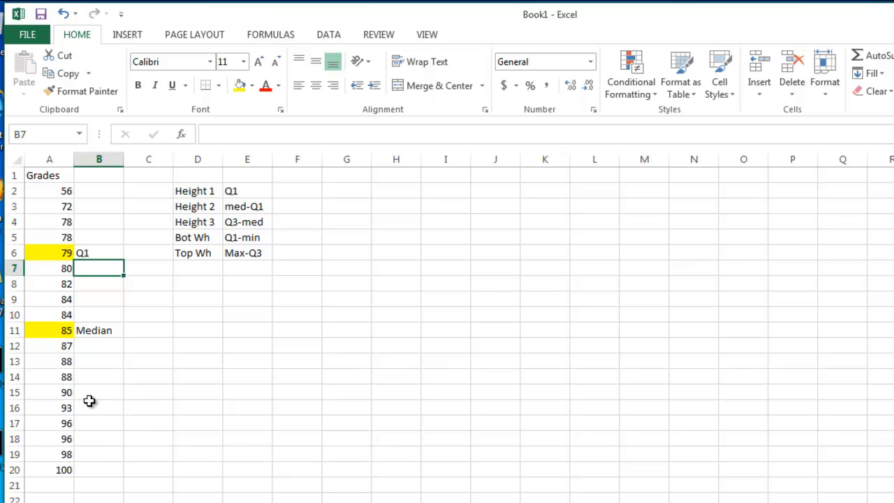
mouse_move(50, 408)
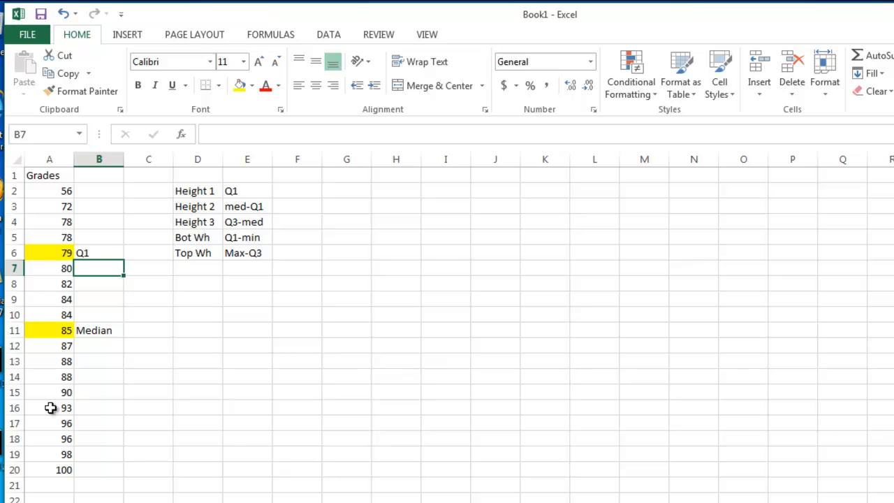
Fill grade 93 in A16 with yellow and label it 'Q3' in B16
left_click(49, 408)
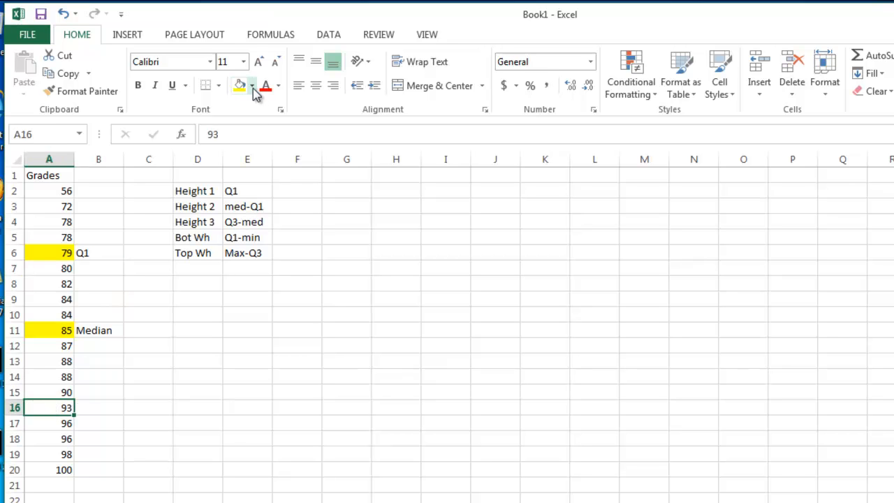
left_click(252, 86)
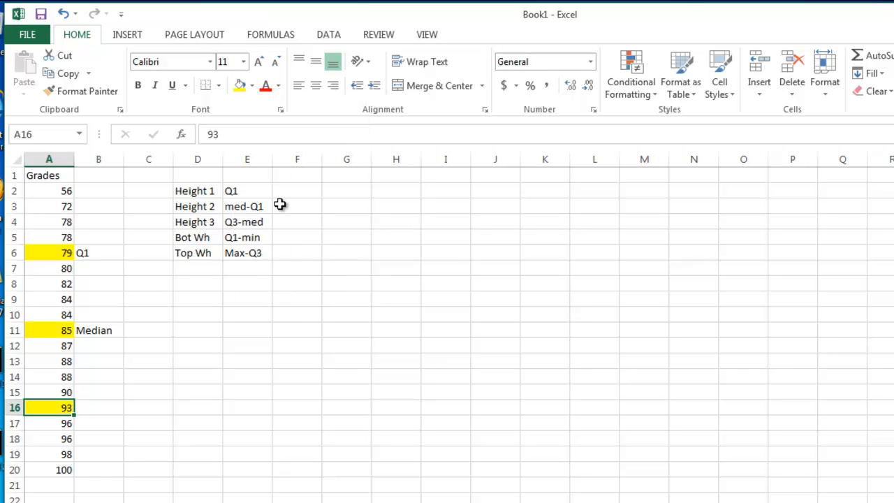
mouse_move(173, 303)
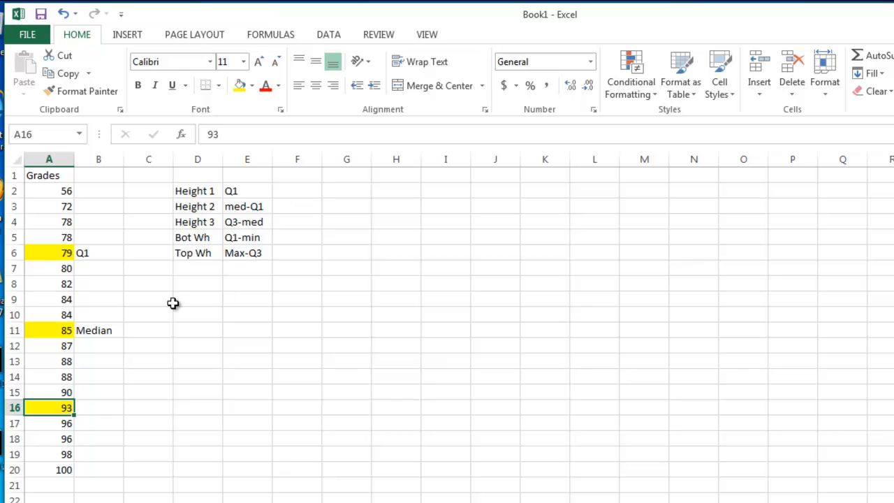
left_click(98, 407)
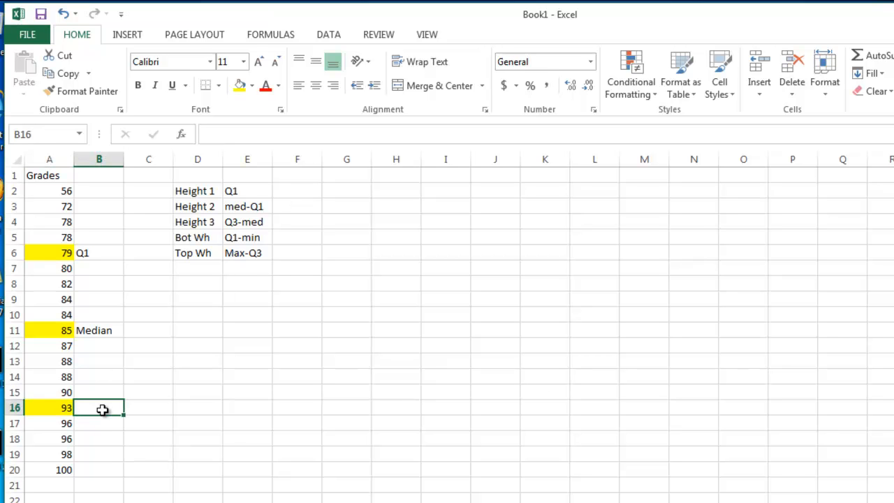
type("Q3")
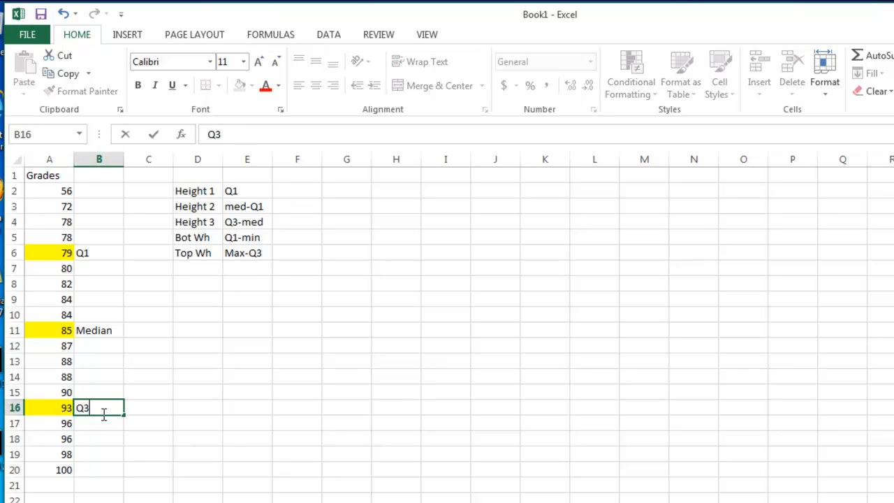
Label grade 56 as 'Min' in B2 and grade 100 as 'Max' in B20
left_click(98, 190)
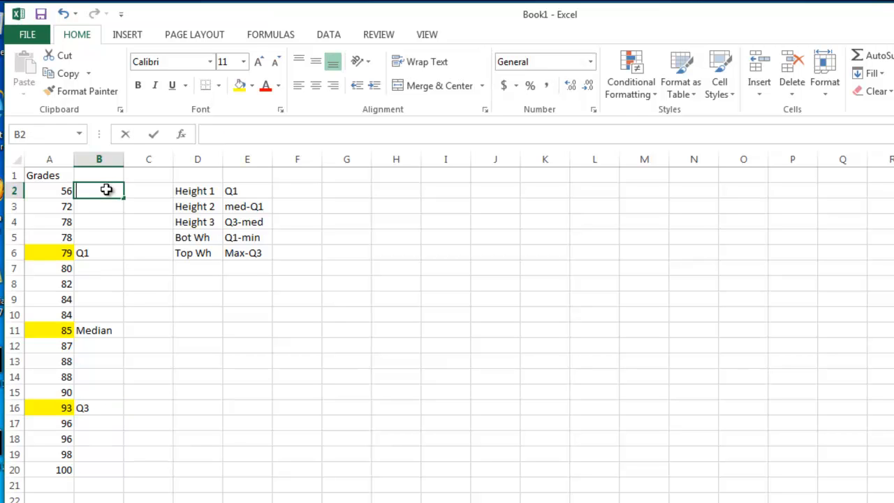
type("Min")
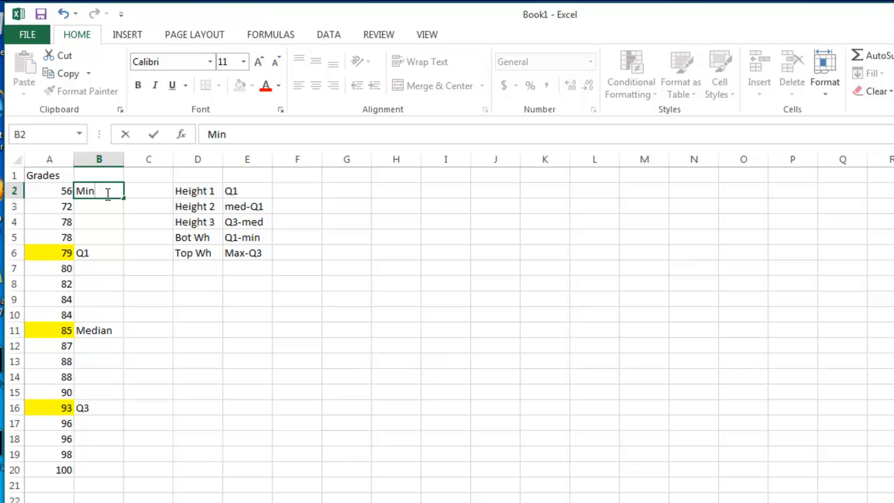
left_click(98, 469)
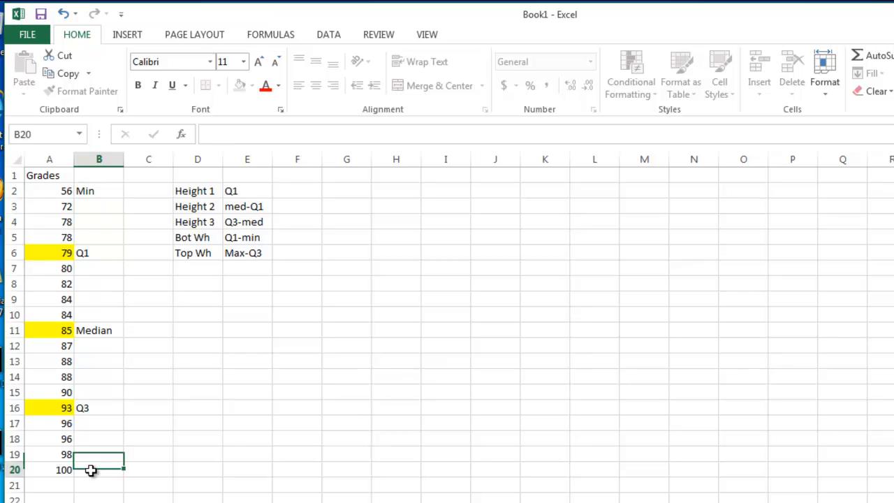
type("MA")
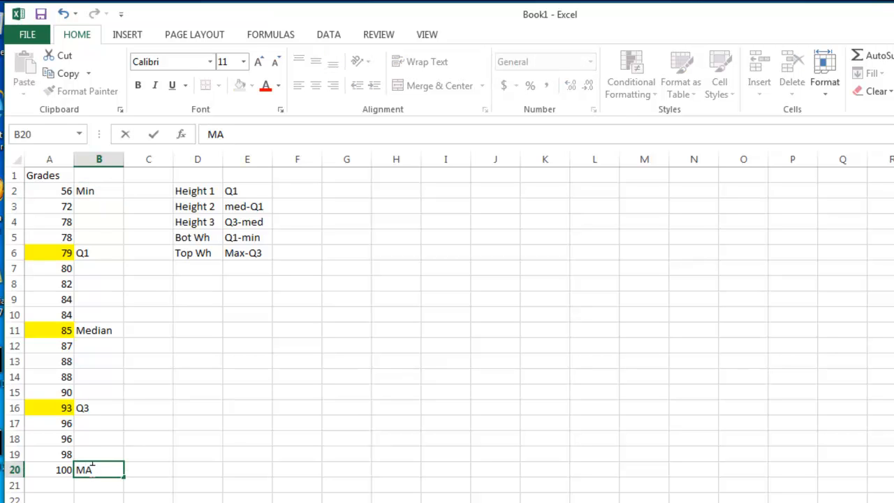
type("ax")
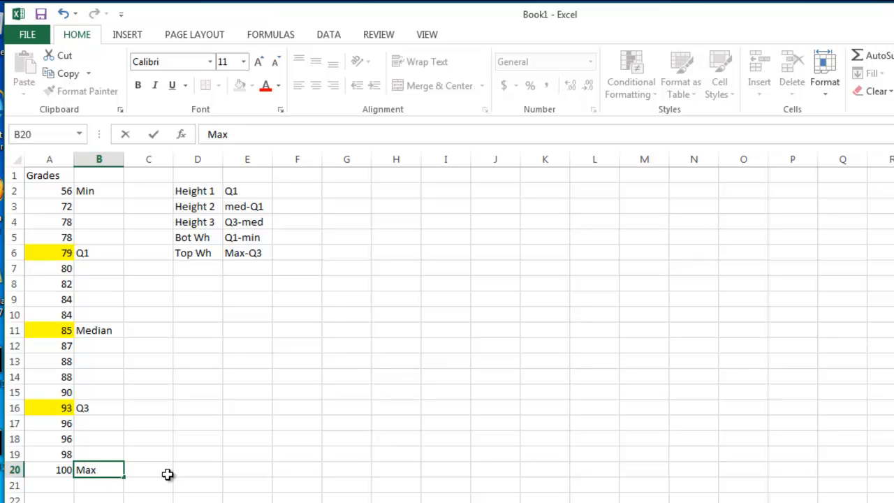
left_click(148, 470)
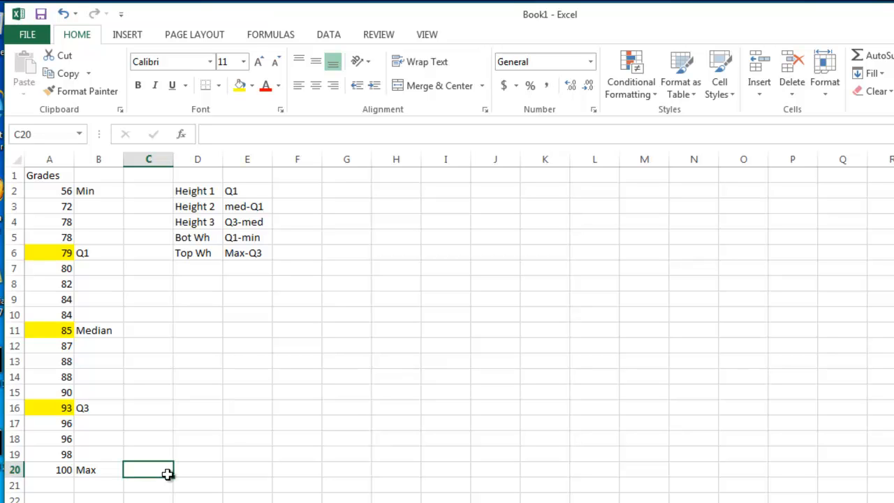
mouse_move(39, 207)
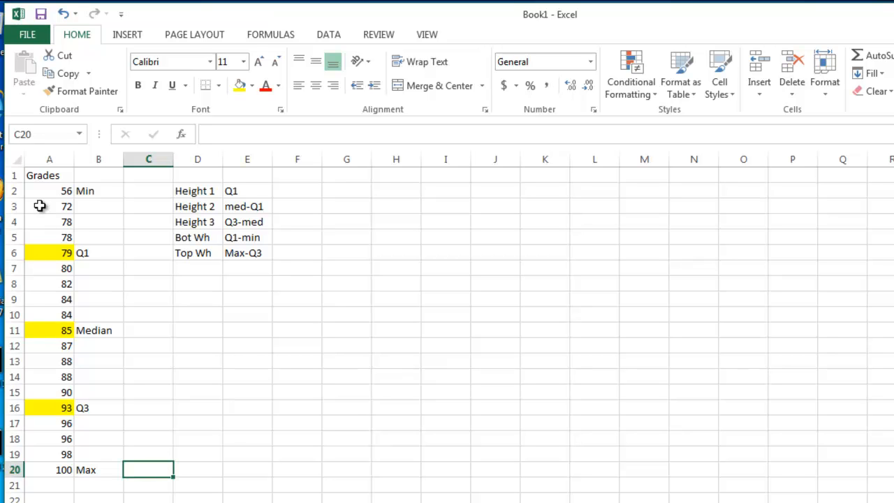
Give the minimum grade 56 in A2 and maximum grade 100 in A20 an orange fill
left_click(49, 190)
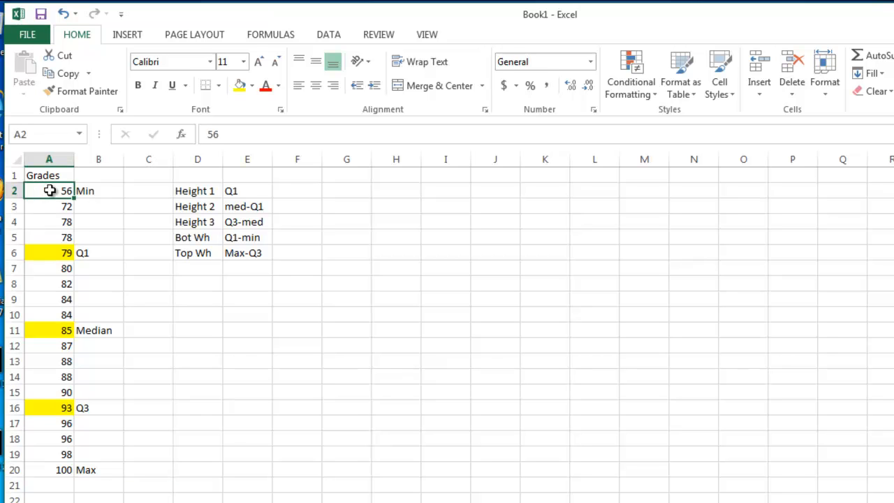
left_click(251, 86)
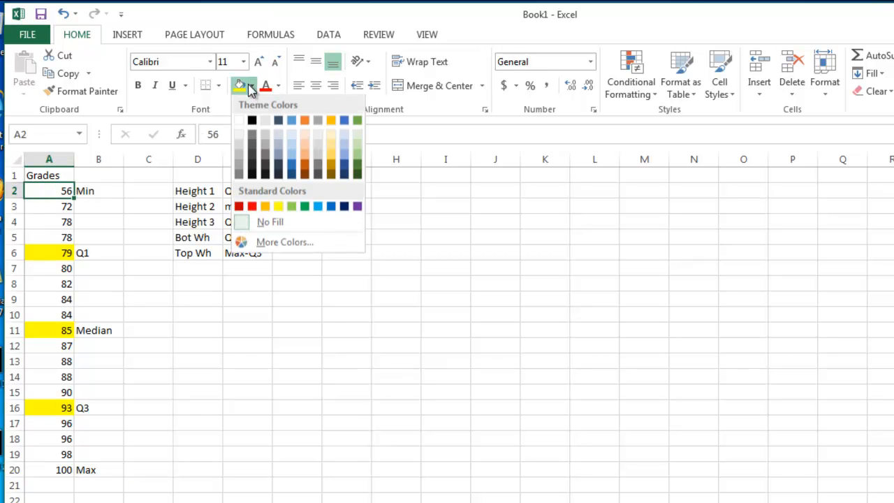
left_click(265, 206)
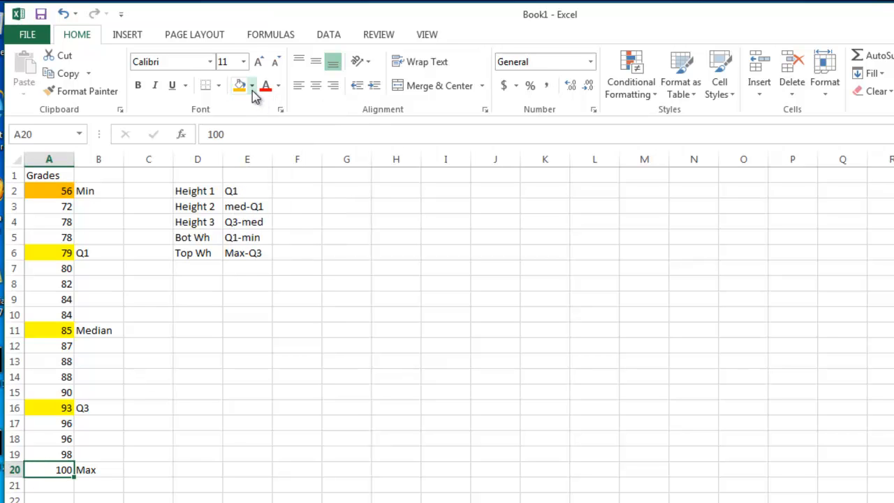
left_click(237, 85)
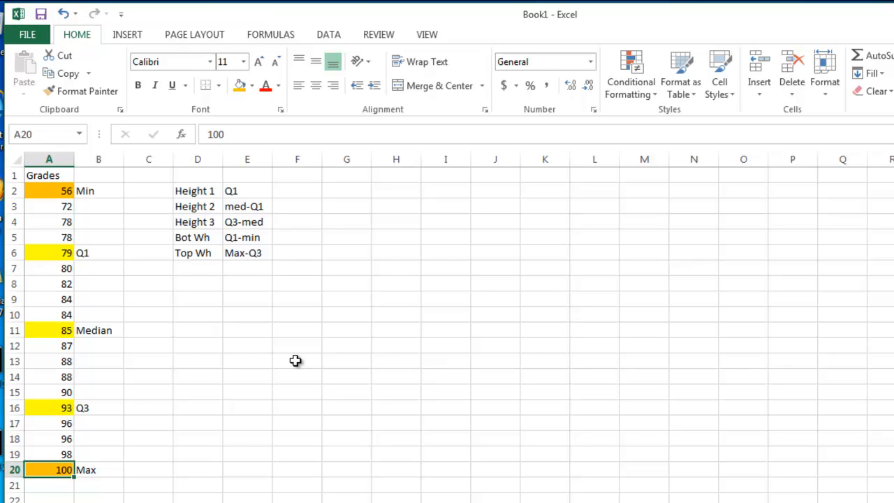
left_click(296, 190)
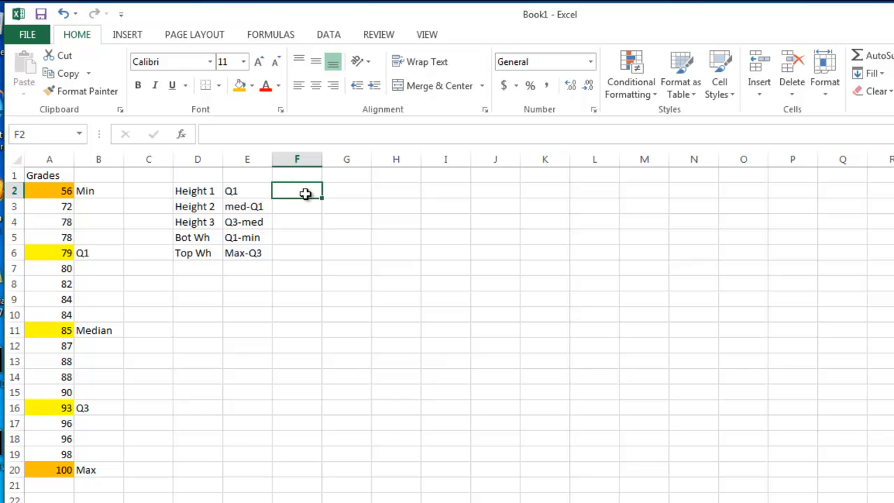
Enter 79 as Height 1 in F2 and =A11-A6 in F3, giving 6
type("79")
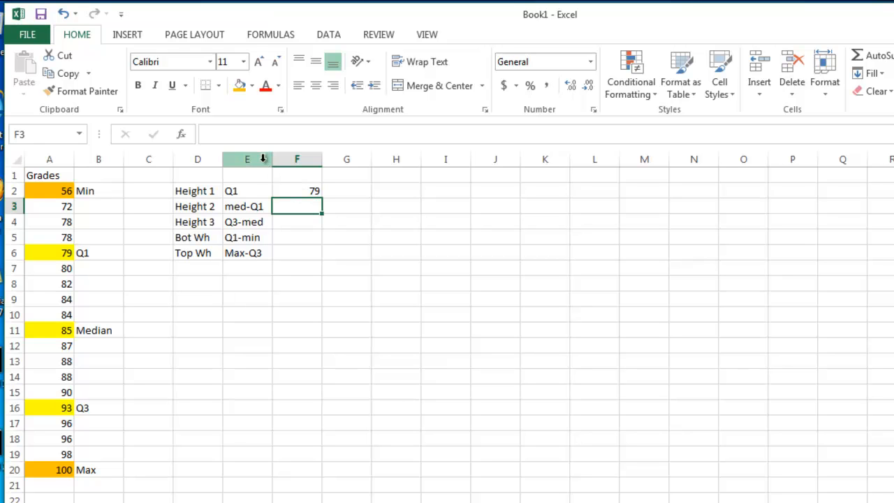
mouse_move(226, 138)
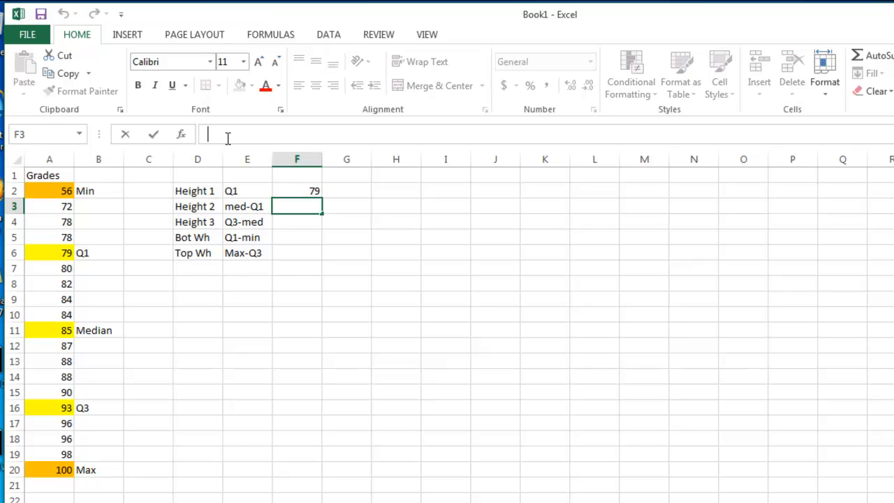
type("=")
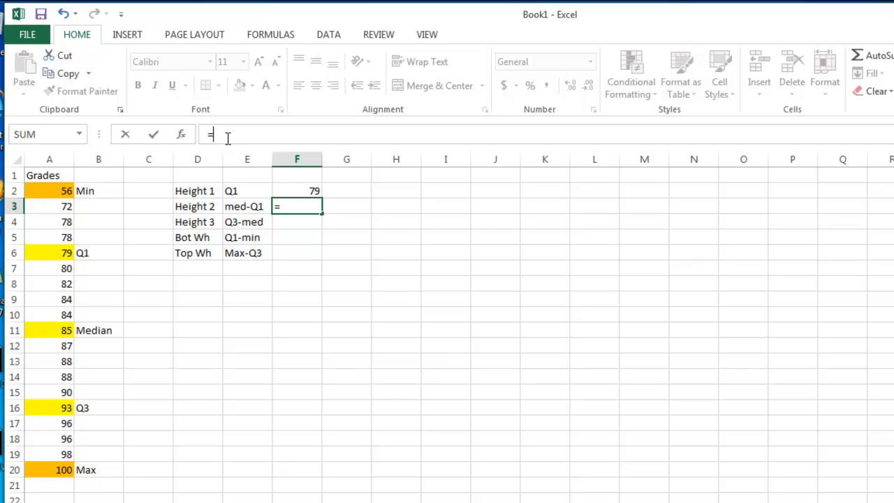
mouse_move(134, 268)
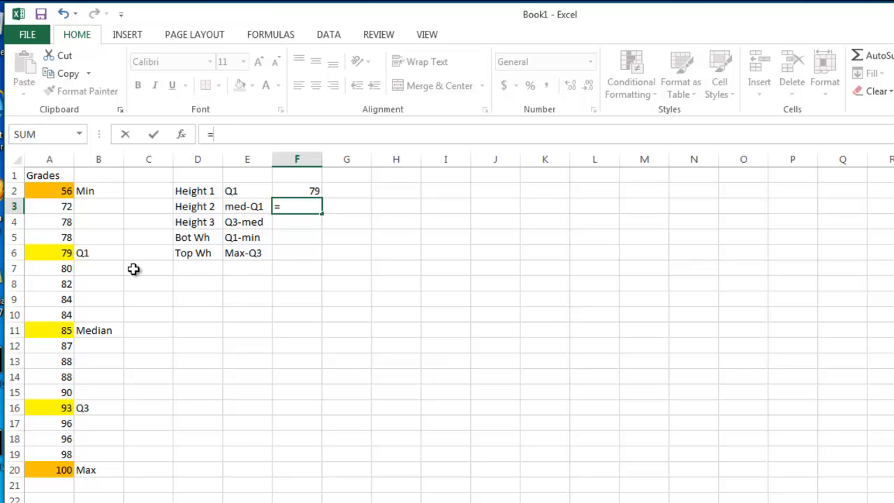
left_click(49, 329)
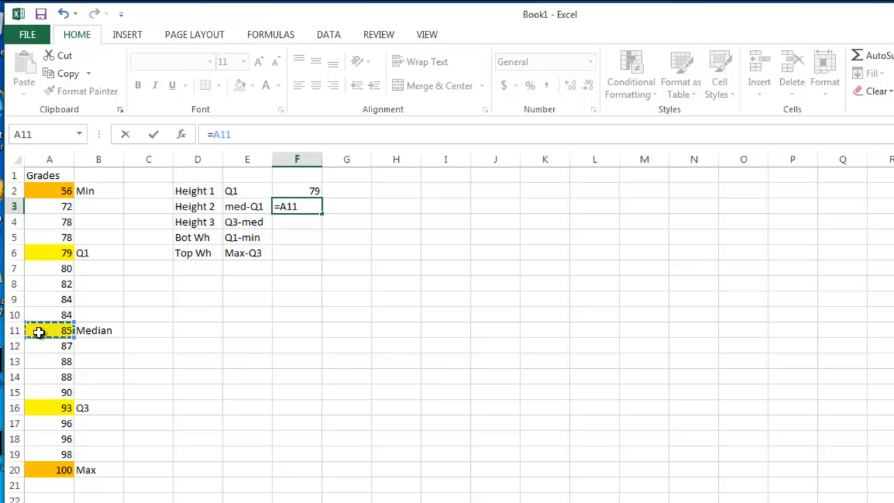
type("-")
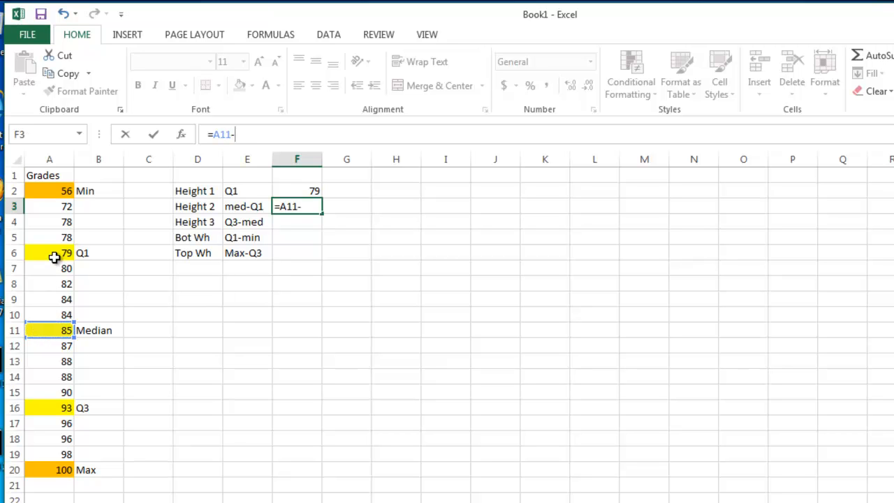
left_click(48, 253)
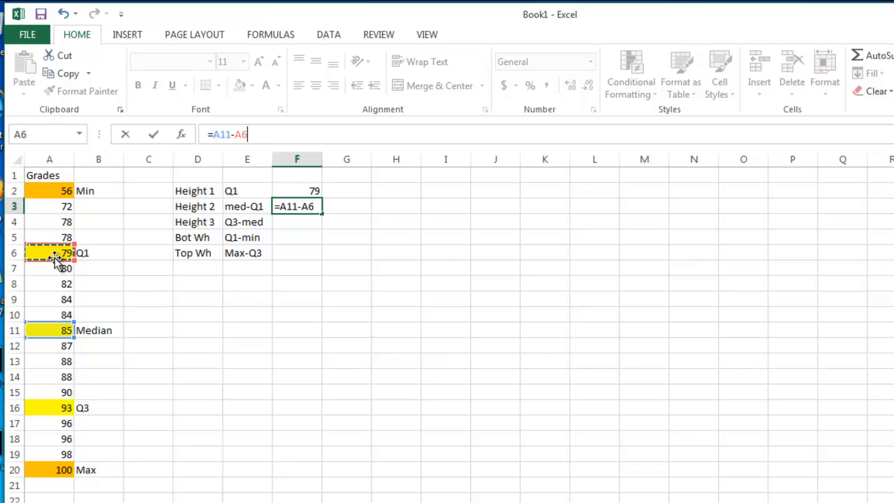
key("enter")
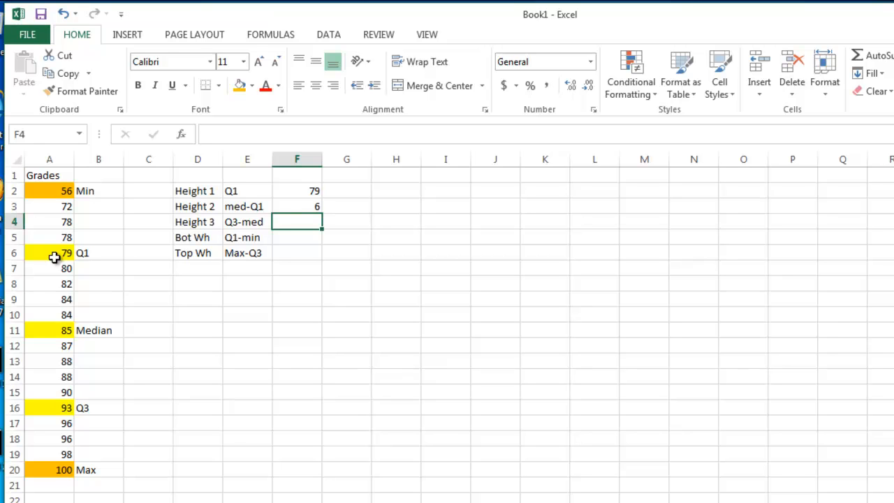
mouse_move(55, 410)
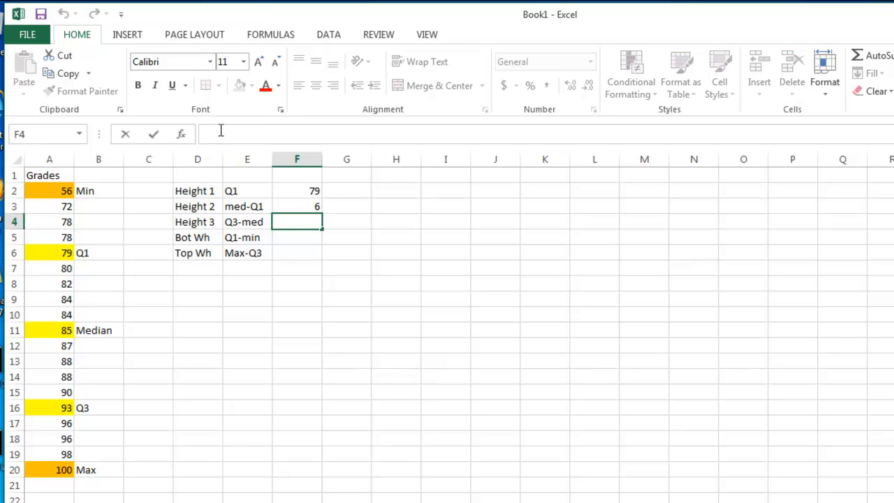
Calculate Height 3 in F4 as Q3 minus median, =A16-A11, giving 8
type("=")
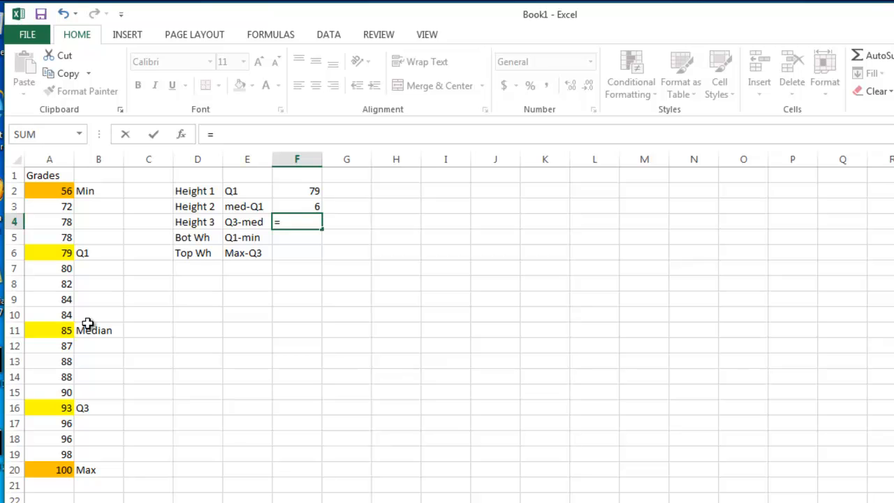
mouse_move(49, 408)
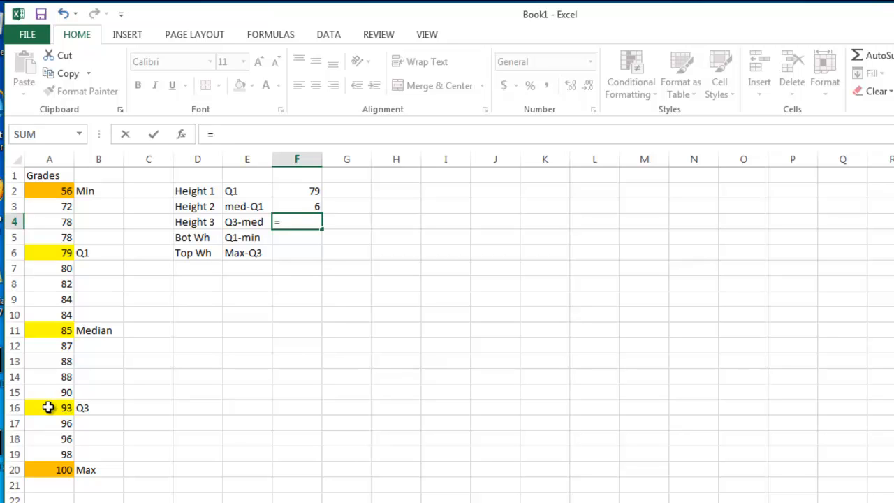
left_click(49, 407)
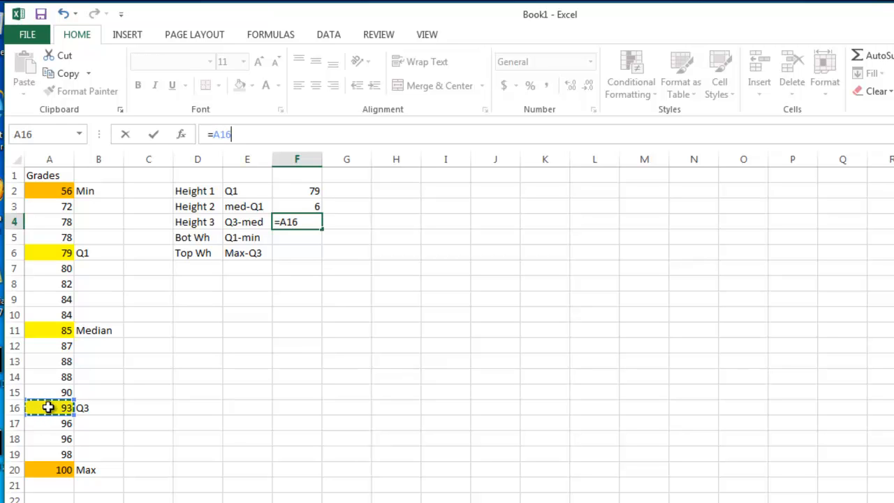
type("-")
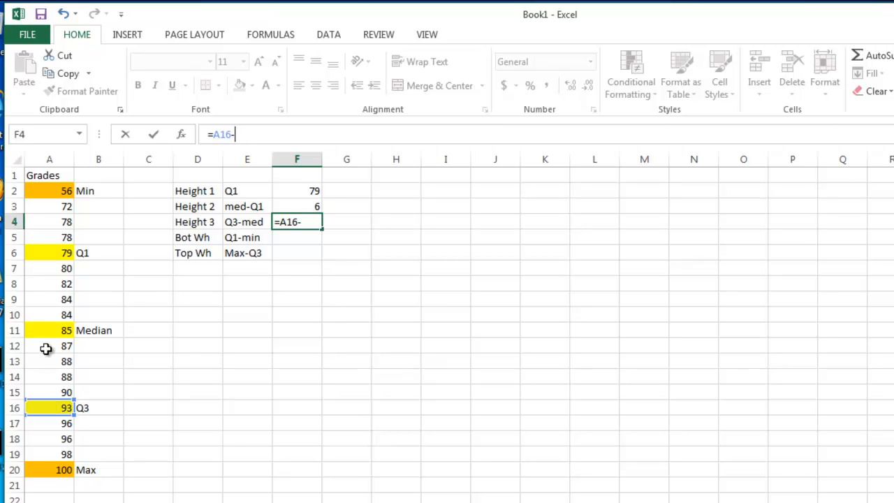
mouse_move(48, 332)
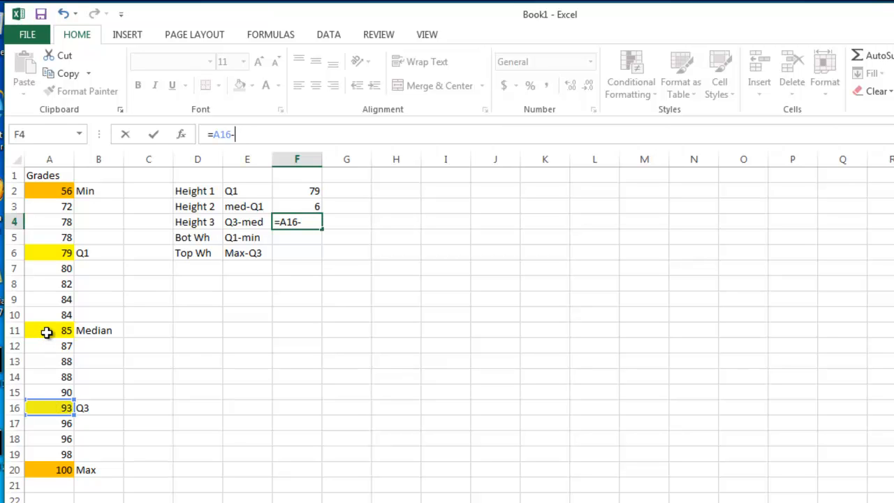
left_click(49, 330)
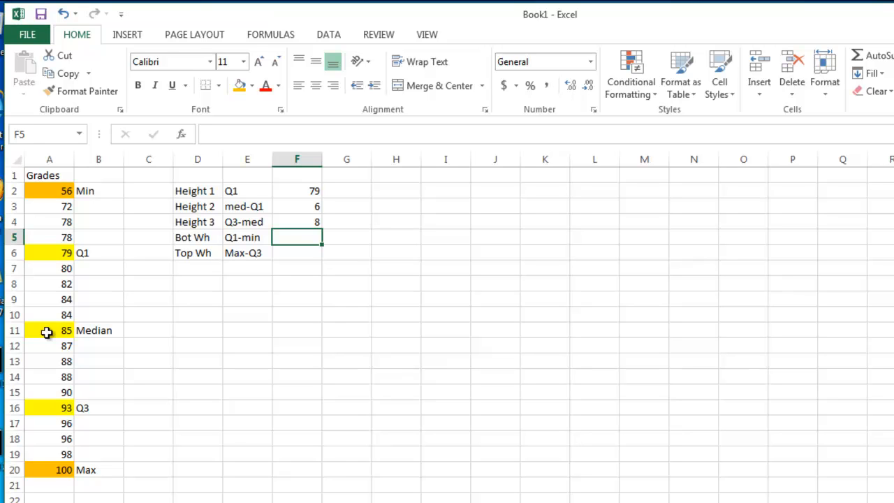
mouse_move(137, 249)
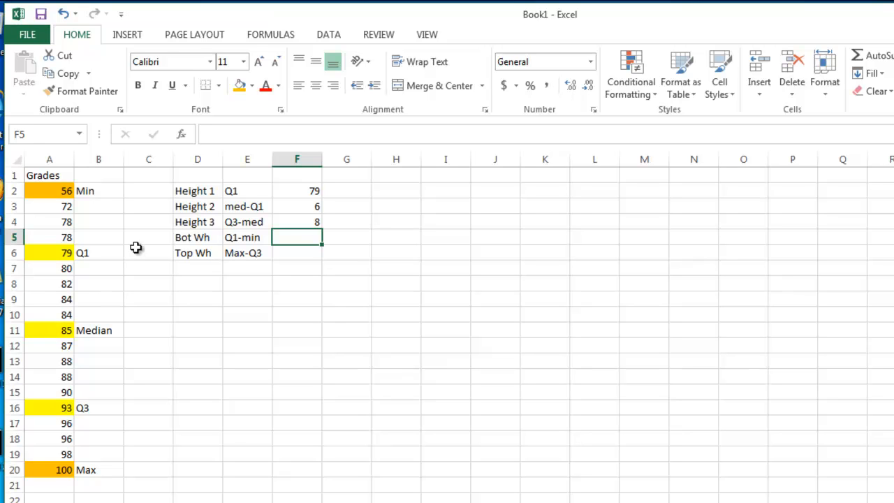
mouse_move(229, 134)
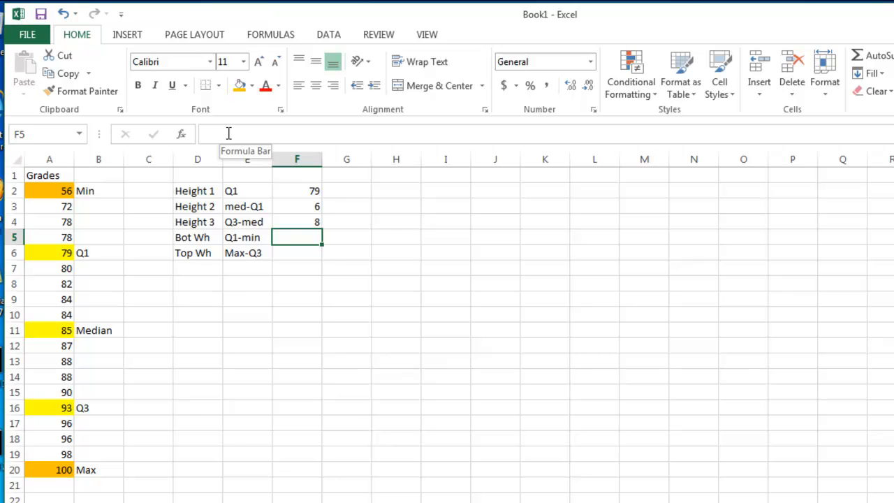
Calculate the bottom whisker =A6-A2 (23) in F5 and top whisker =A20-A16 (7) in F6
type("=")
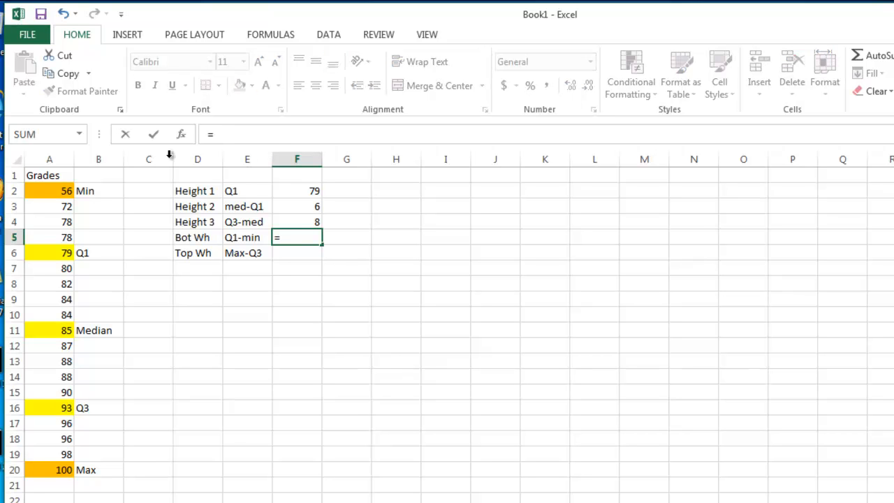
left_click(50, 252)
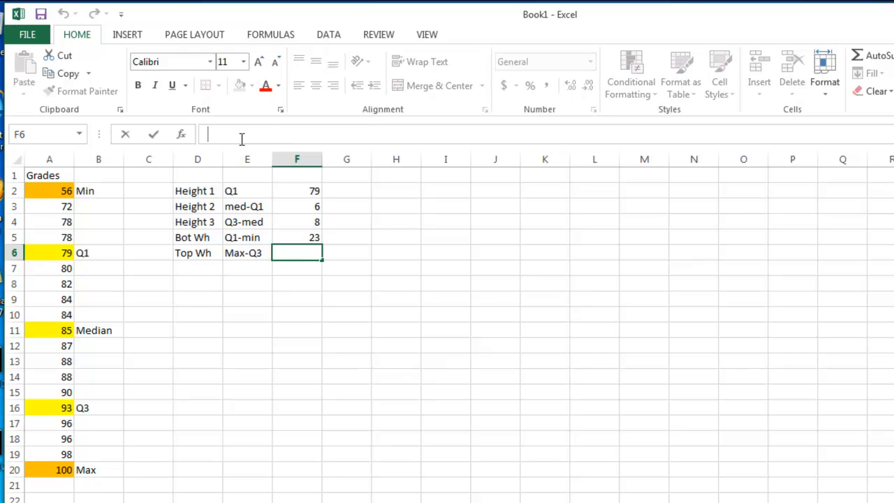
type("=")
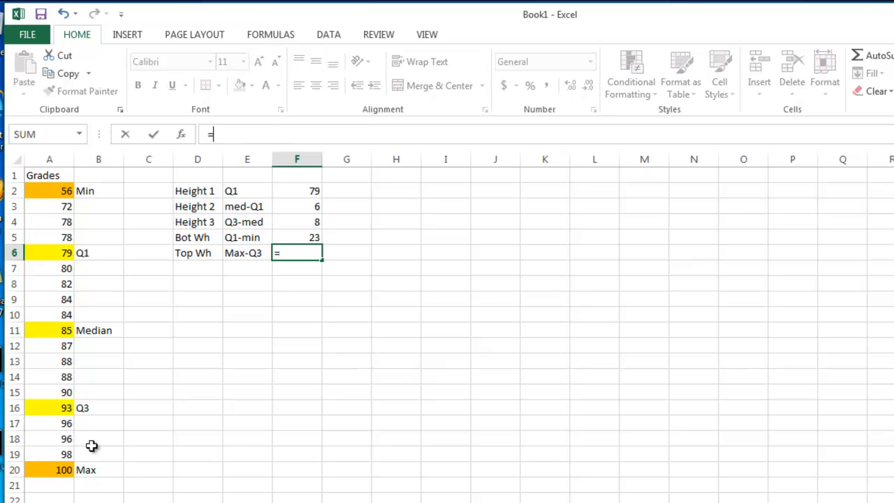
left_click(59, 469)
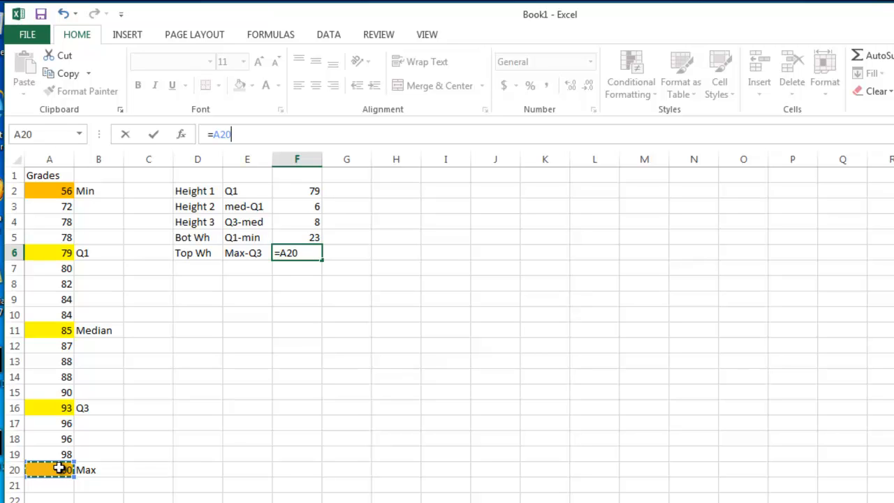
left_click(49, 408)
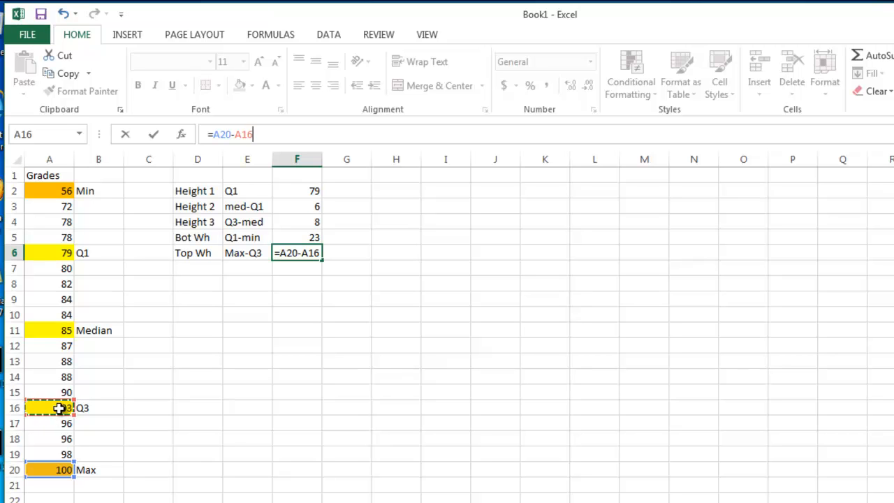
key("enter")
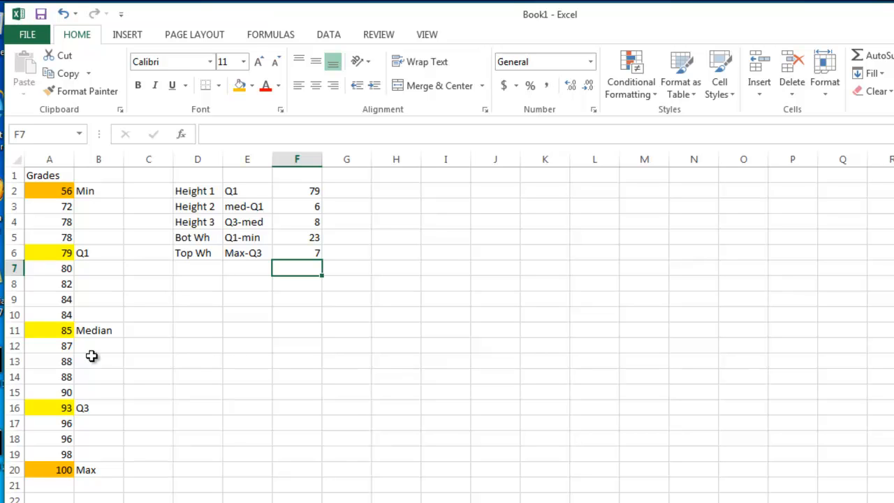
mouse_move(349, 252)
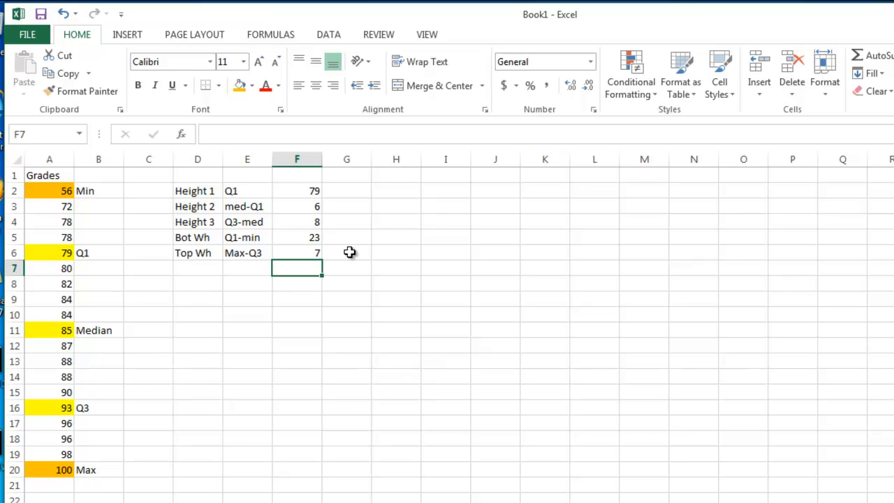
mouse_move(349, 191)
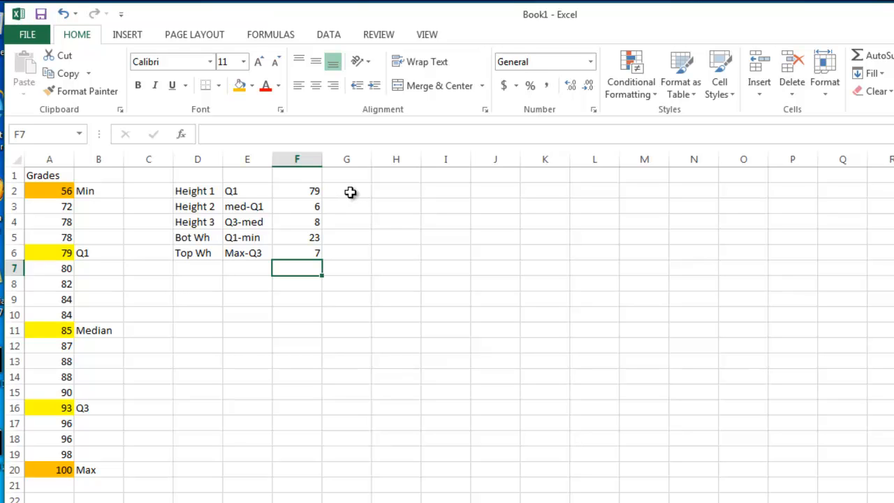
mouse_move(349, 207)
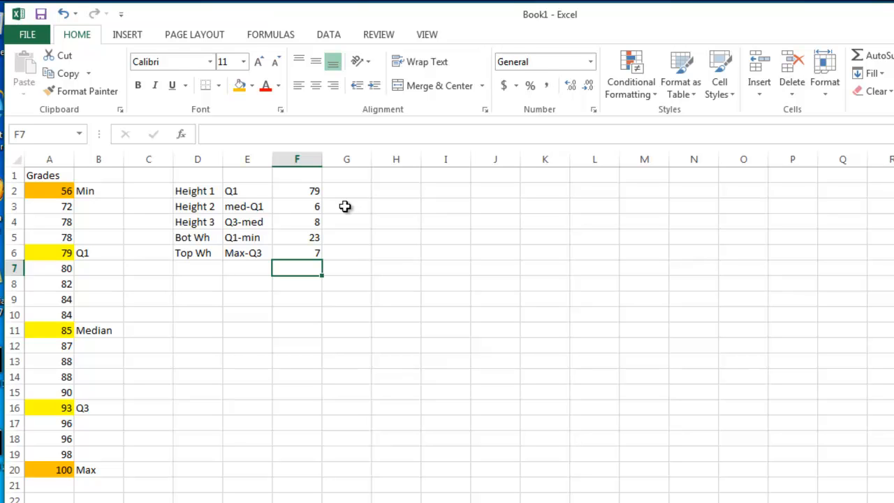
mouse_move(337, 207)
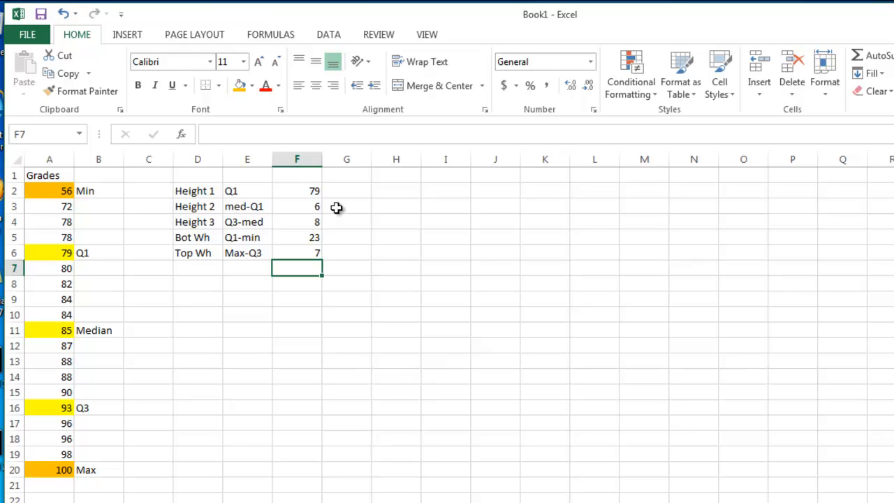
mouse_move(338, 221)
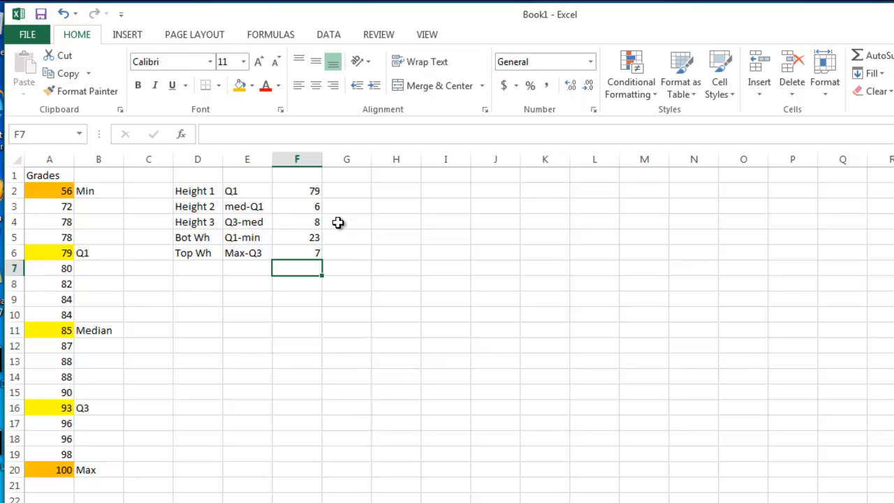
mouse_move(299, 192)
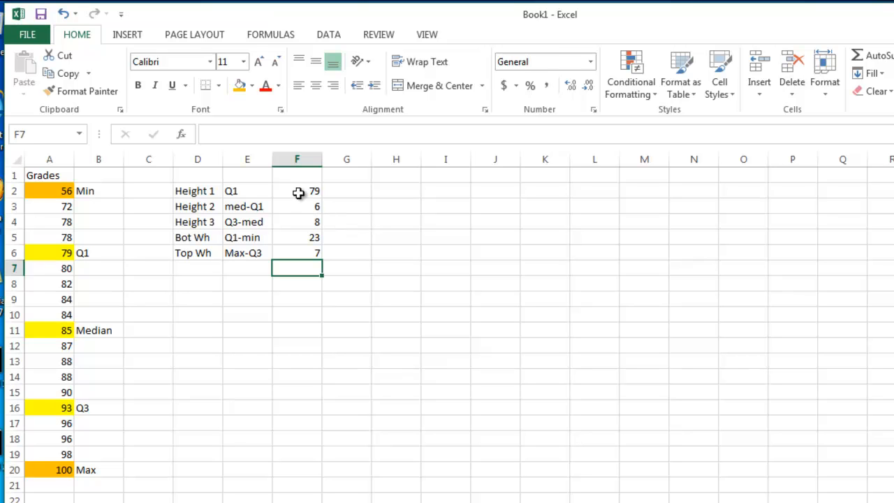
Insert a 2-D Stacked Column chart of the box heights in F2:F4 (79, 6, 8)
left_click_drag(296, 190, 296, 207)
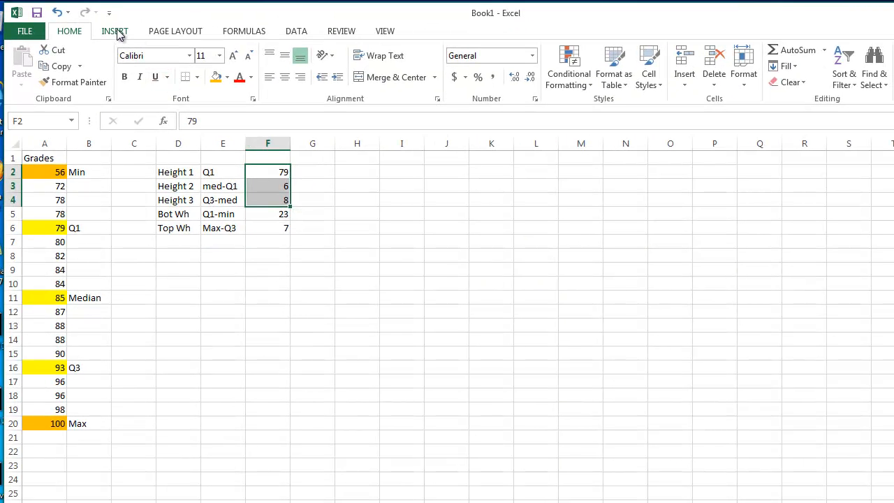
left_click(114, 30)
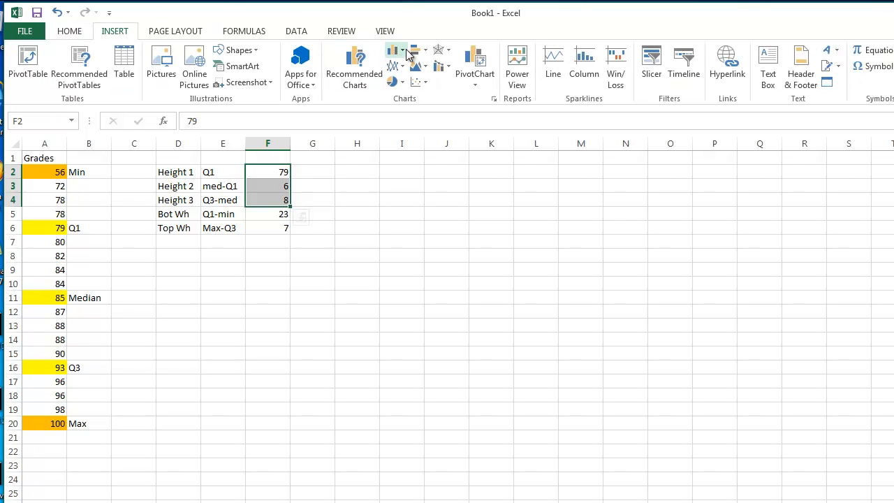
left_click(397, 51)
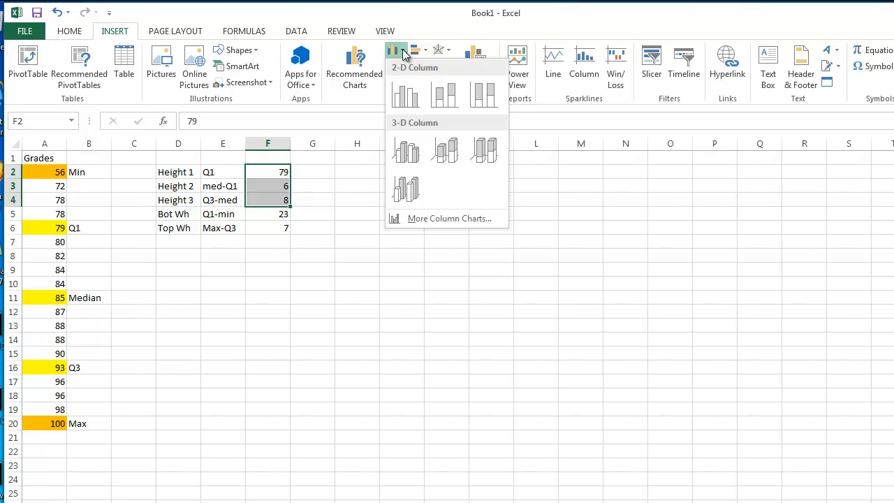
left_click(444, 95)
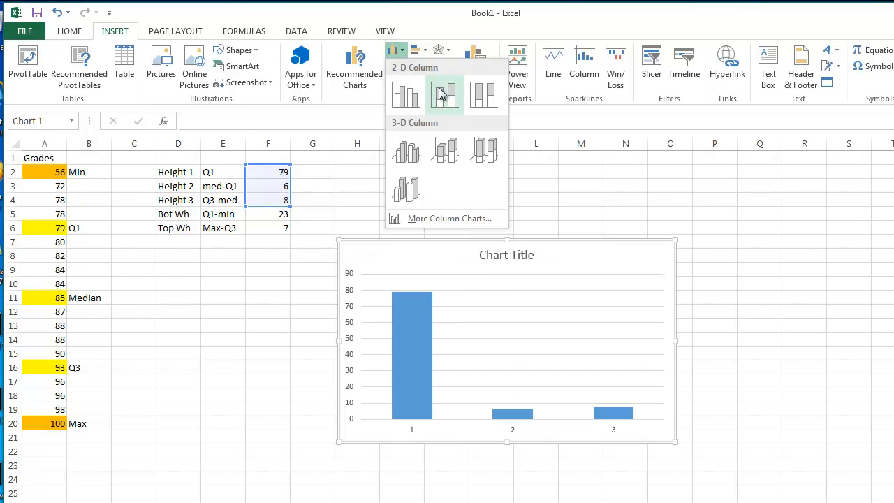
mouse_move(444, 95)
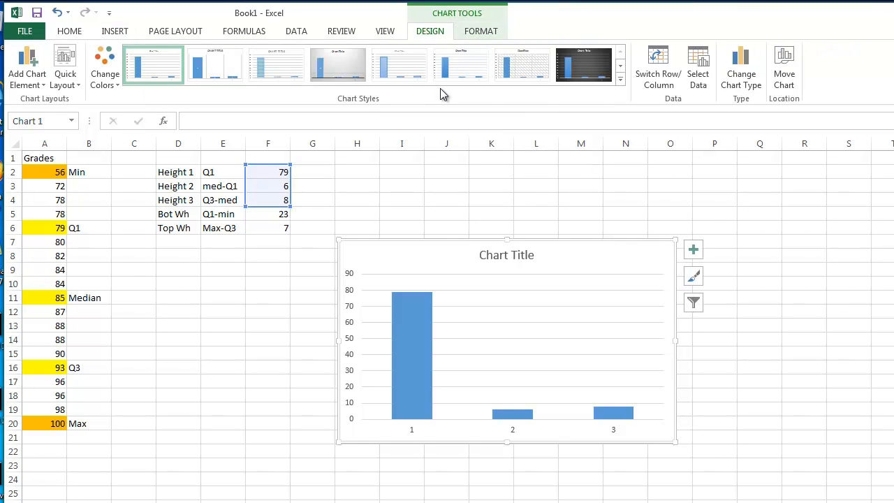
mouse_move(542, 106)
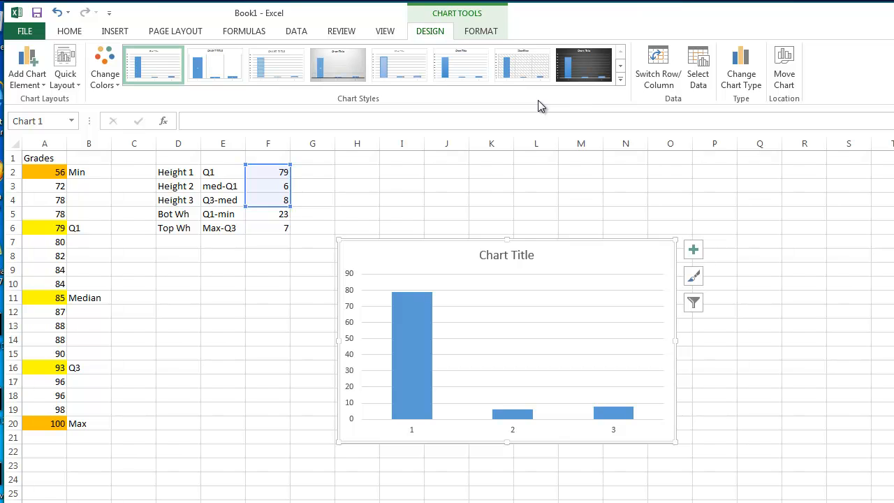
mouse_move(656, 73)
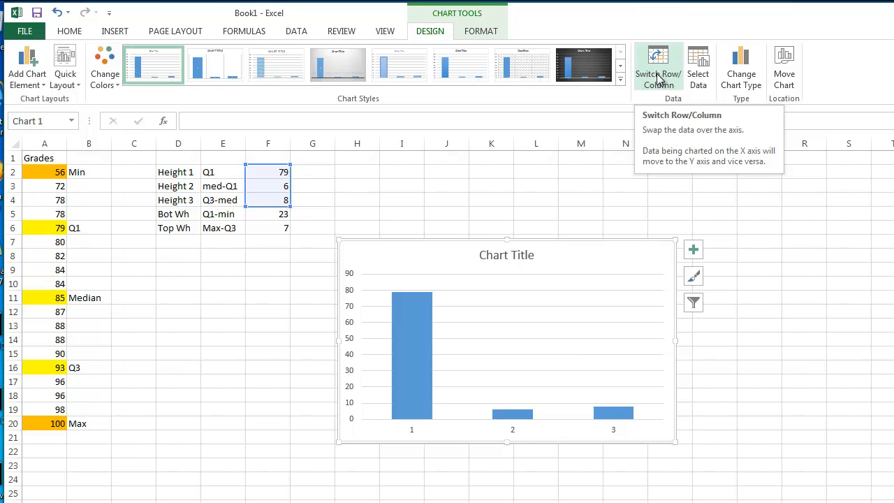
Switch row/column so the three heights stack into one blue, orange and grey column
left_click(657, 67)
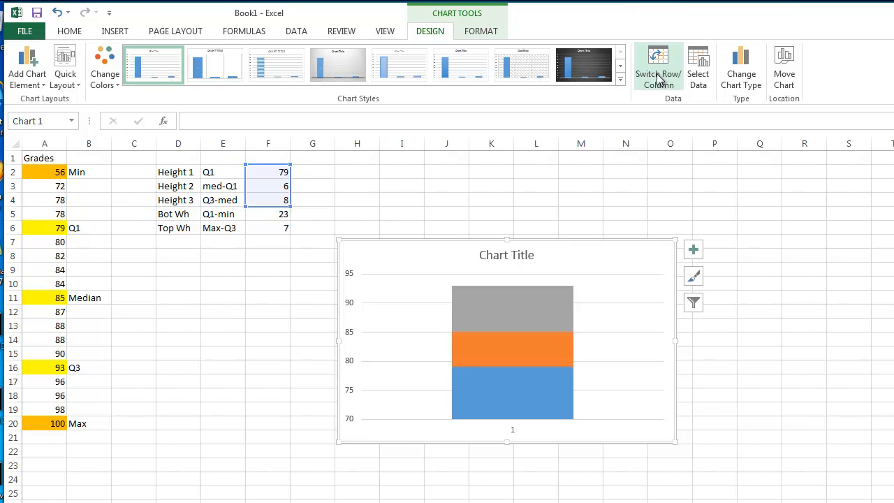
mouse_move(533, 174)
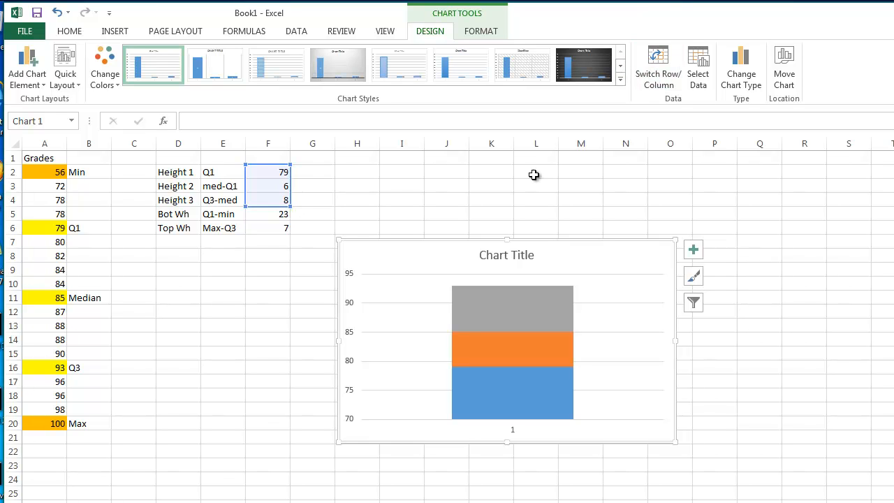
mouse_move(440, 368)
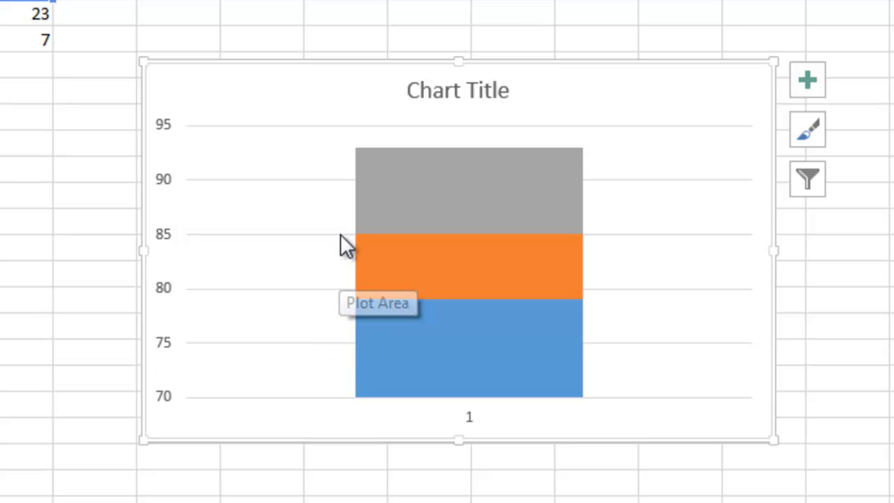
mouse_move(377, 248)
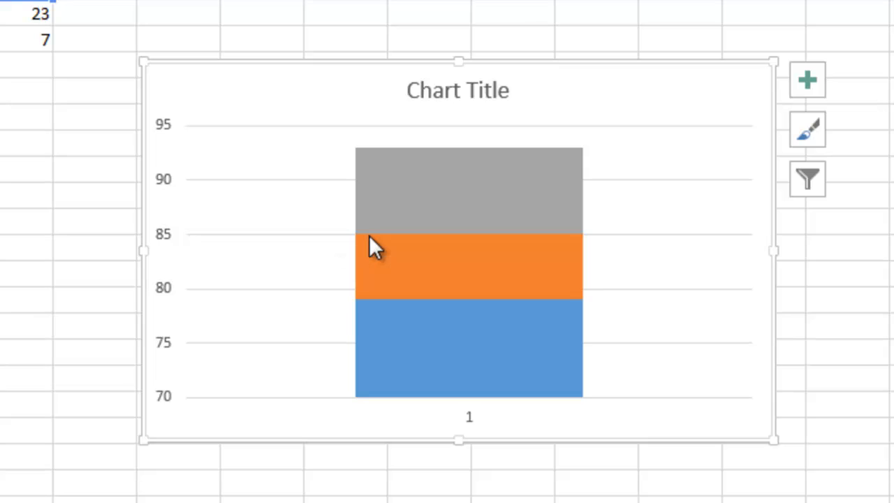
mouse_move(366, 240)
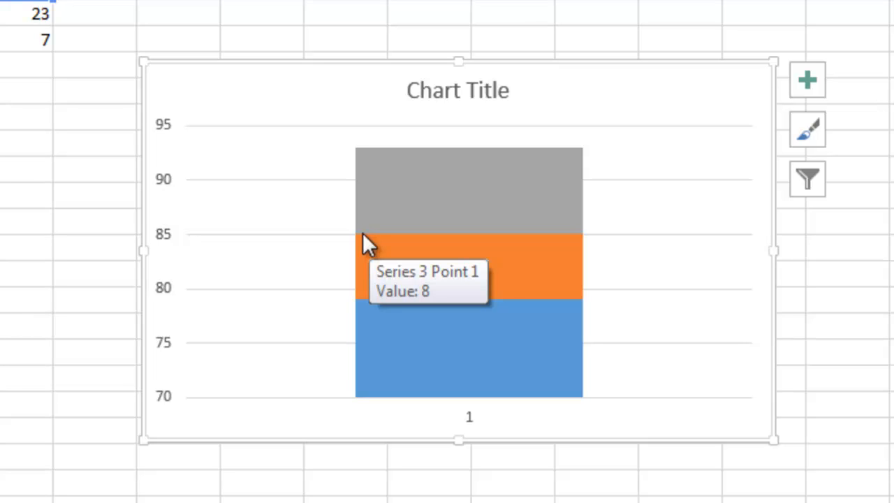
mouse_move(377, 185)
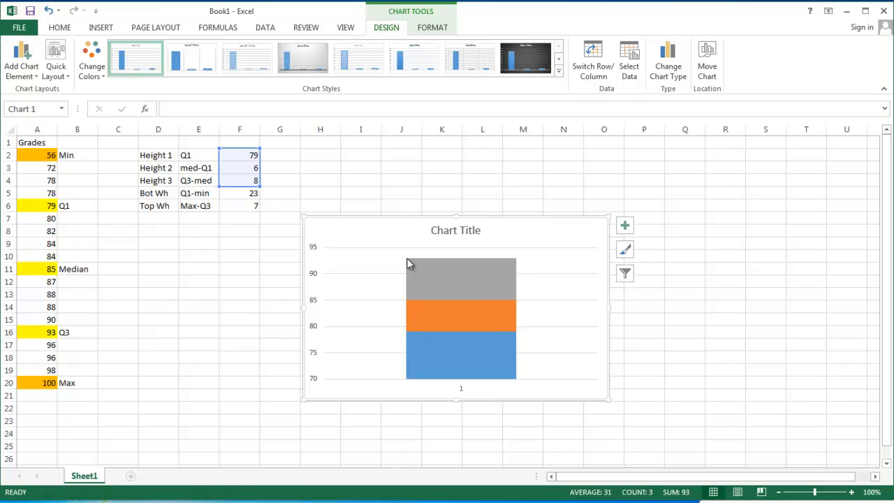
mouse_move(468, 366)
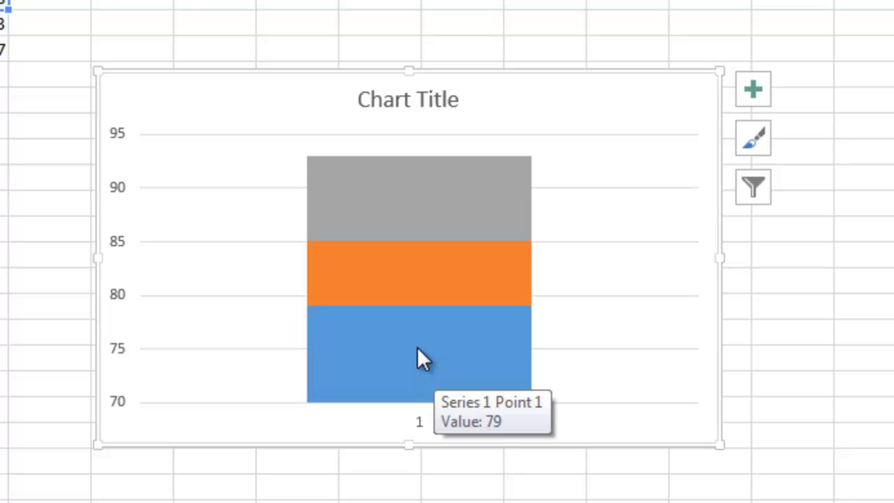
Select the blue Q1 segment and bring up its Format Data Series pane
left_click(398, 335)
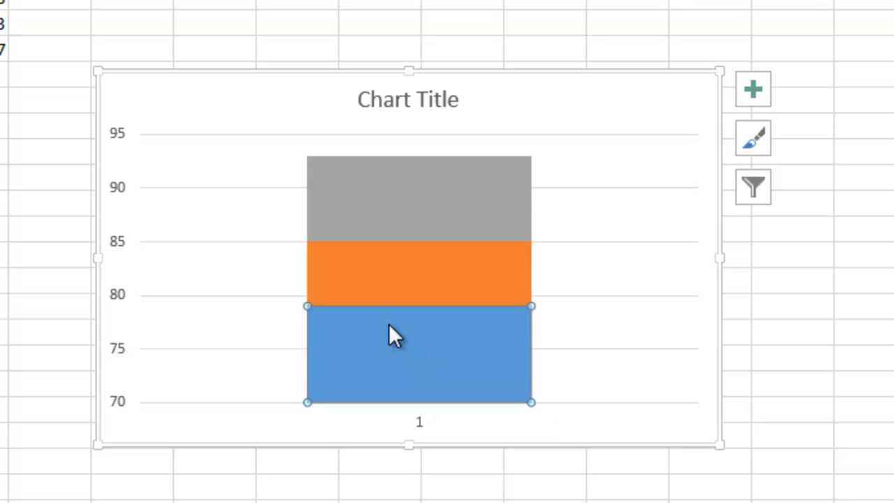
mouse_move(305, 399)
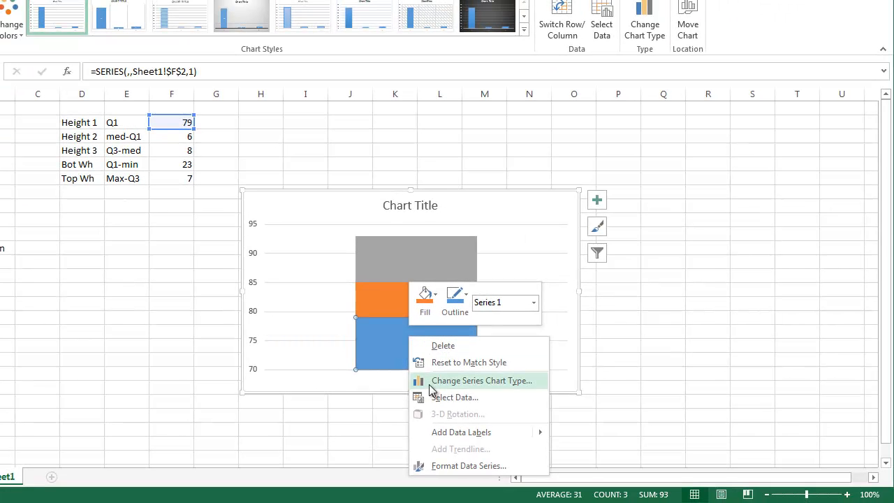
mouse_move(460, 466)
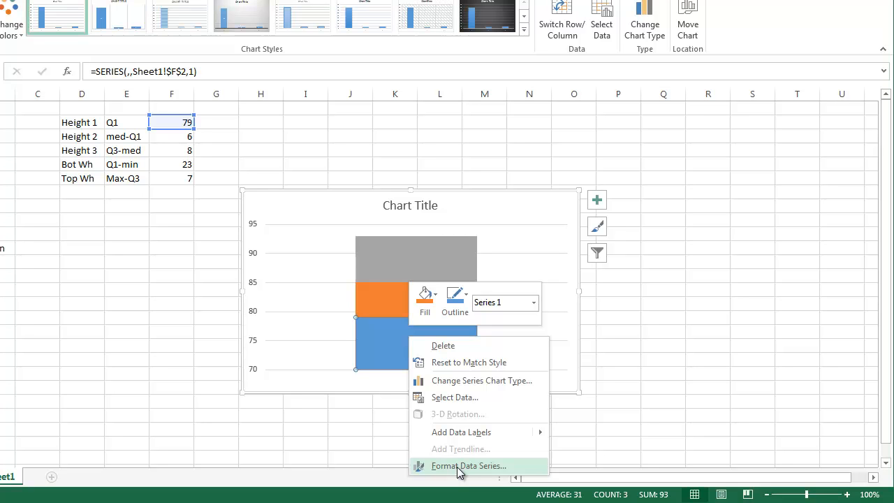
left_click(469, 467)
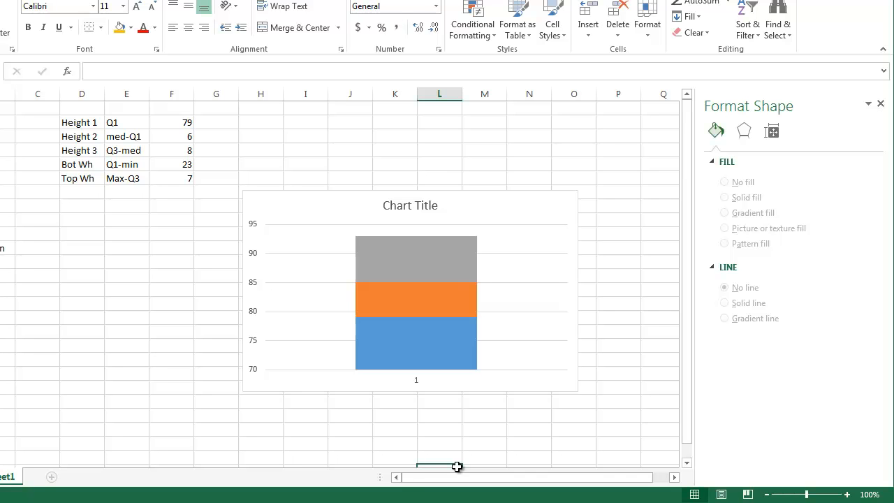
mouse_move(644, 452)
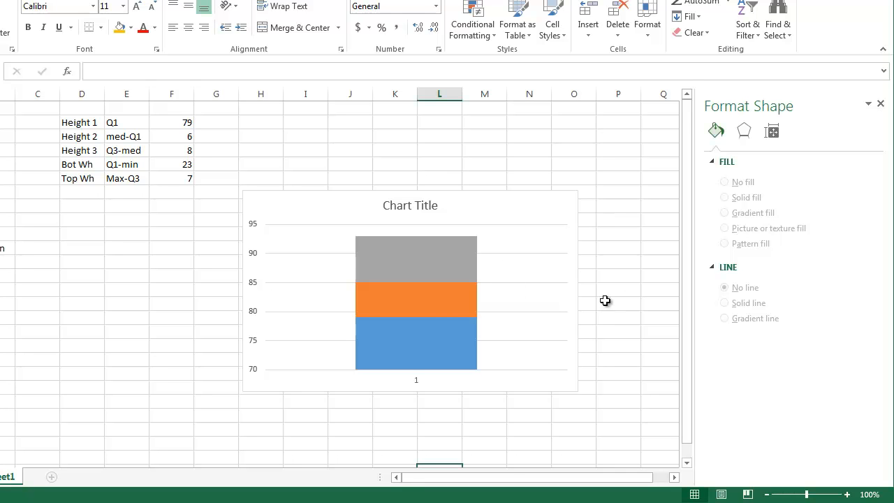
mouse_move(584, 261)
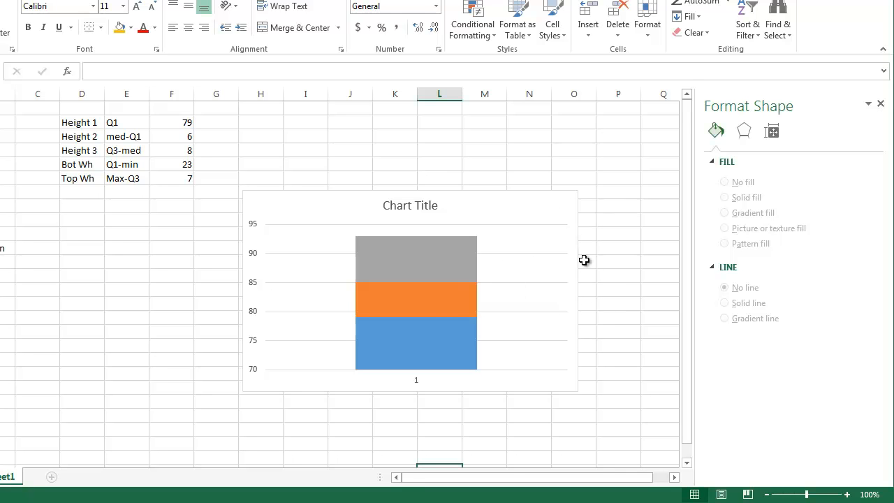
mouse_move(592, 282)
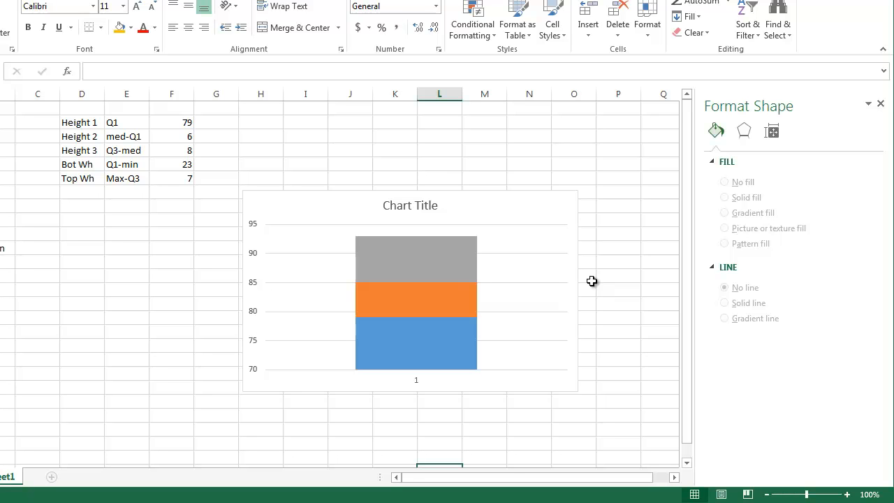
mouse_move(570, 304)
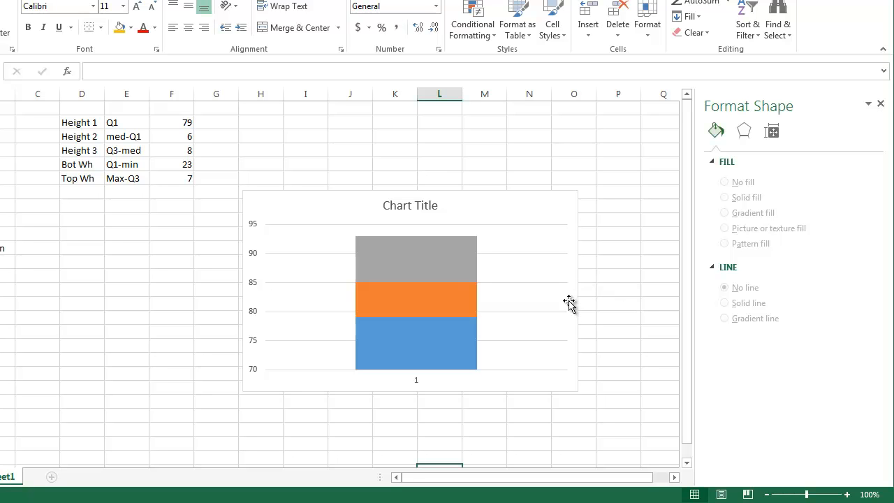
left_click(416, 342)
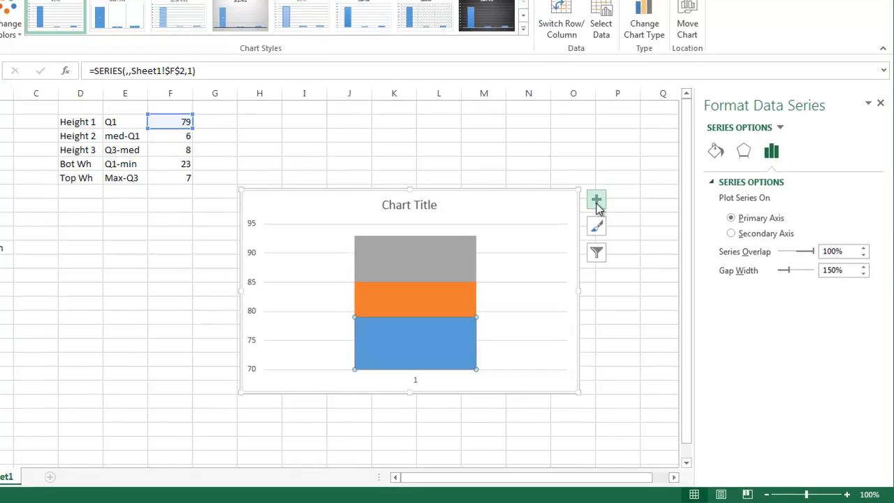
Add error bars to the Q1 series via Chart Elements and set their direction to Minus
left_click(596, 201)
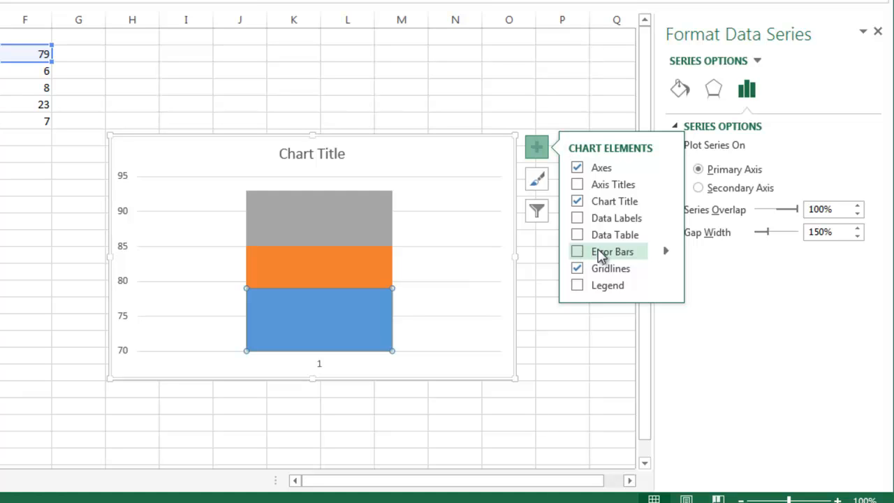
mouse_move(662, 253)
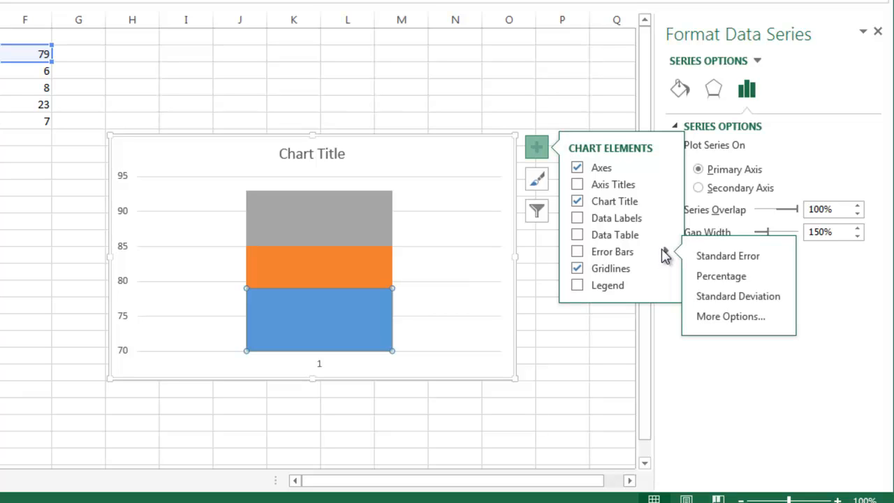
mouse_move(709, 316)
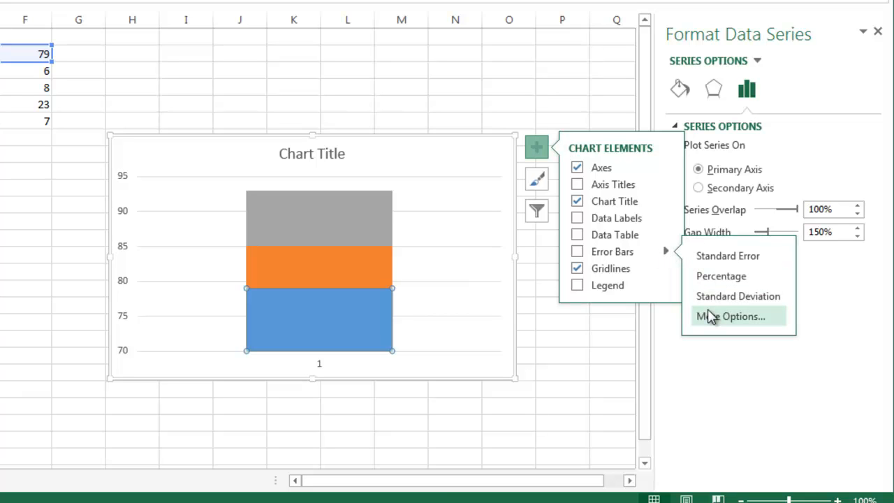
left_click(731, 316)
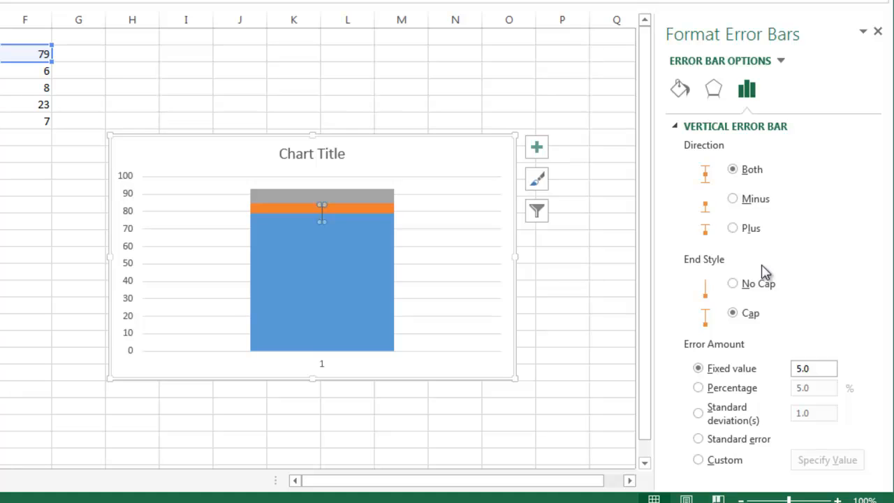
mouse_move(768, 268)
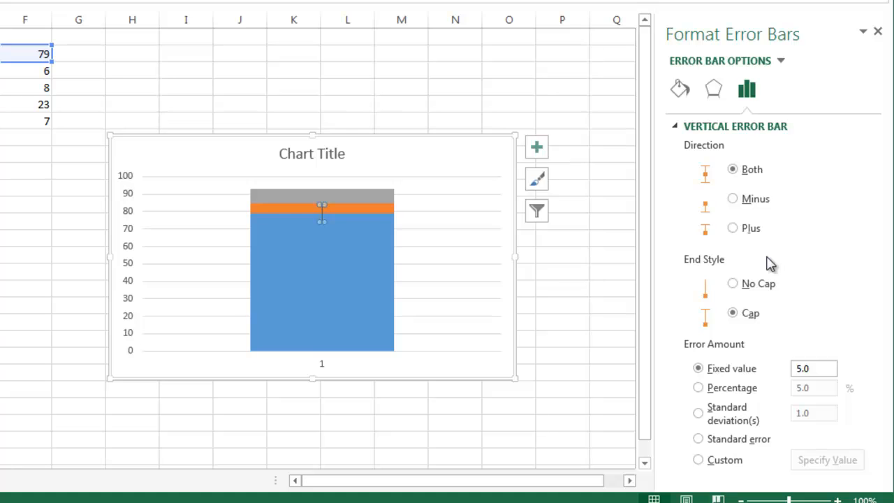
left_click(731, 199)
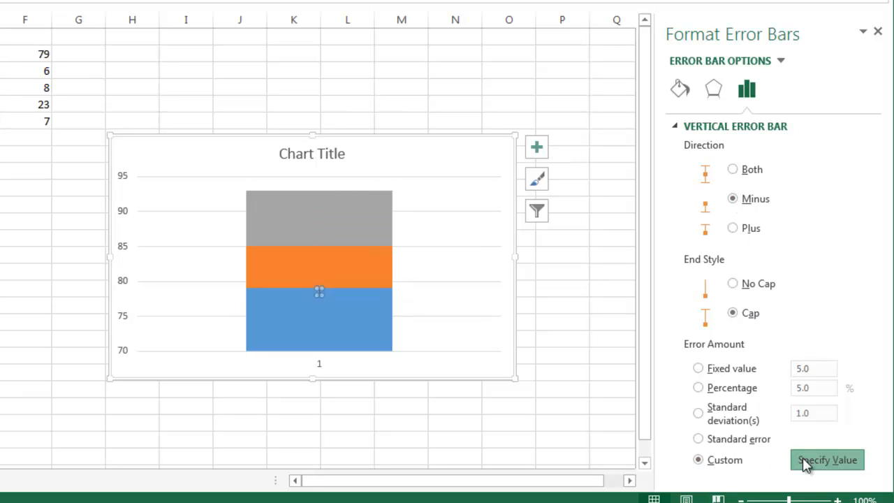
Specify a custom negative error value of 23 for the lower whisker and confirm it
left_click(827, 460)
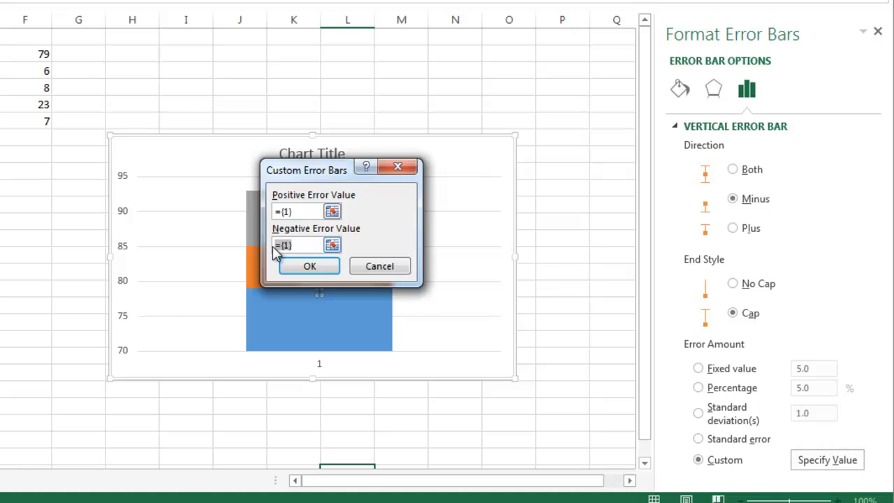
type("23")
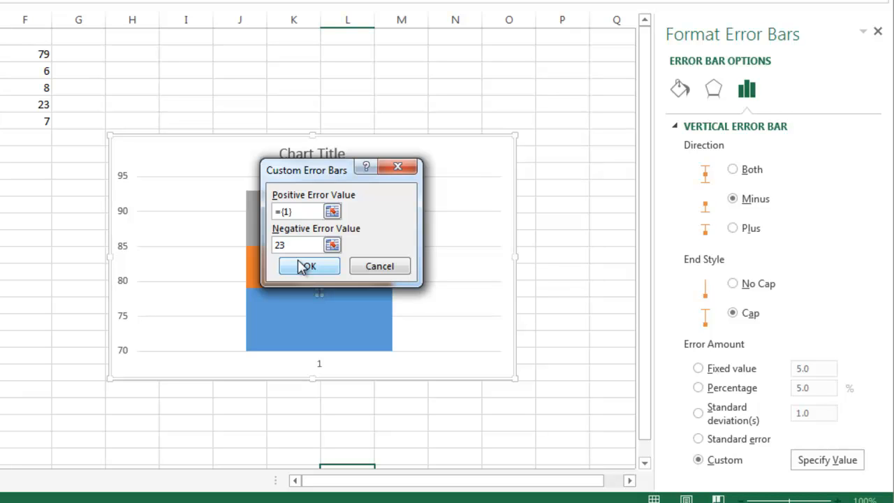
left_click(309, 266)
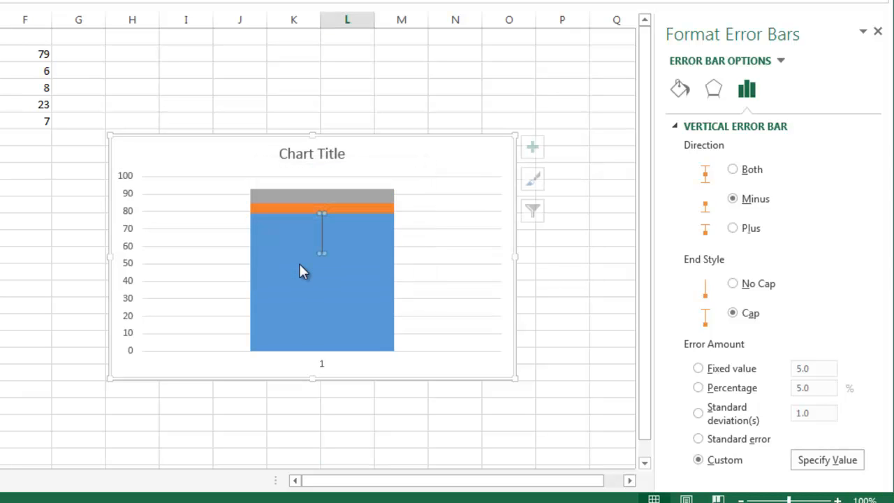
mouse_move(304, 271)
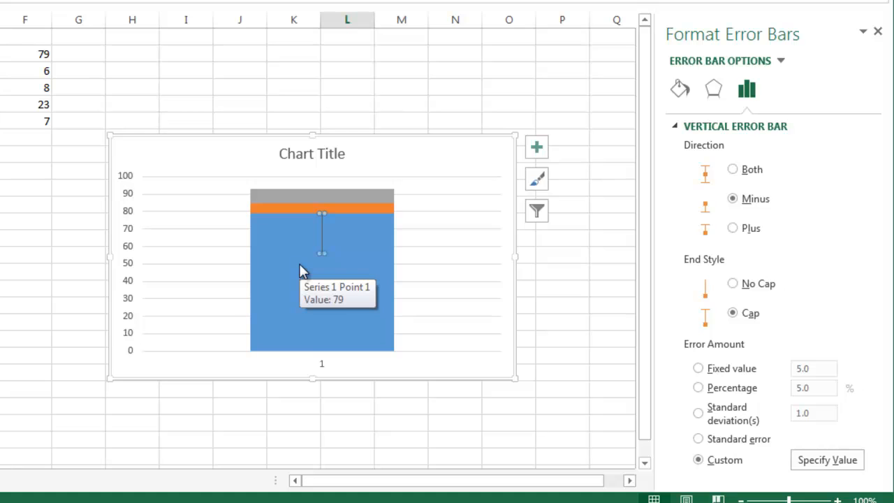
mouse_move(320, 271)
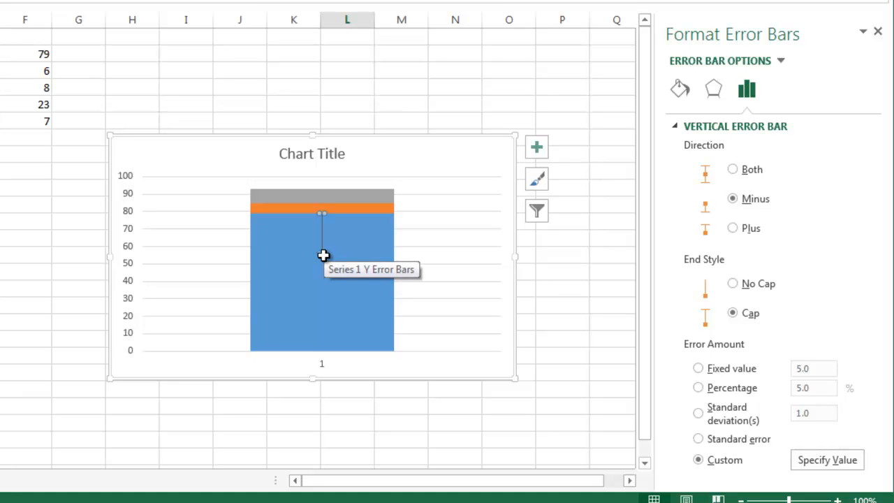
mouse_move(332, 291)
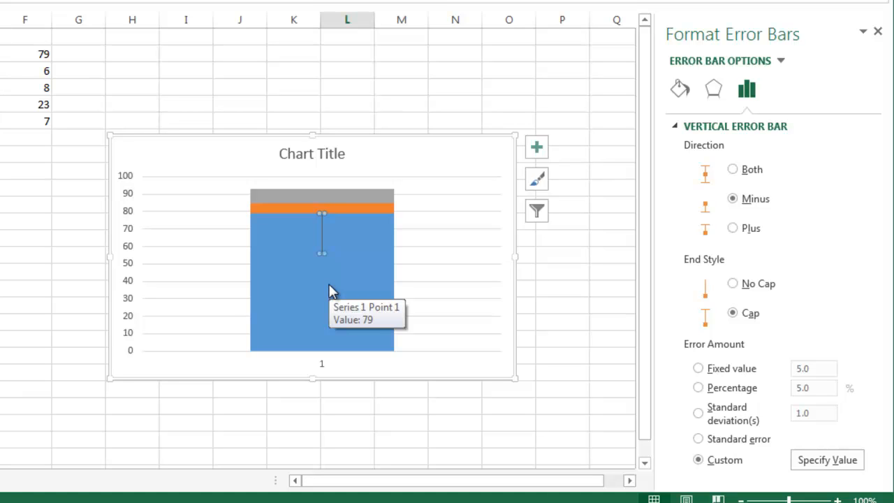
mouse_move(355, 299)
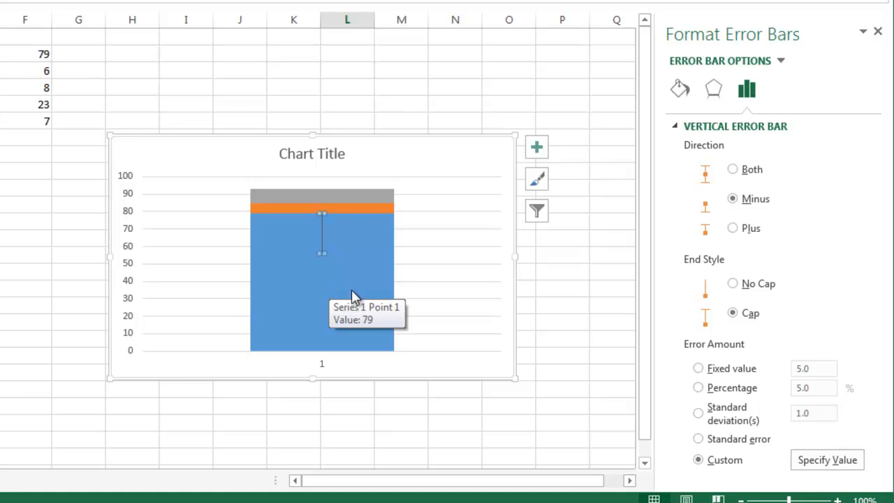
mouse_move(363, 279)
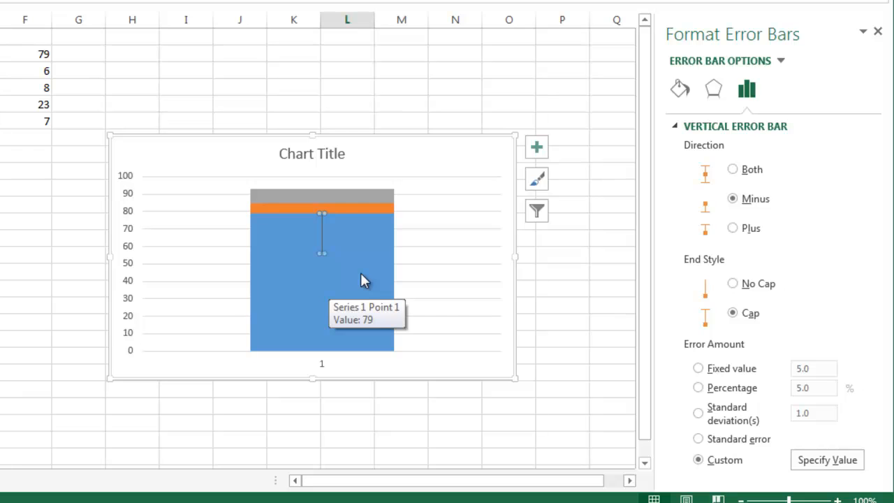
Give the Q1 series No fill and No line so only its lower whisker remains visible
left_click(321, 293)
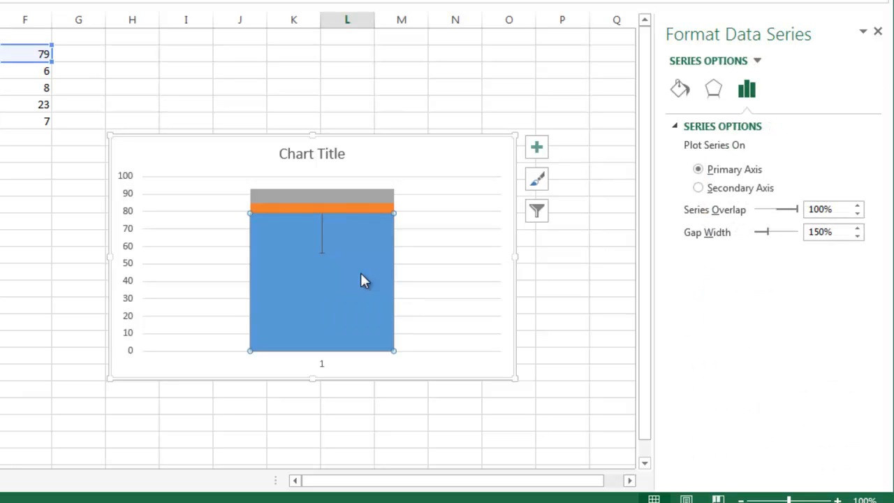
mouse_move(718, 115)
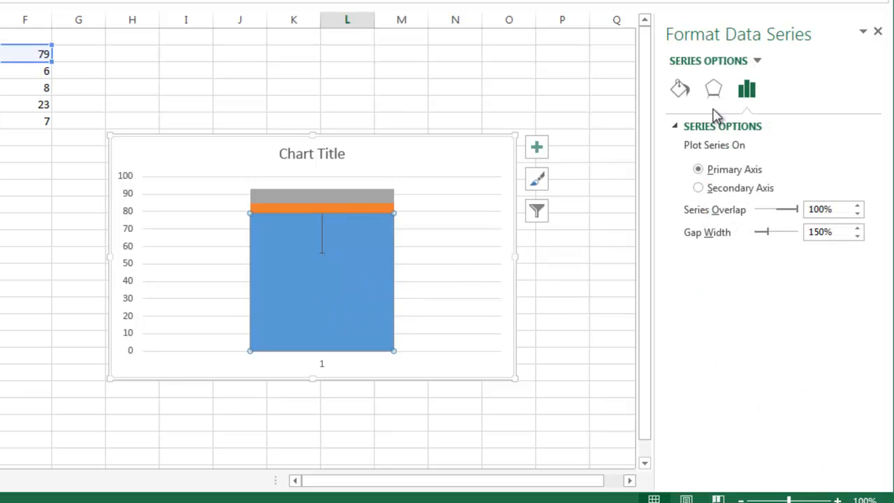
left_click(679, 90)
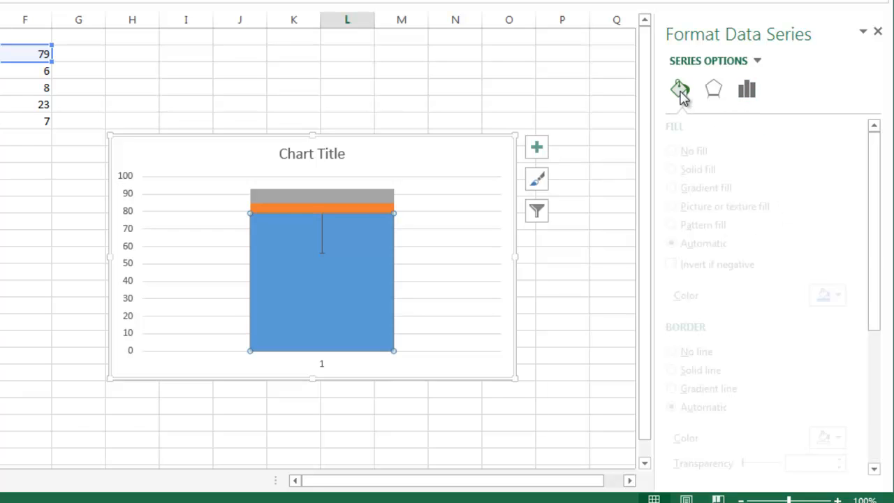
left_click(679, 90)
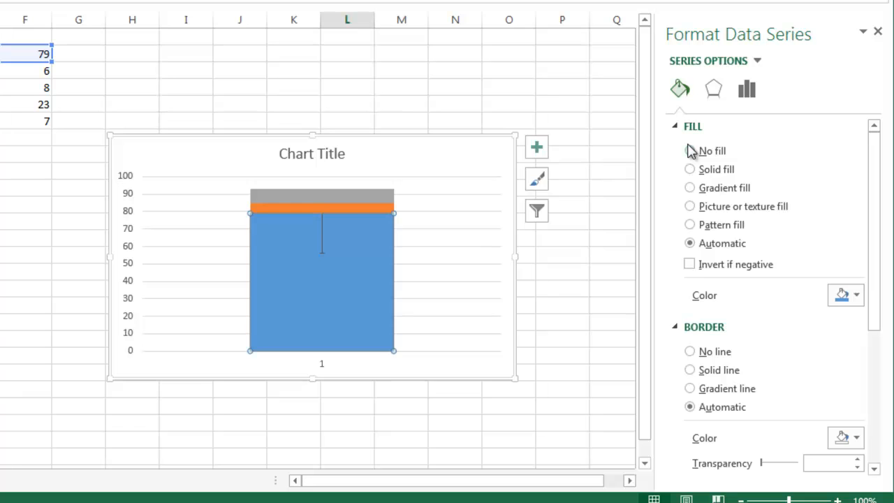
left_click(690, 151)
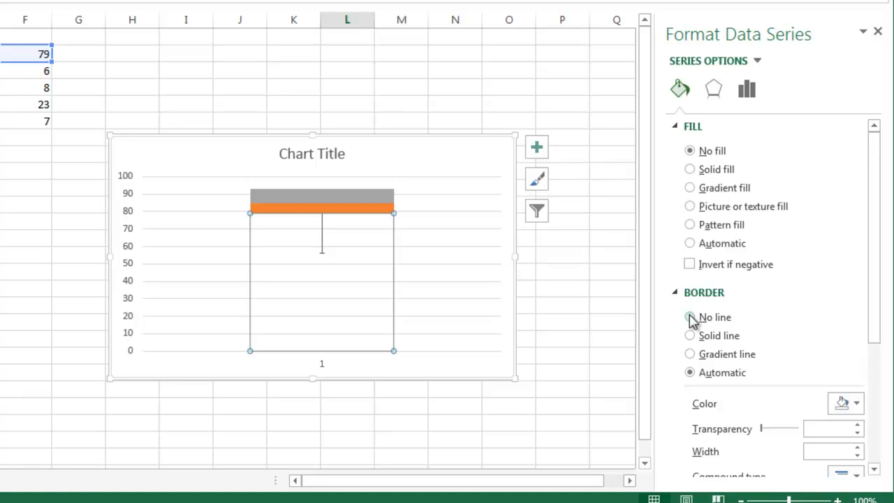
left_click(690, 317)
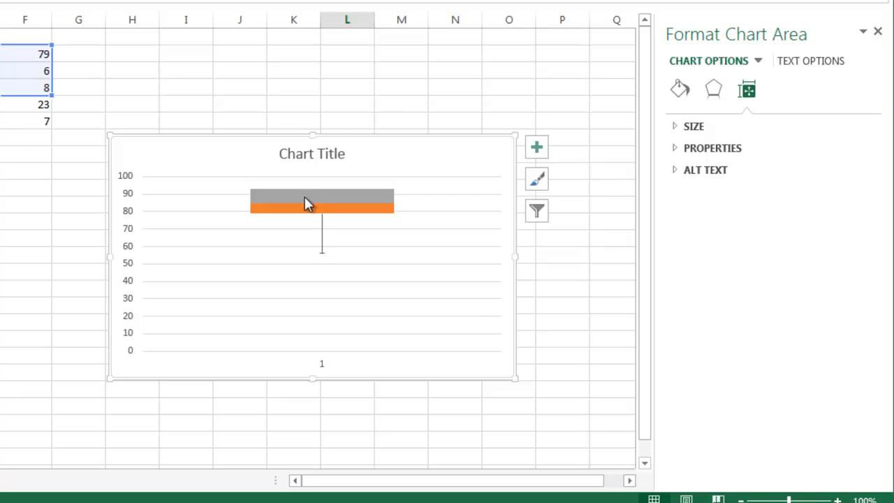
mouse_move(308, 203)
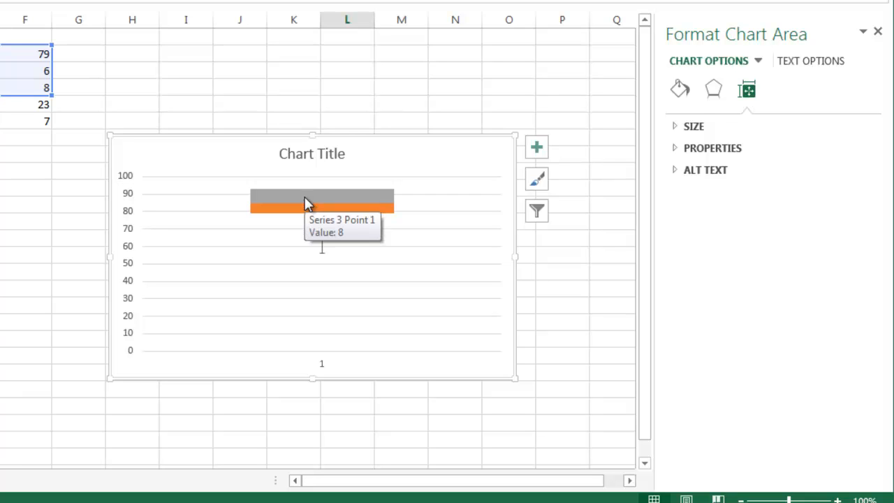
Select the grey Q3-minus-median segment atop the box and bring up its series options
left_click(321, 196)
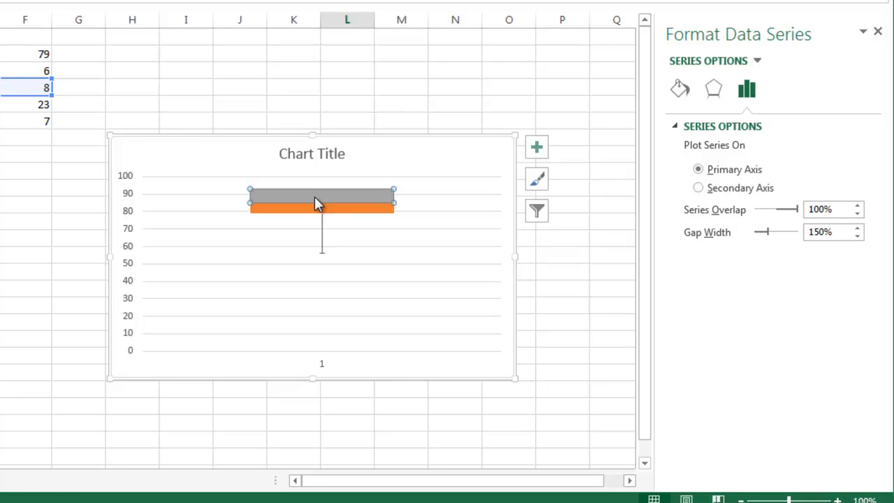
right_click(319, 202)
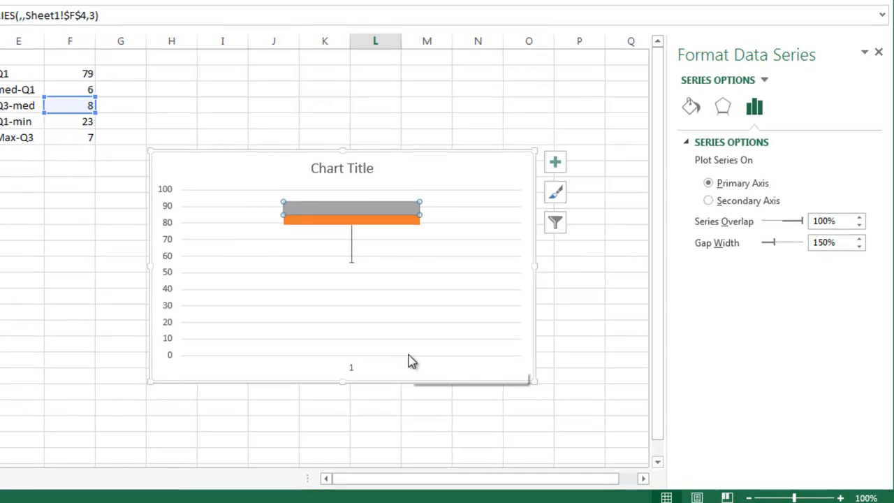
mouse_move(410, 362)
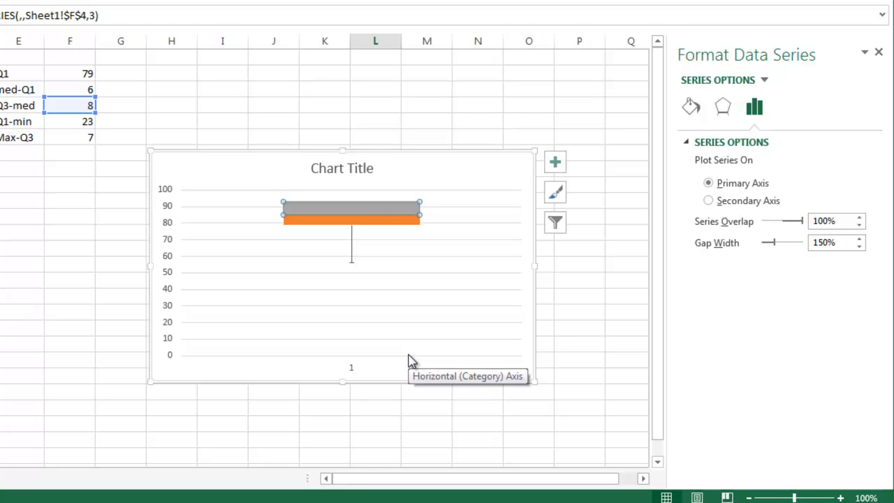
mouse_move(554, 162)
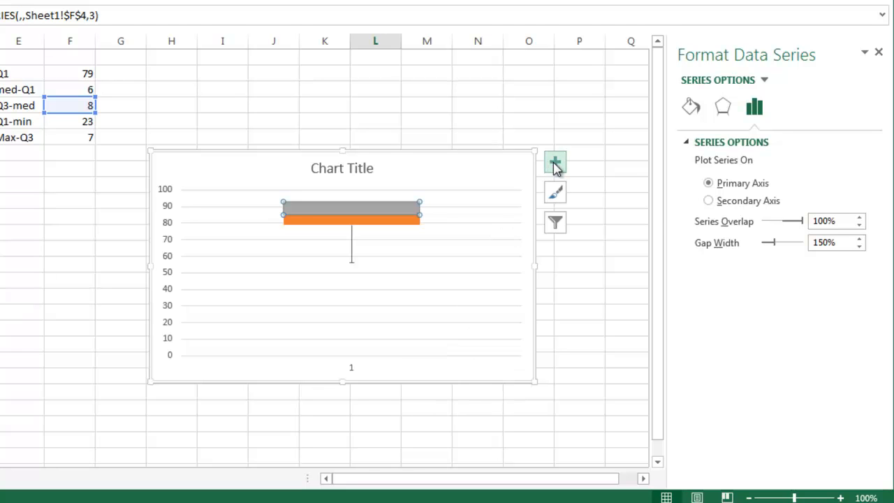
mouse_move(554, 162)
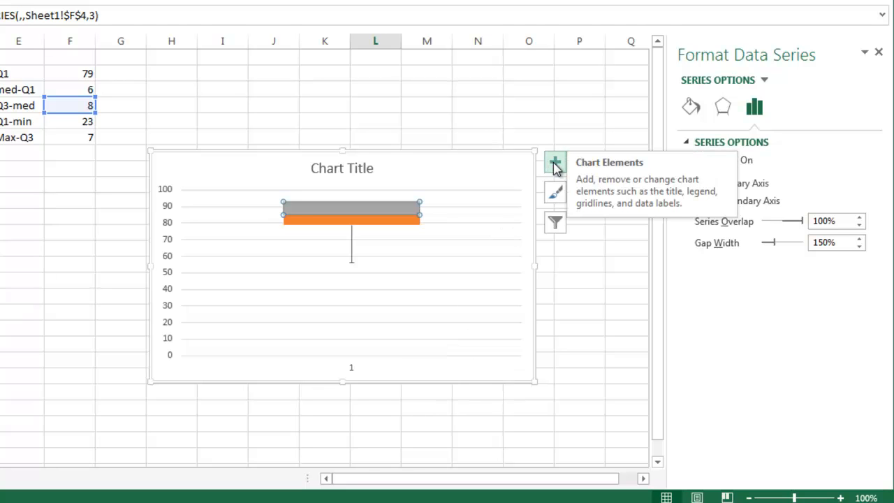
Add error bars to the grey series, set direction to Plus and error amount to Custom
left_click(555, 162)
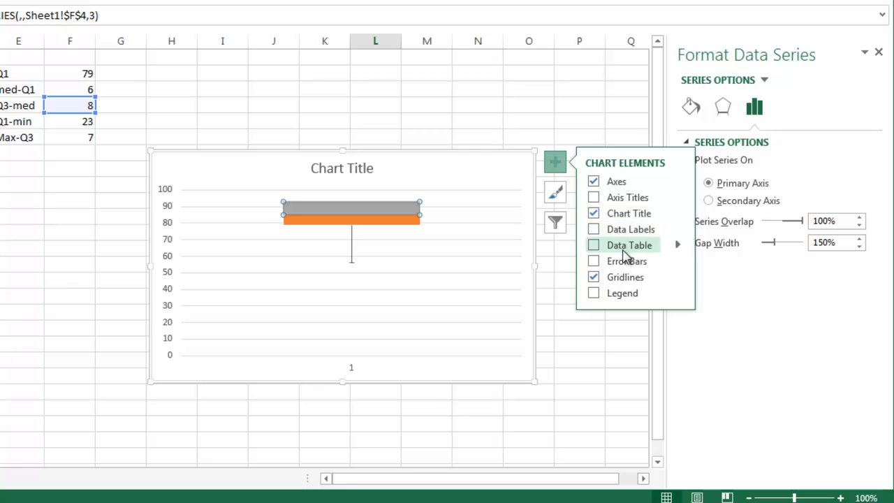
mouse_move(626, 261)
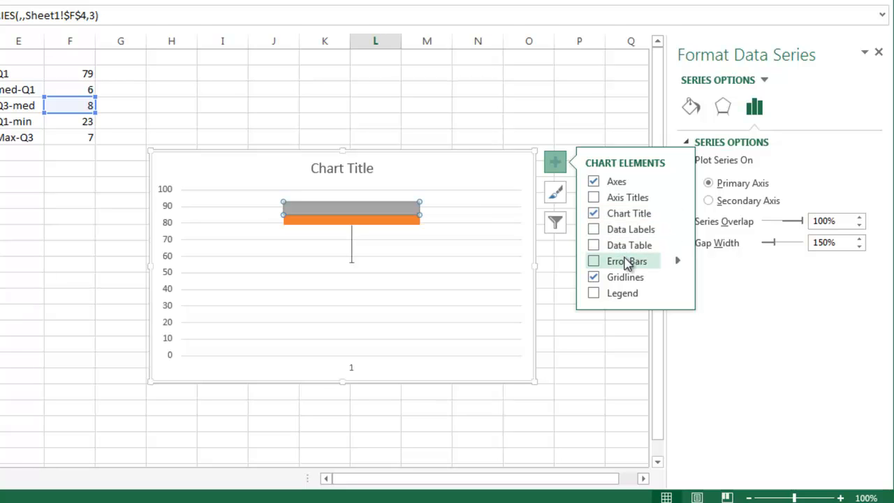
mouse_move(676, 265)
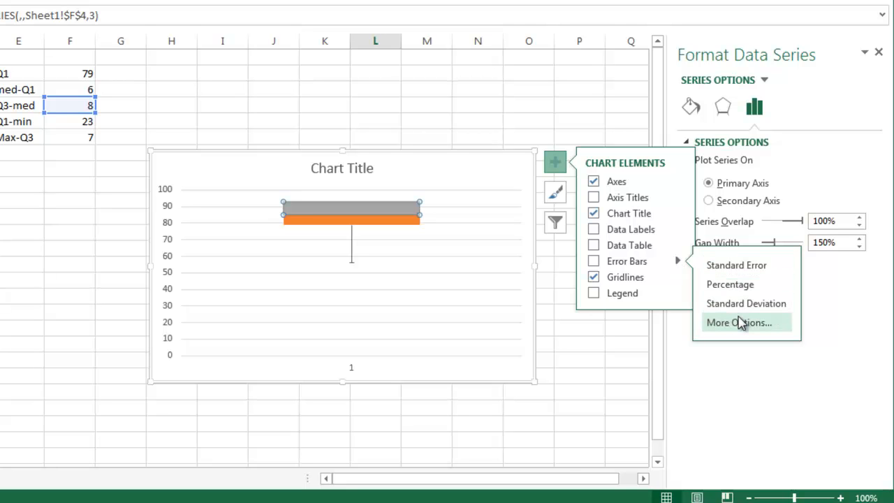
left_click(737, 322)
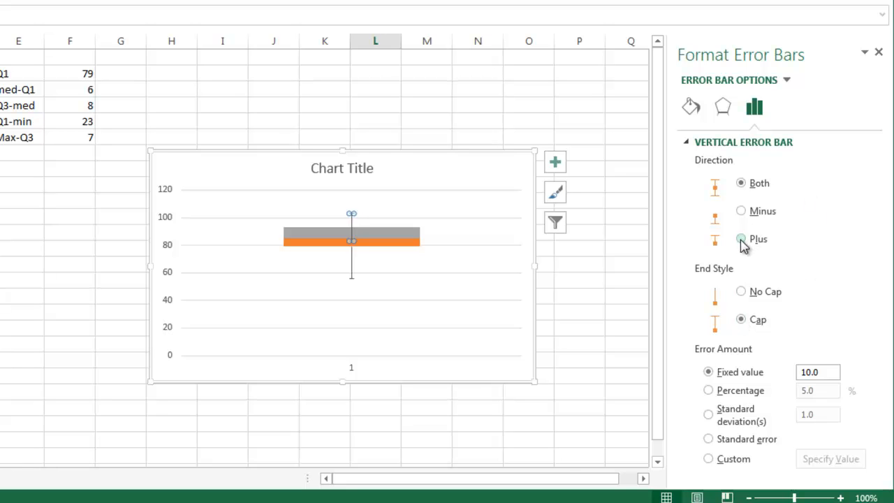
left_click(740, 238)
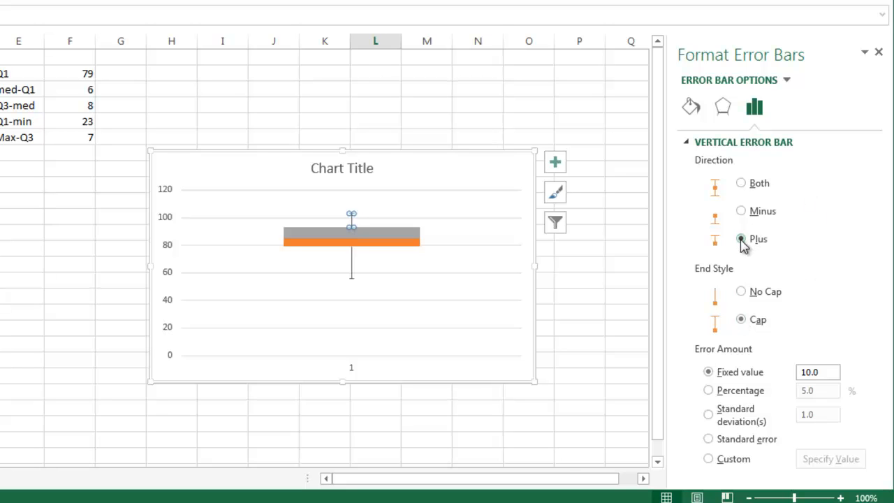
left_click(740, 239)
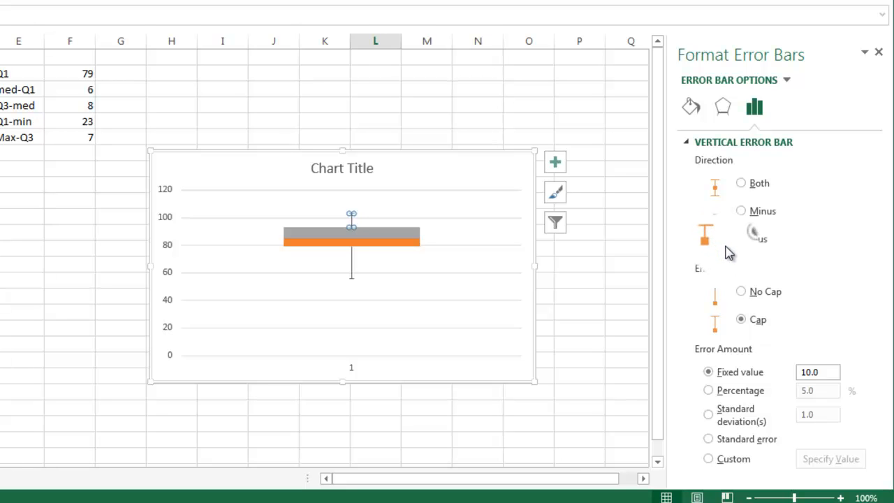
left_click(740, 237)
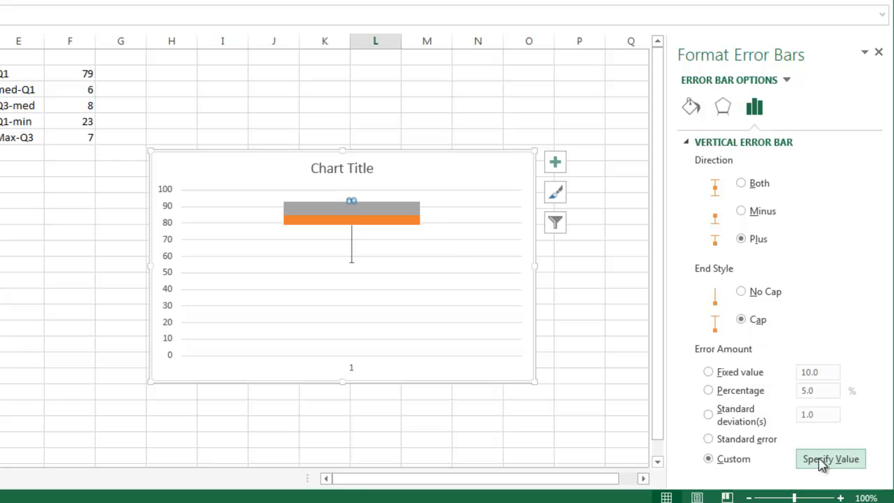
Specify a custom positive error value of 7 for the upper whisker and confirm it
left_click(830, 458)
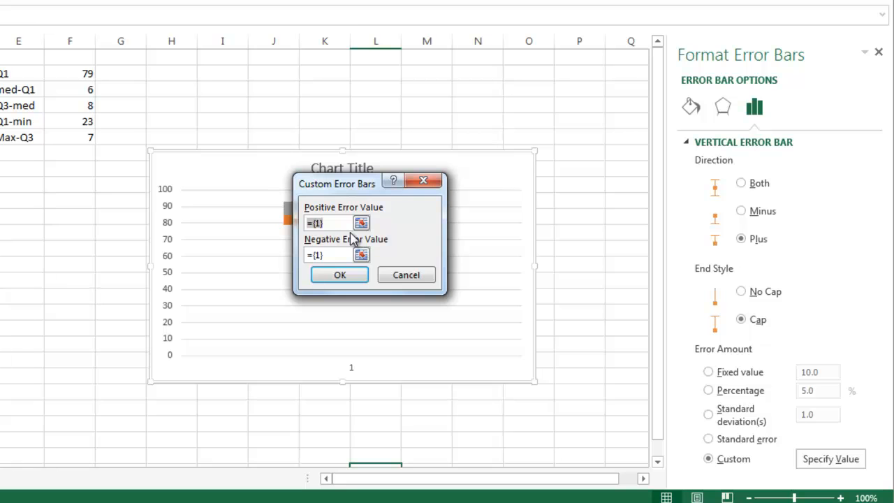
type("7")
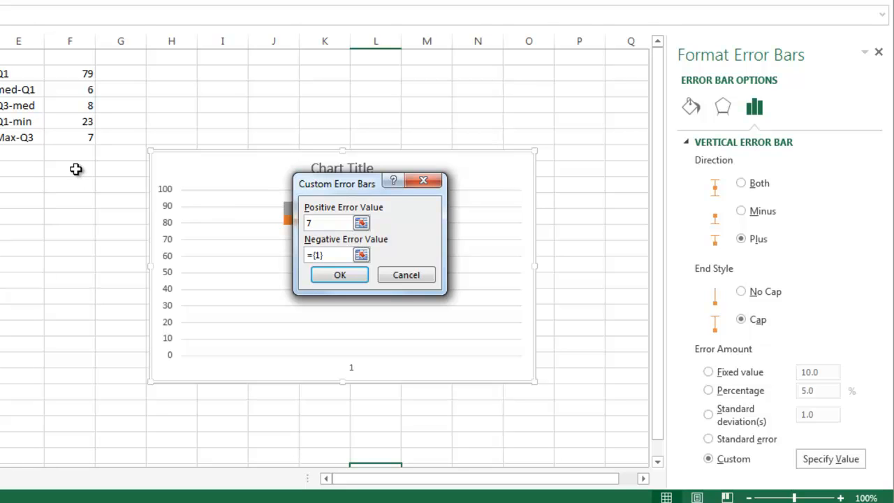
mouse_move(180, 253)
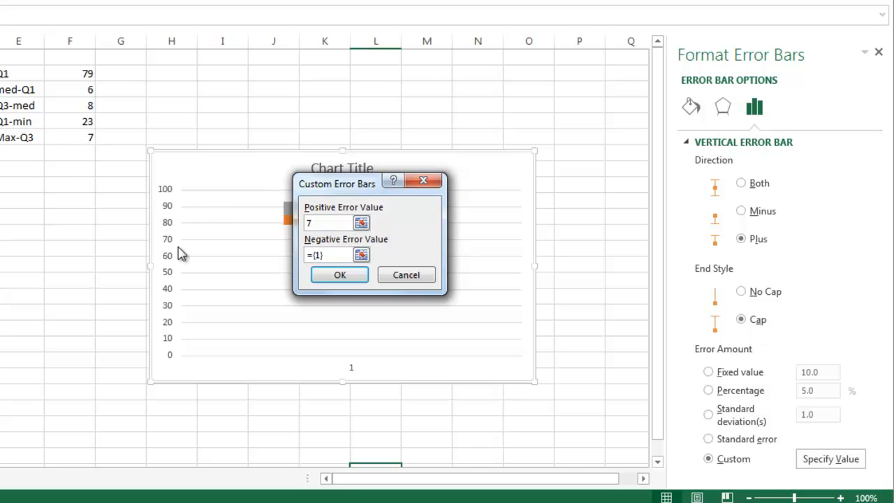
mouse_move(183, 252)
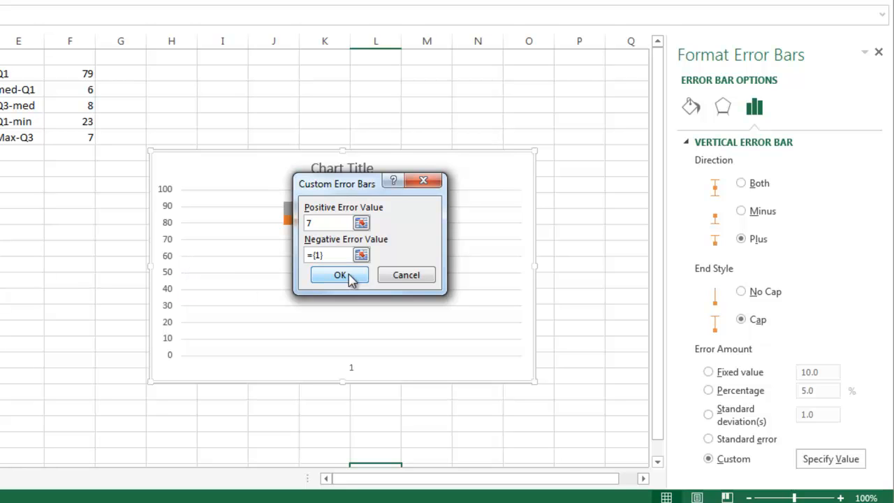
left_click(341, 274)
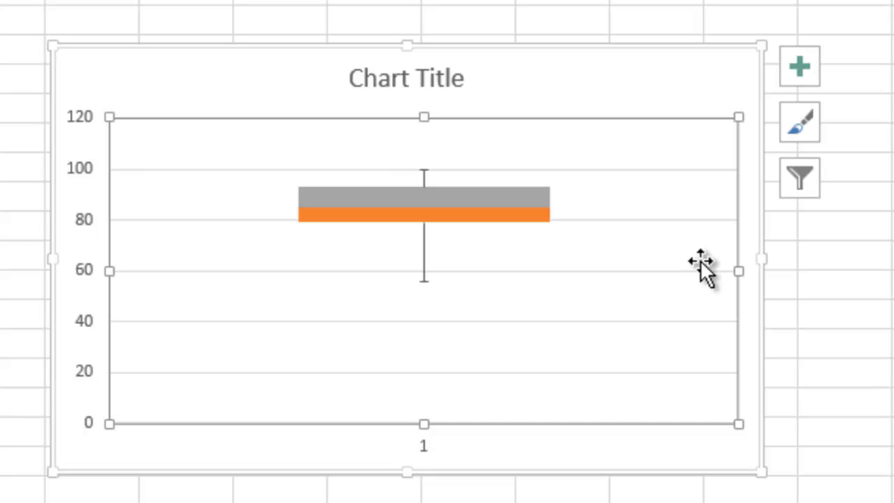
mouse_move(426, 286)
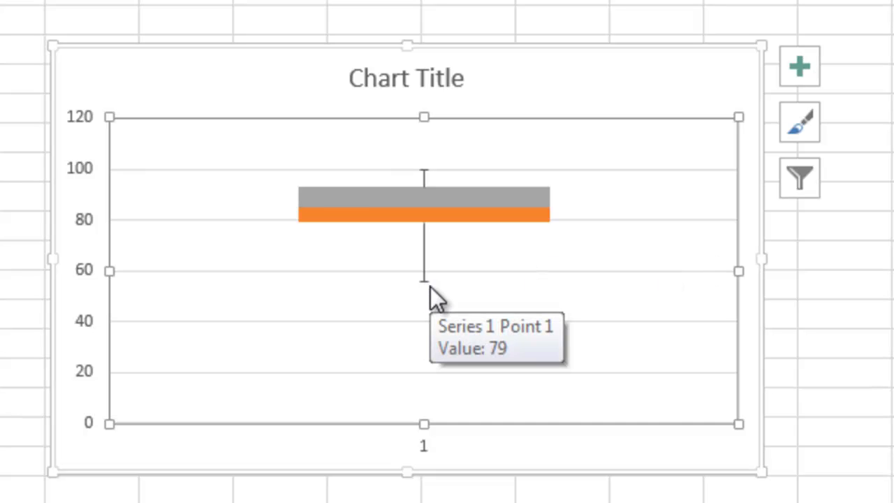
mouse_move(458, 230)
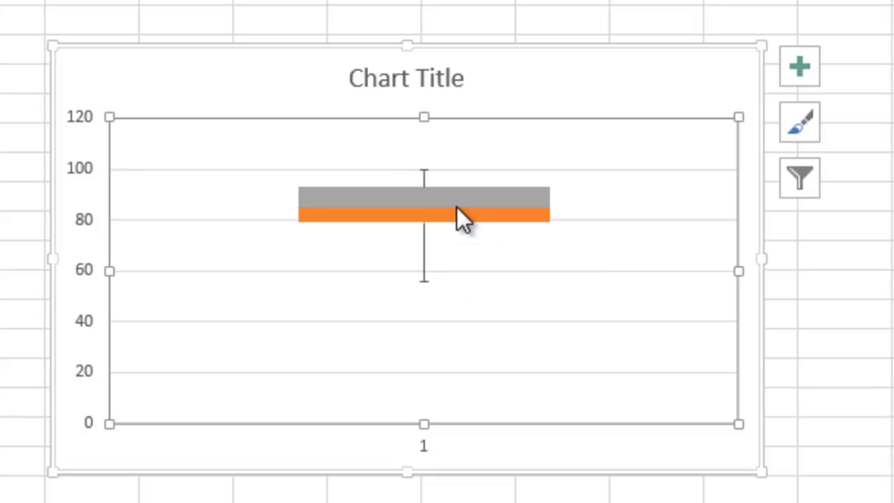
mouse_move(461, 206)
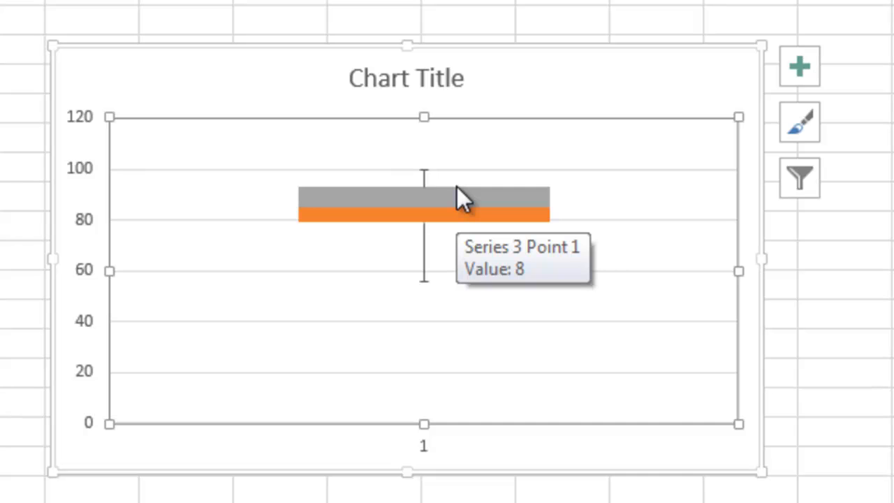
mouse_move(570, 474)
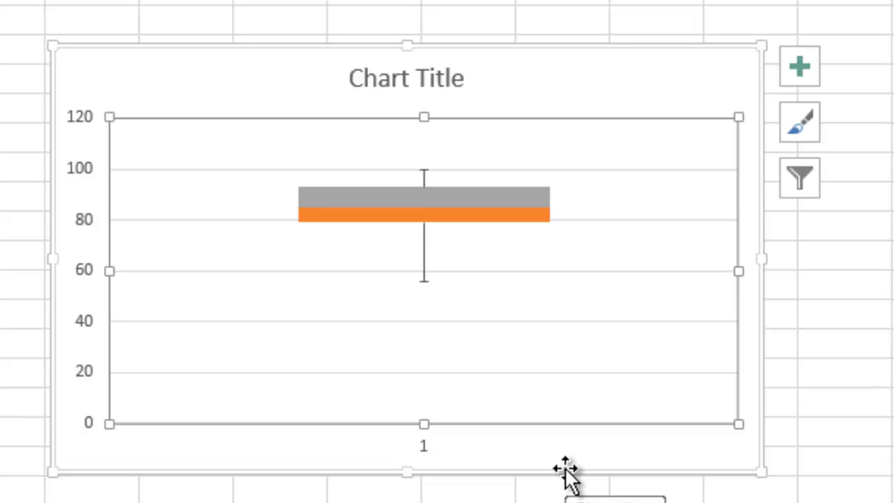
mouse_move(548, 458)
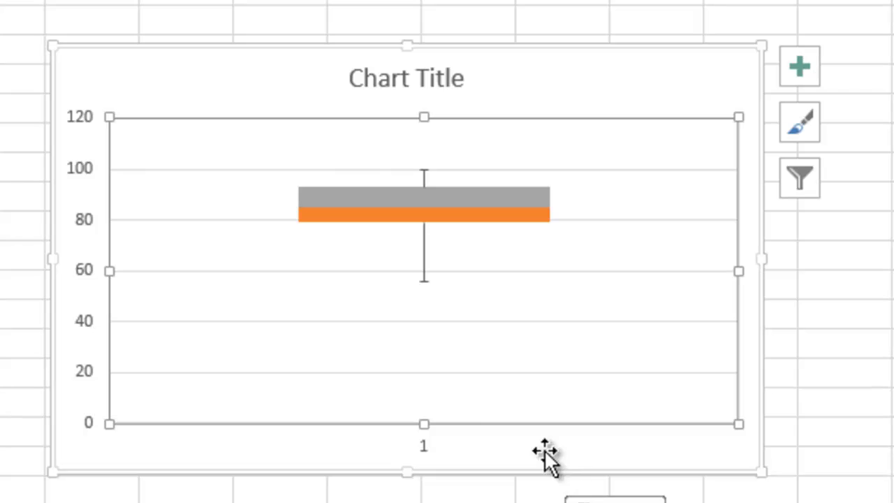
mouse_move(100, 223)
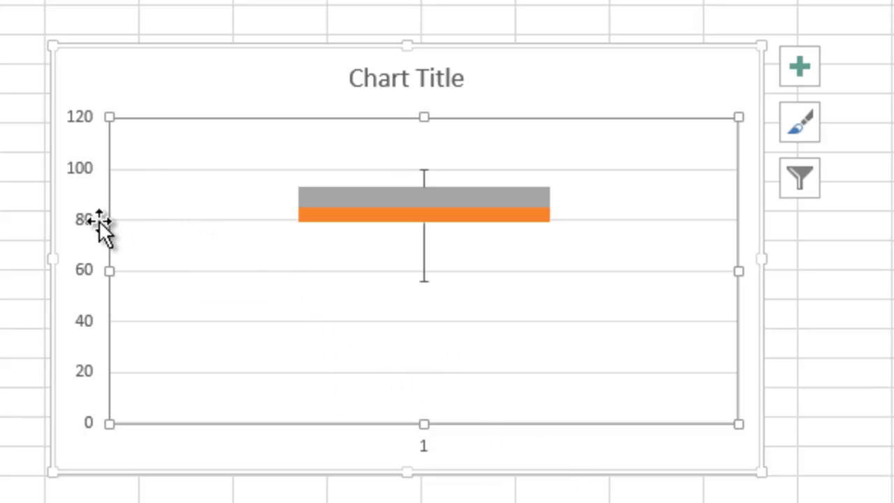
mouse_move(91, 223)
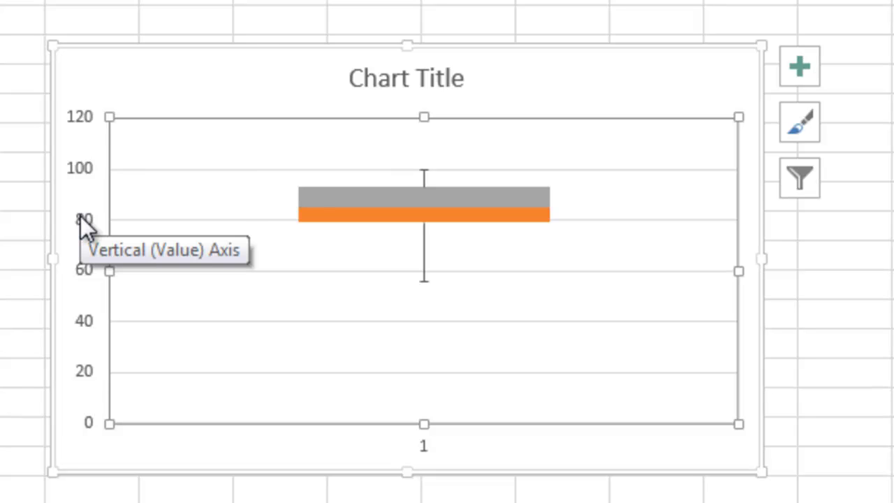
In Format Axis, set the vertical axis minimum bound to 50 toward a 50–110 scale
left_click(83, 218)
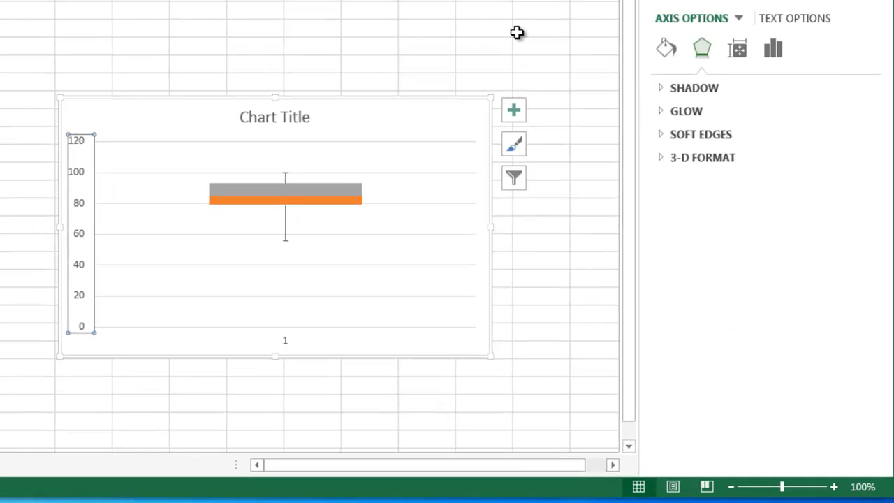
mouse_move(383, 54)
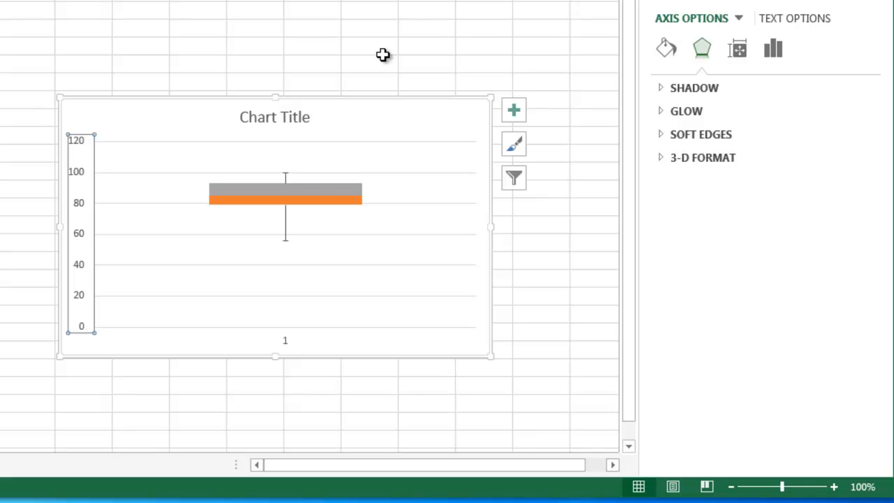
mouse_move(562, 59)
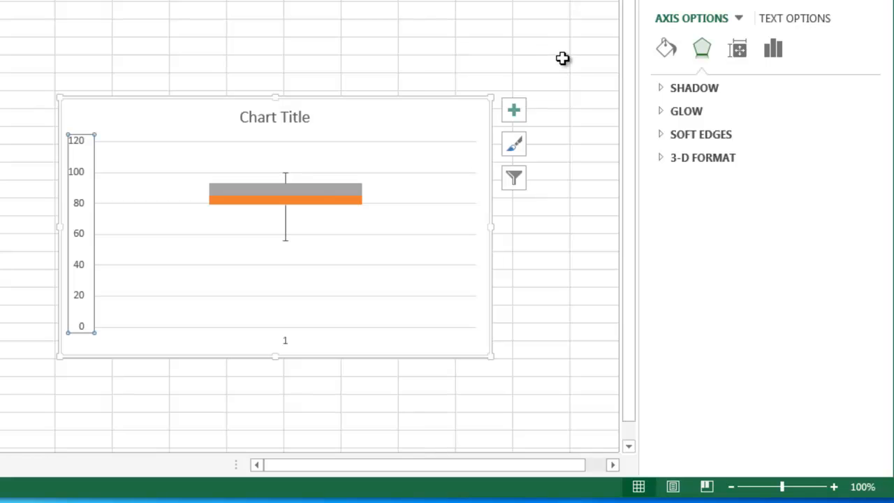
mouse_move(774, 49)
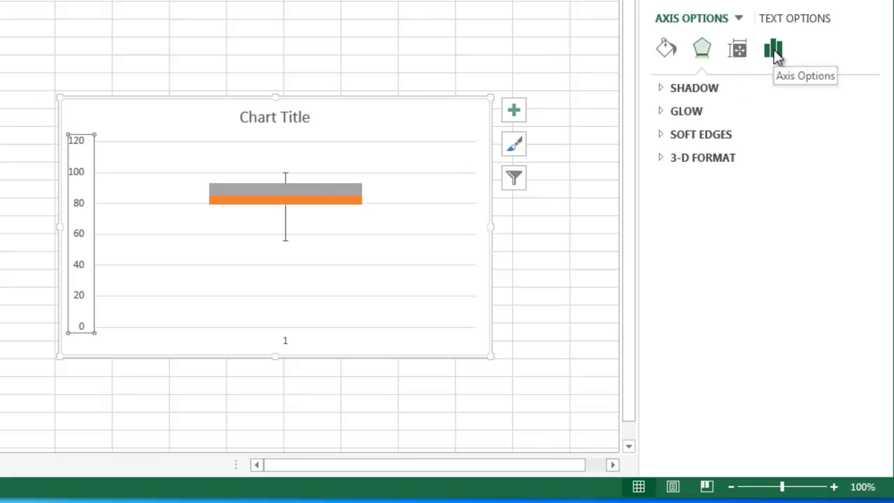
left_click(773, 48)
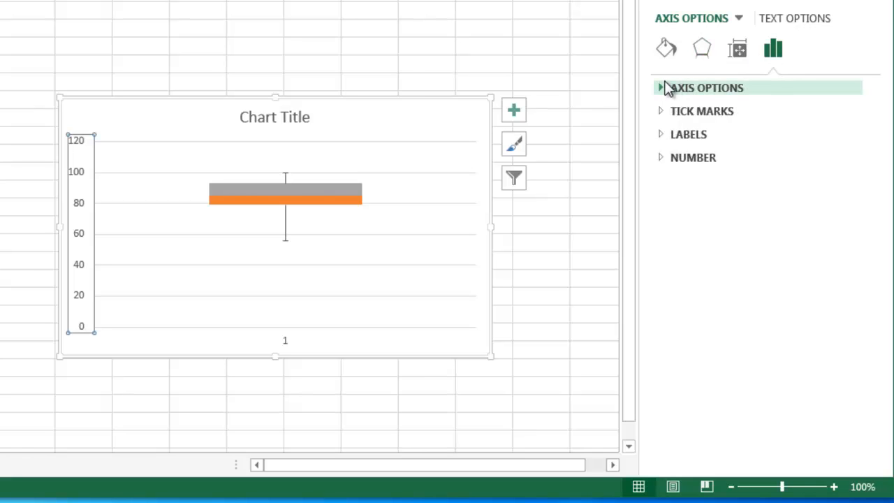
left_click(706, 86)
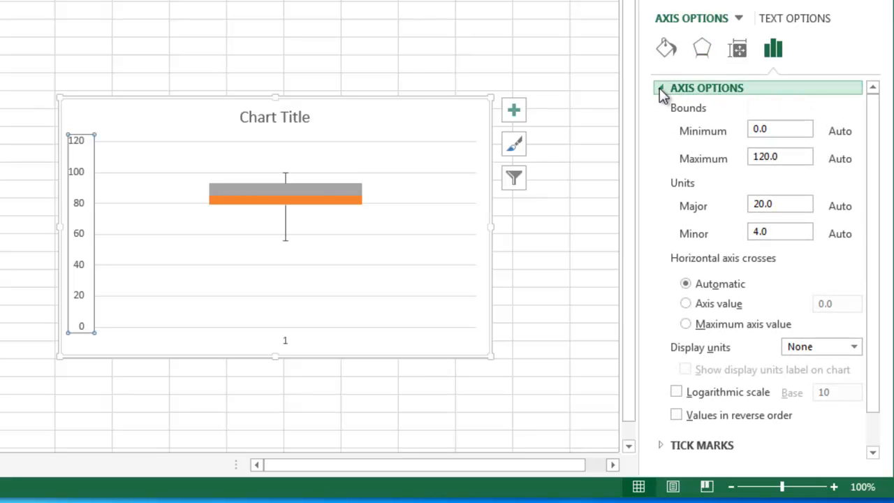
left_click(780, 132)
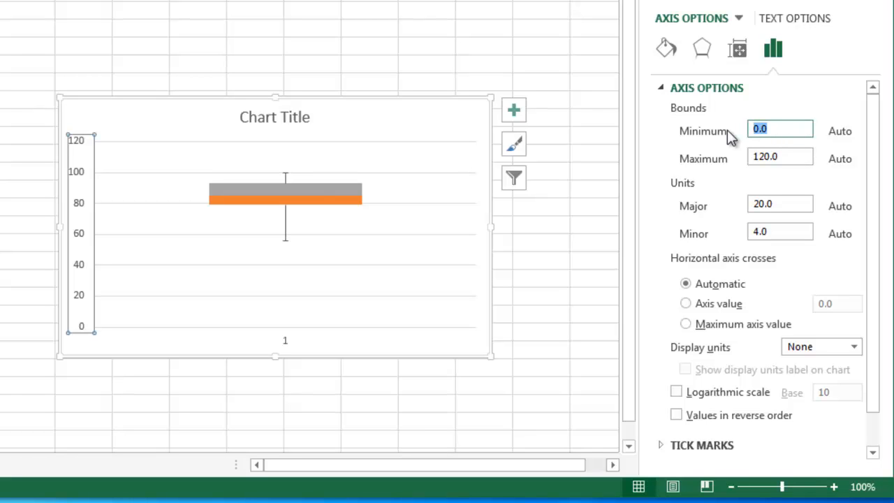
type("50")
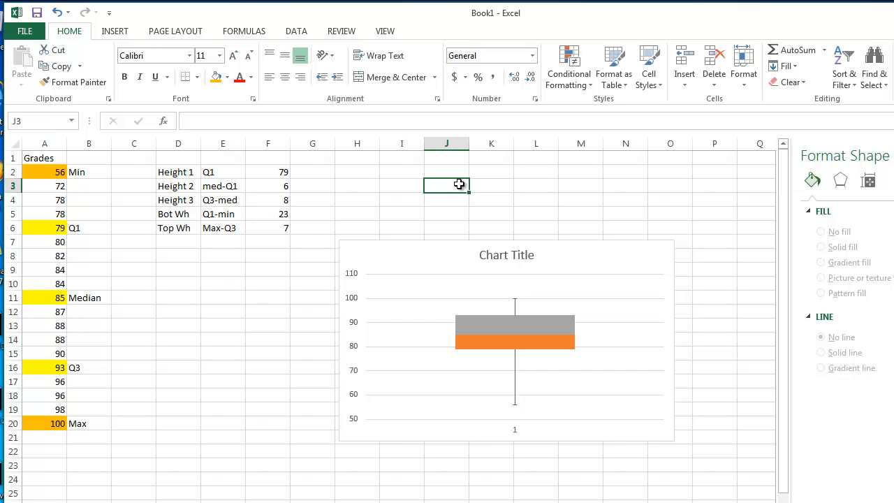
mouse_move(191, 347)
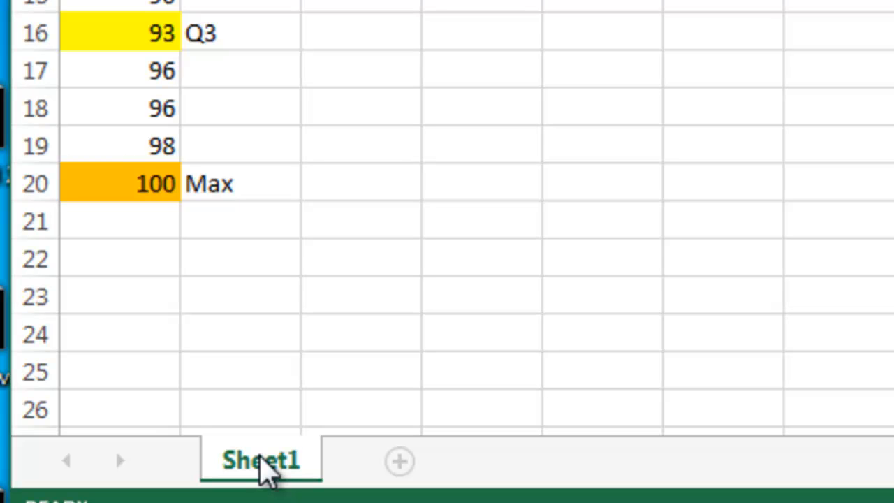
Enter the new sheet name Grade Boxplot on the Sheet1 tab
type("Grad")
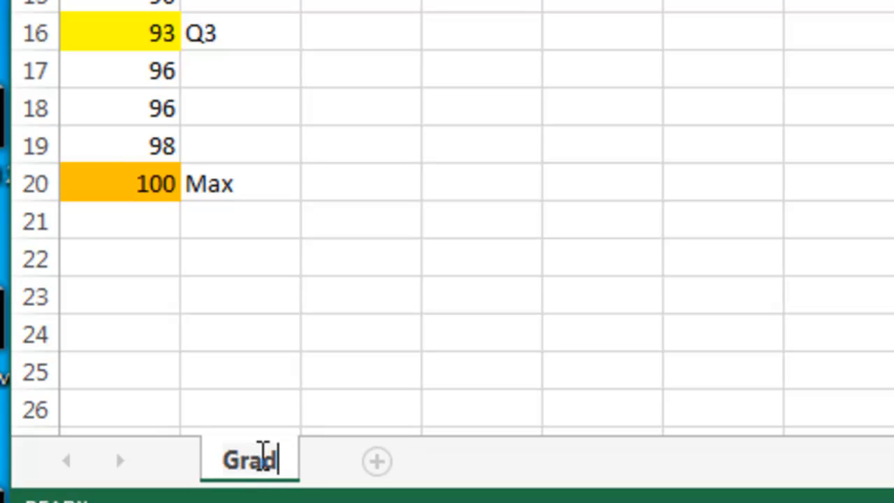
type("e")
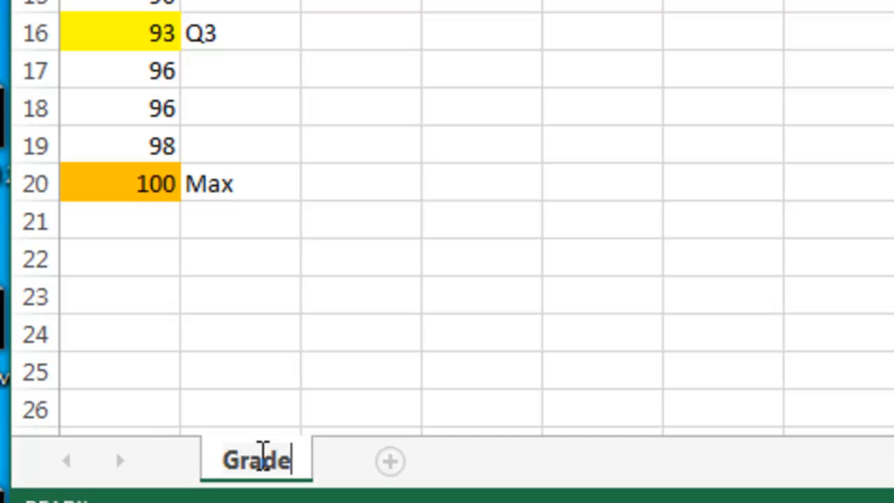
type("Bo")
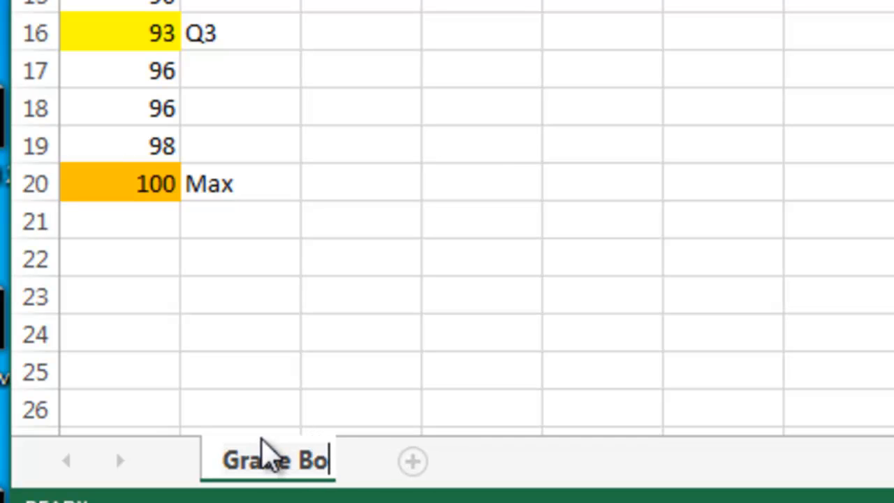
type("xplo")
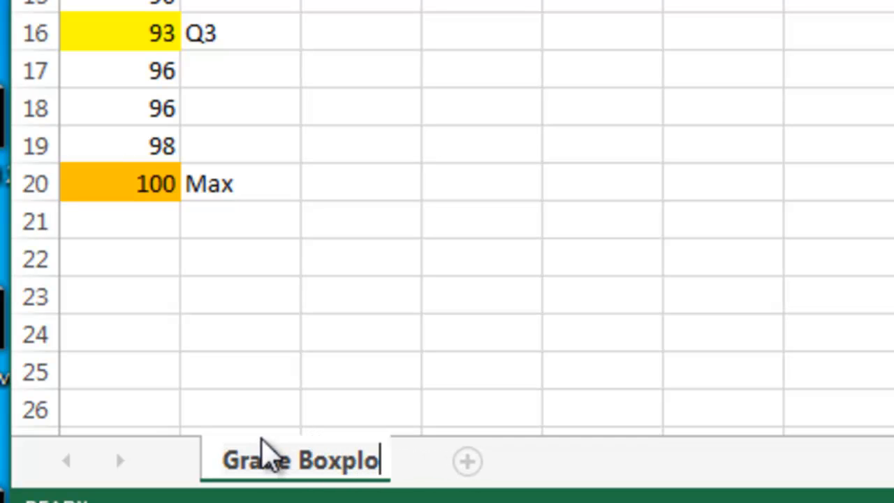